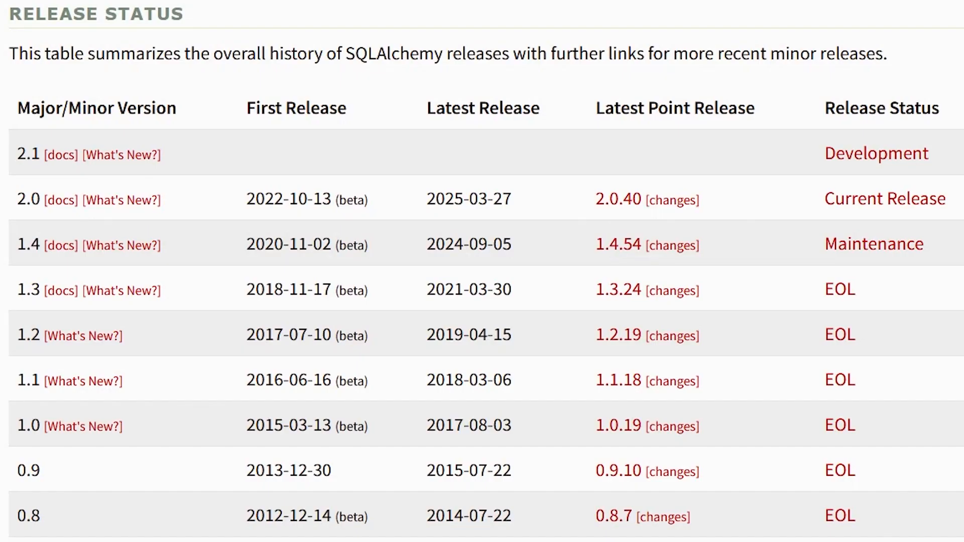
# Scroll through the SQLAlchemy release status table and the old repository's file list
pyautogui.scroll(-3)
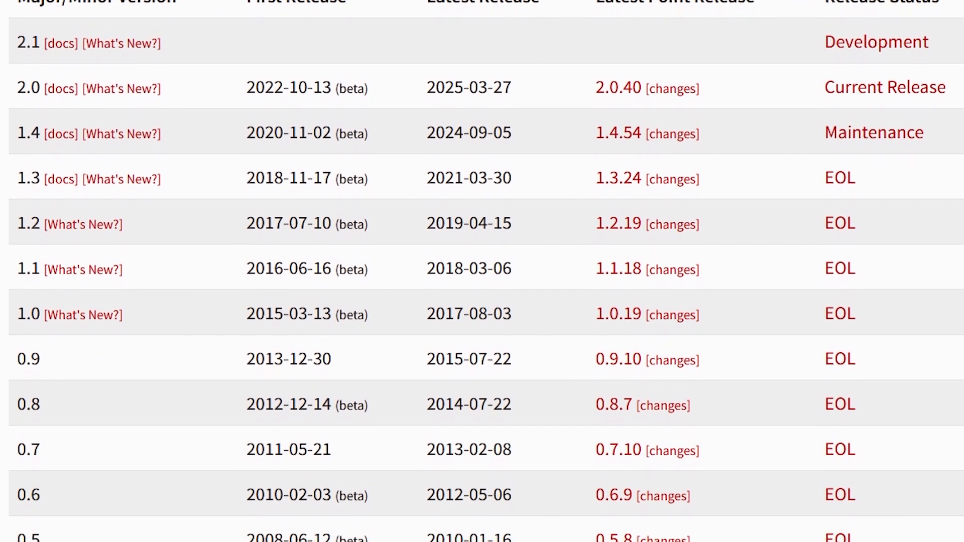
pyautogui.scroll(-3)
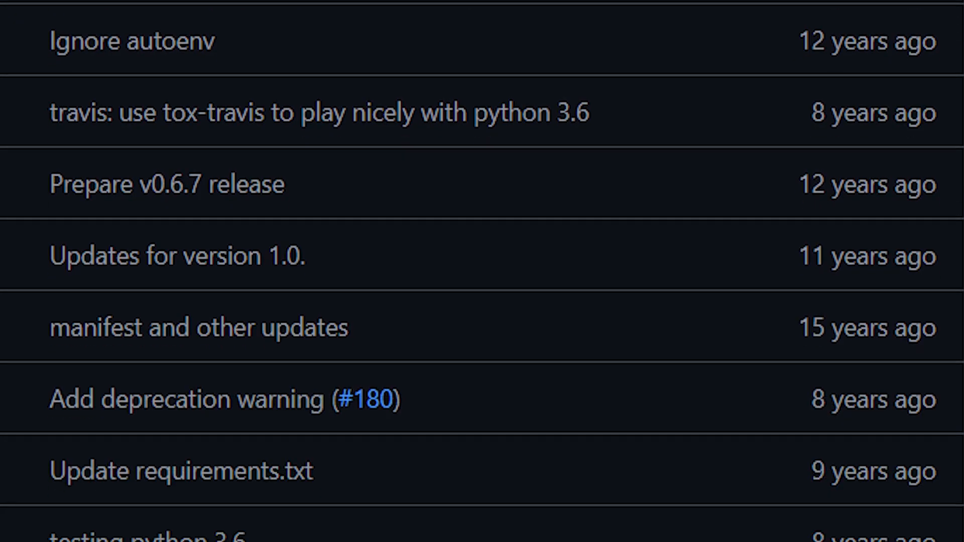
pyautogui.scroll(-3)
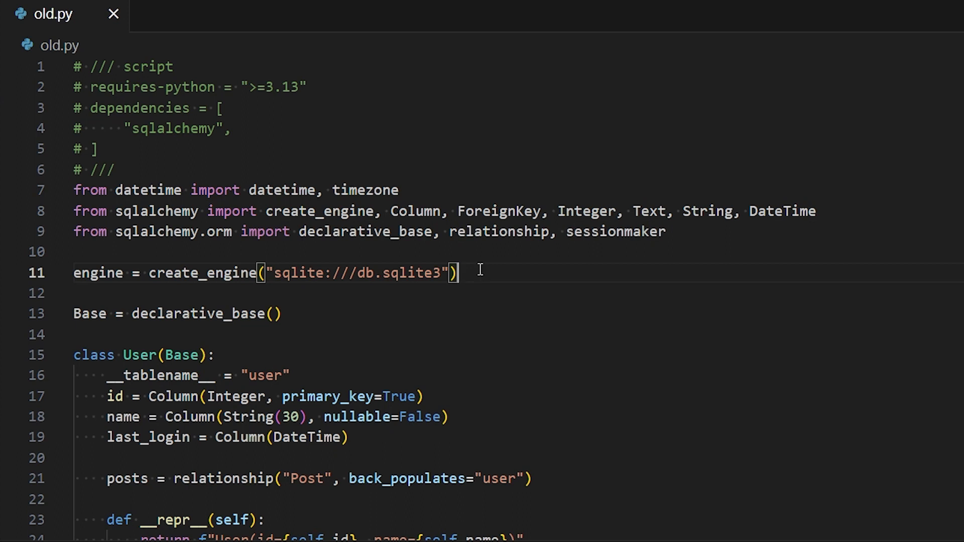
pyautogui.moveTo(431, 296)
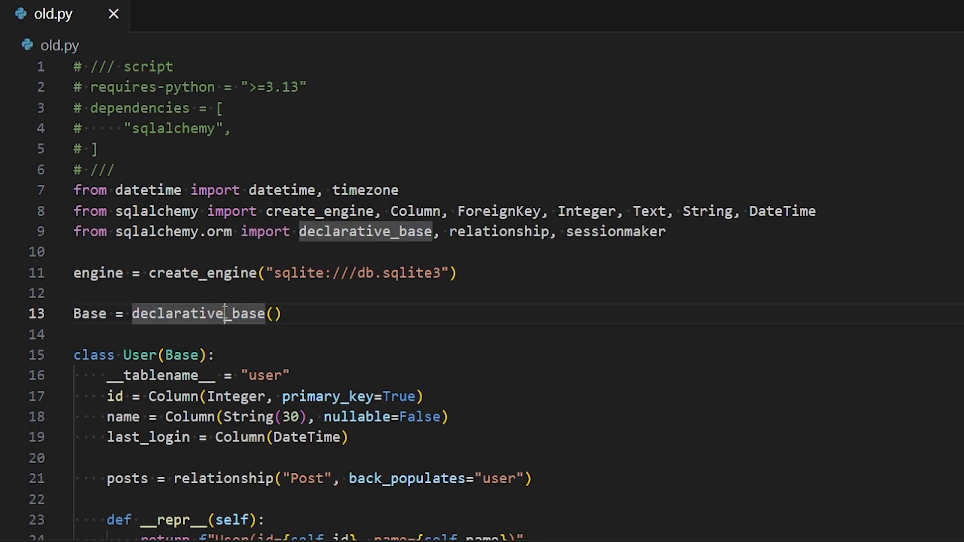
pyautogui.click(90, 314)
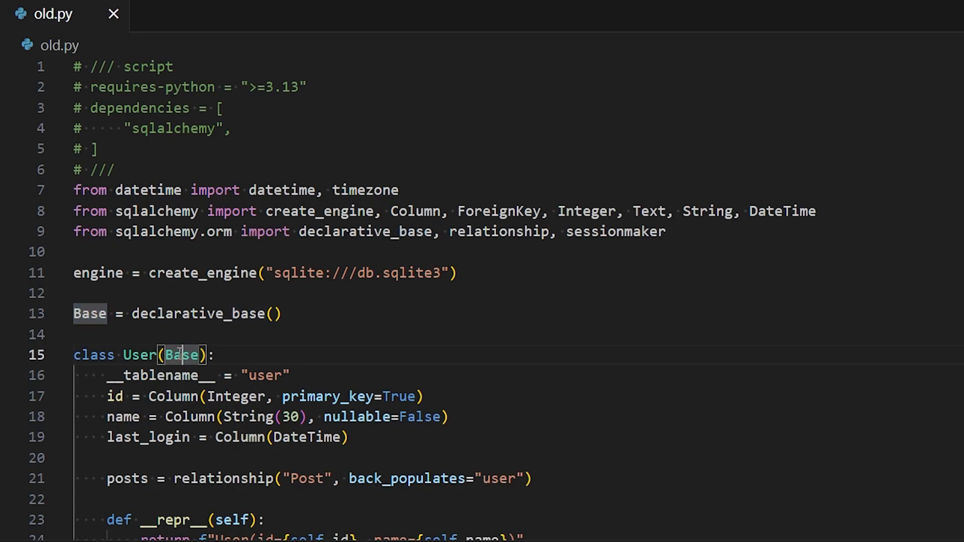
pyautogui.scroll(-3)
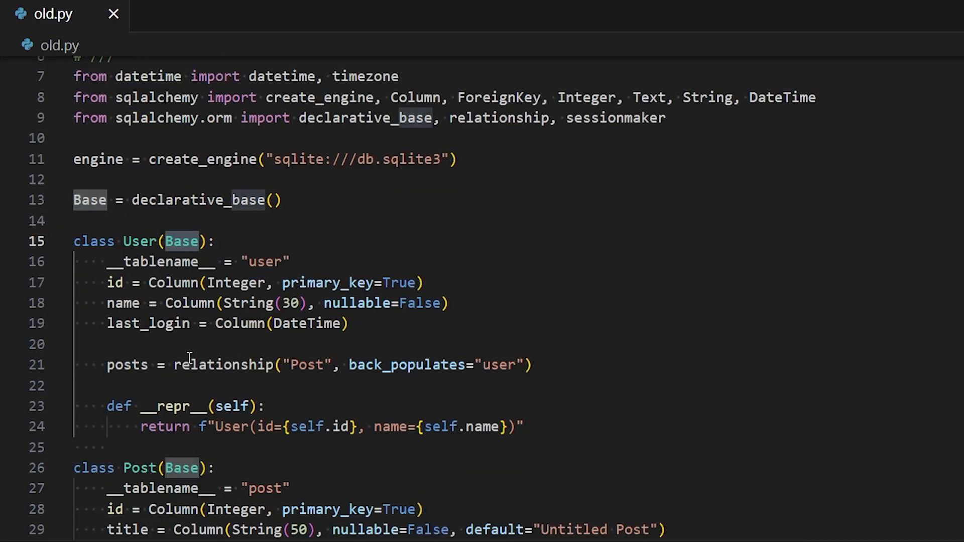
pyautogui.scroll(-3)
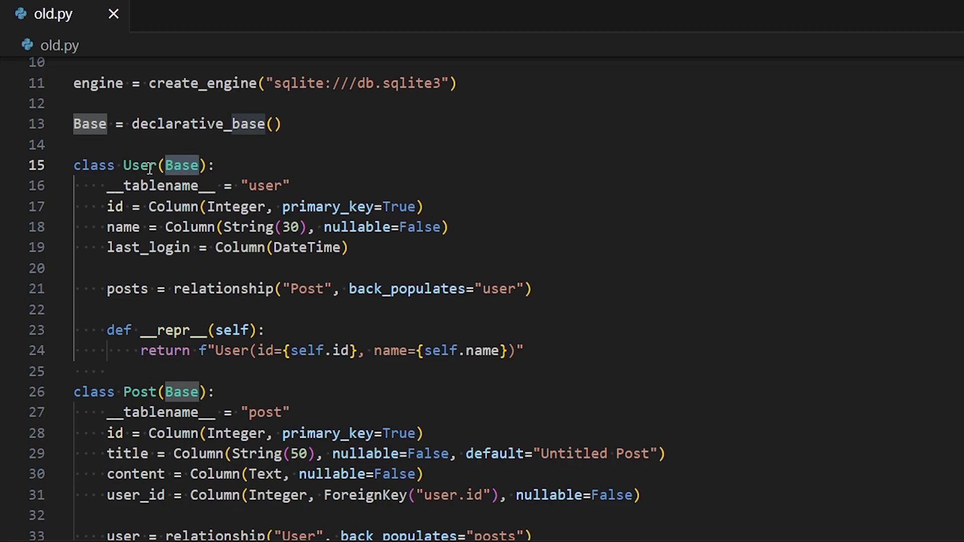
pyautogui.scroll(3)
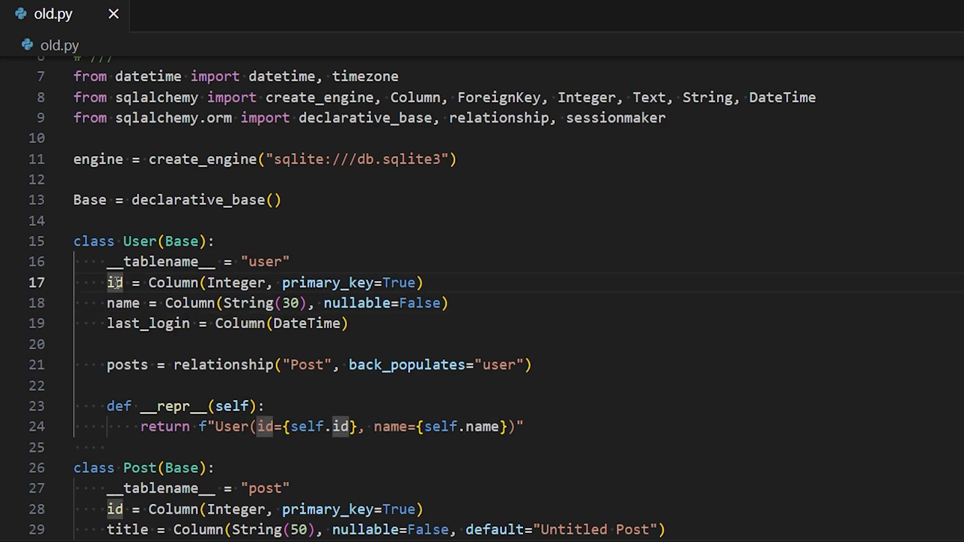
pyautogui.moveTo(150, 338)
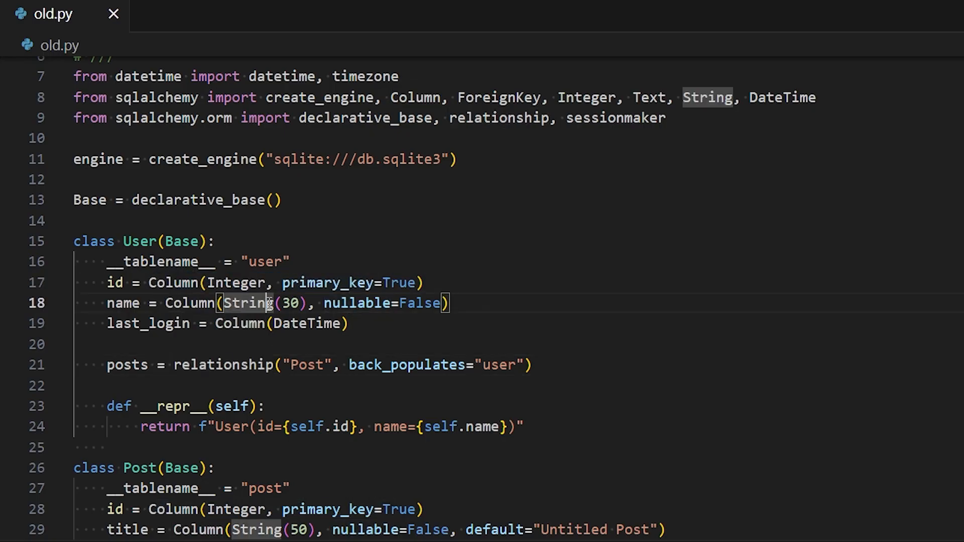
pyautogui.doubleClick(357, 302)
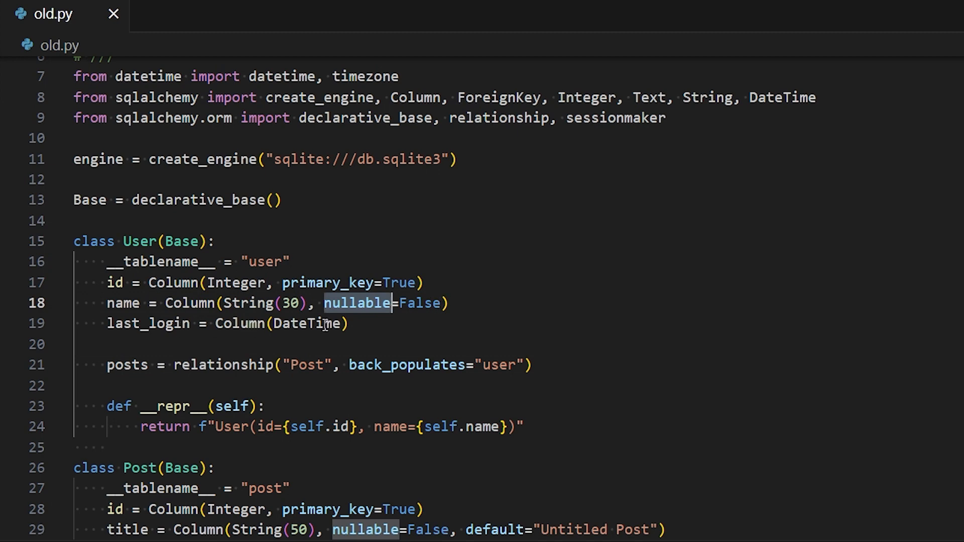
pyautogui.click(360, 323)
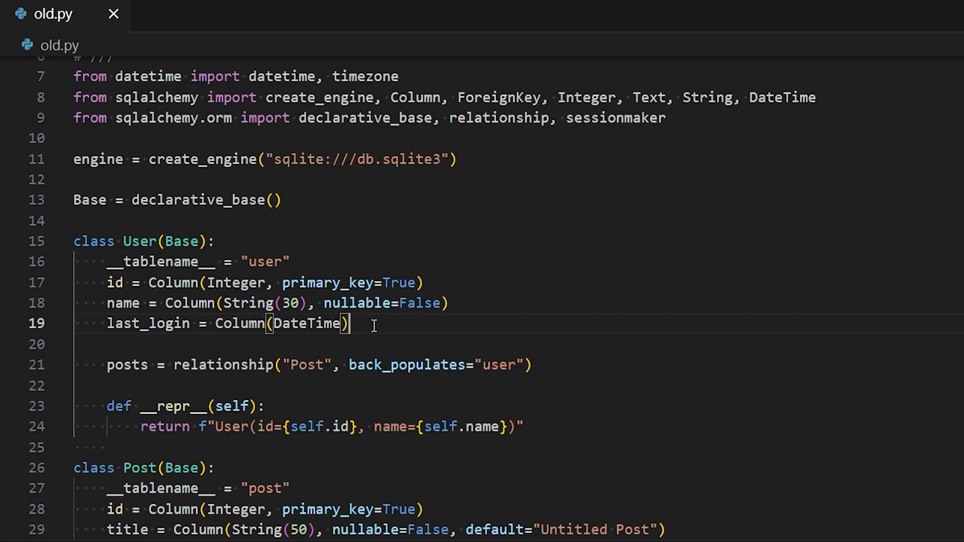
pyautogui.moveTo(409, 367)
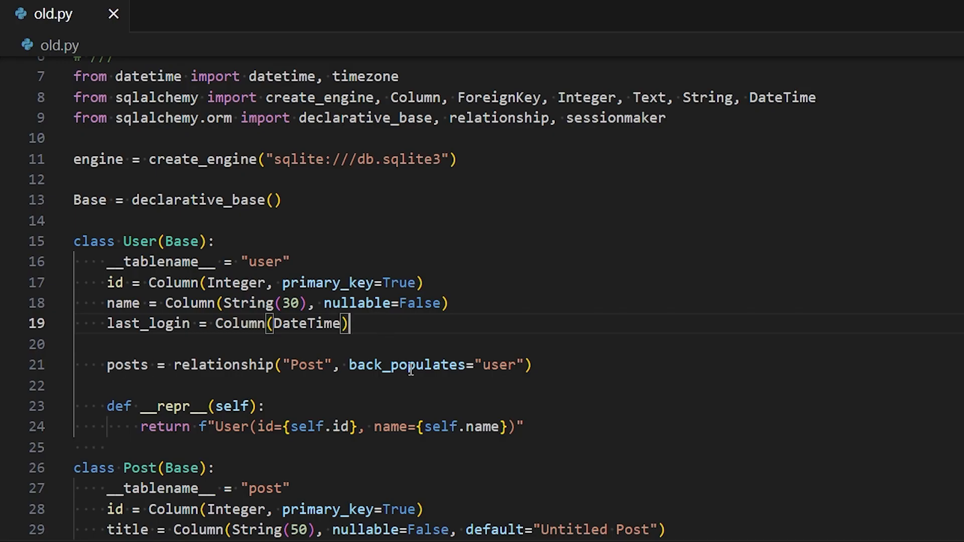
pyautogui.doubleClick(498, 364)
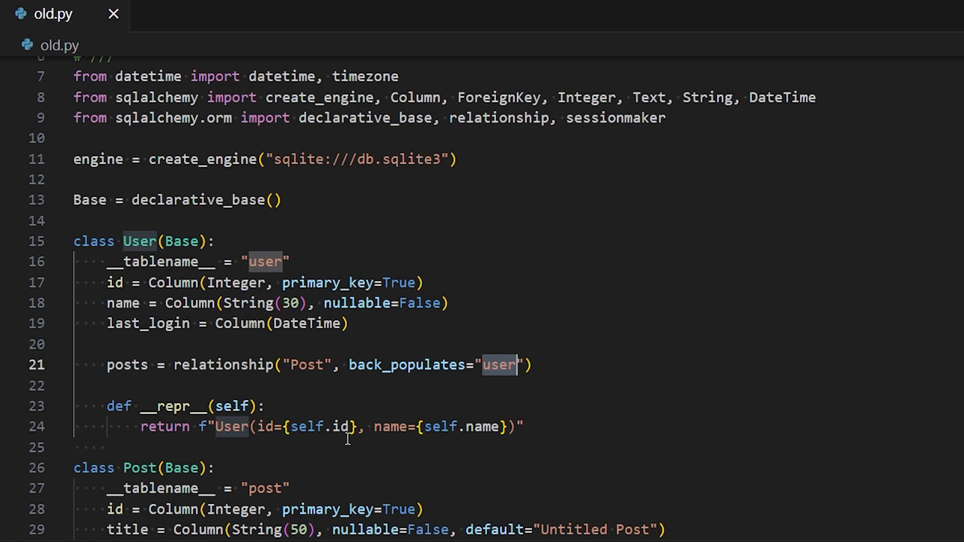
pyautogui.scroll(-3)
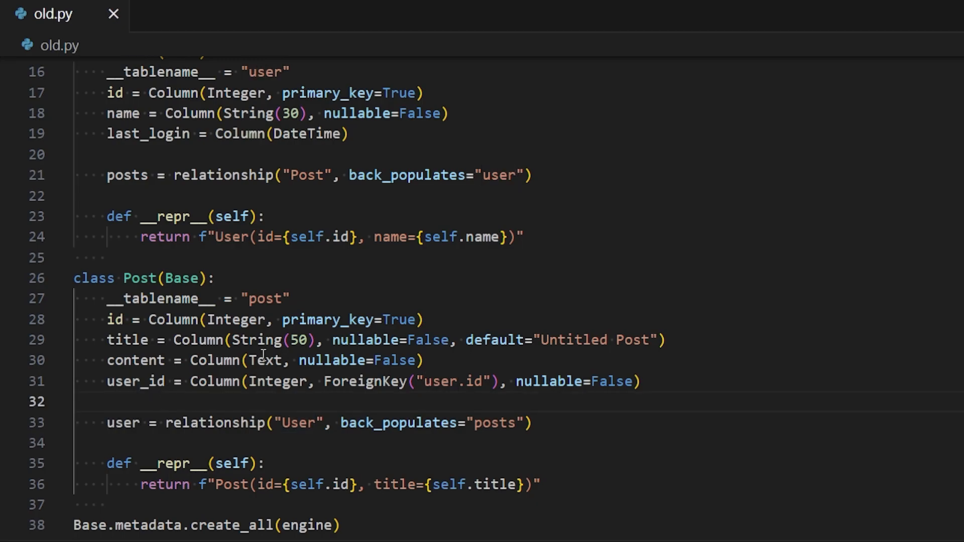
pyautogui.doubleClick(265, 360)
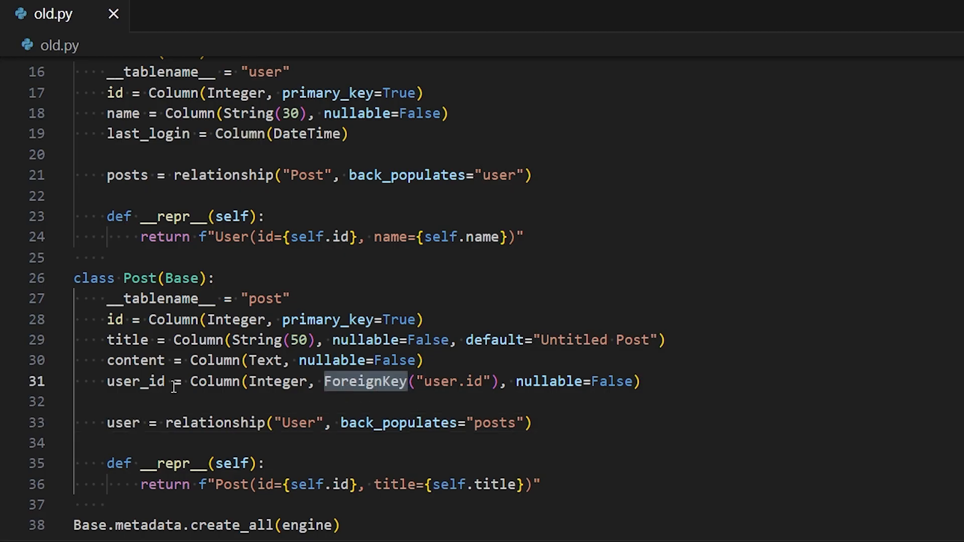
pyautogui.moveTo(305, 361)
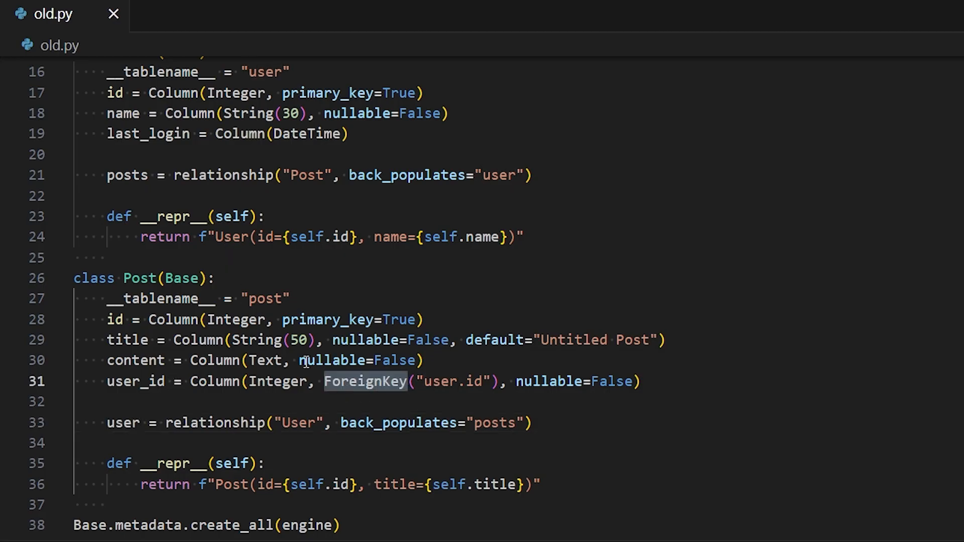
pyautogui.click(338, 402)
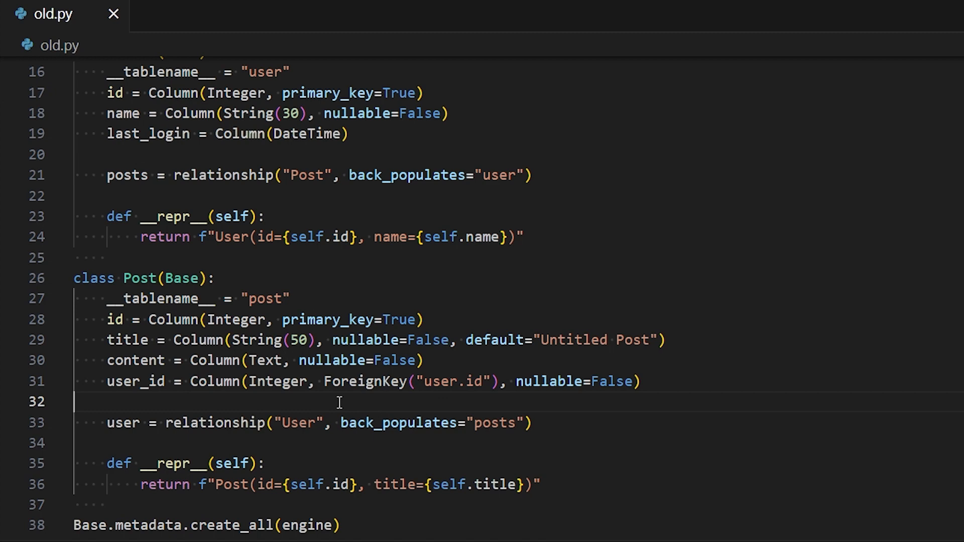
pyautogui.moveTo(353, 375)
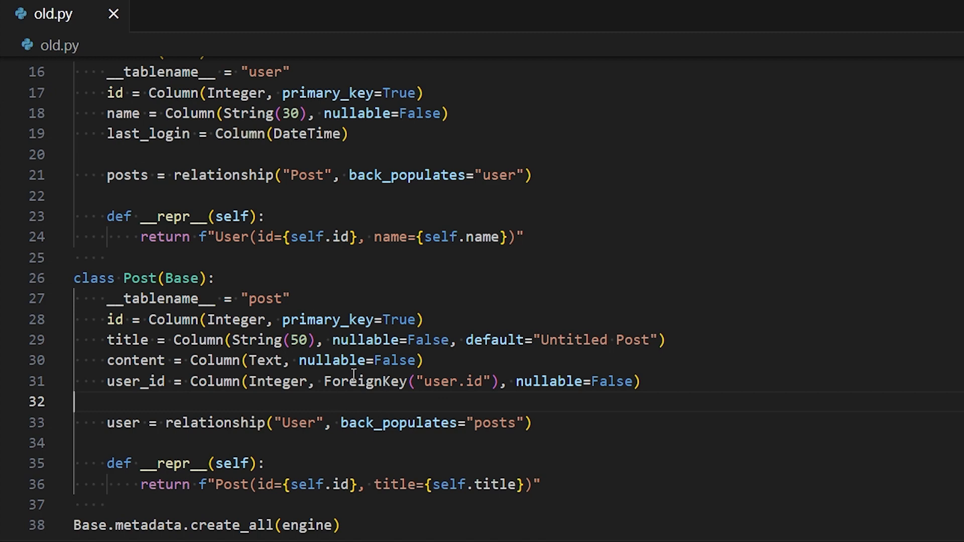
pyautogui.scroll(-3)
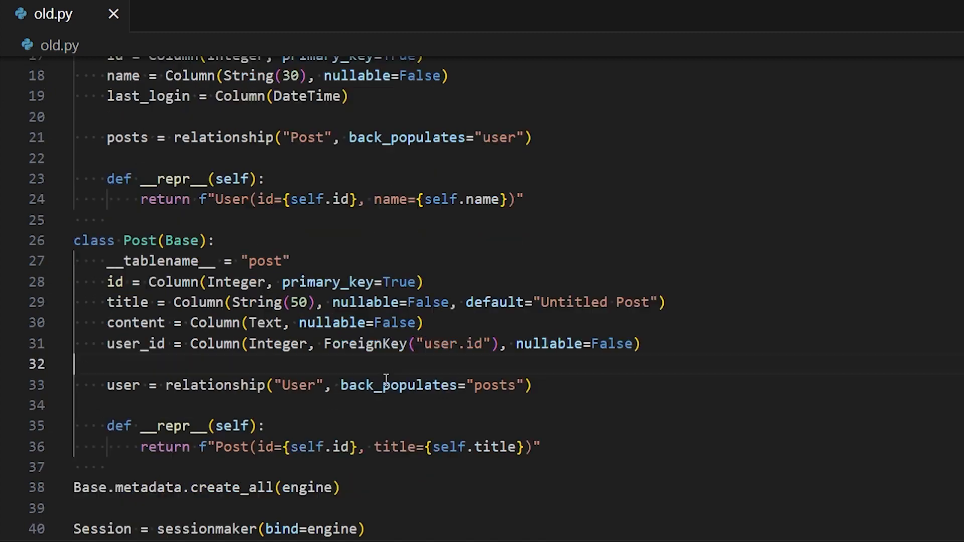
pyautogui.scroll(-3)
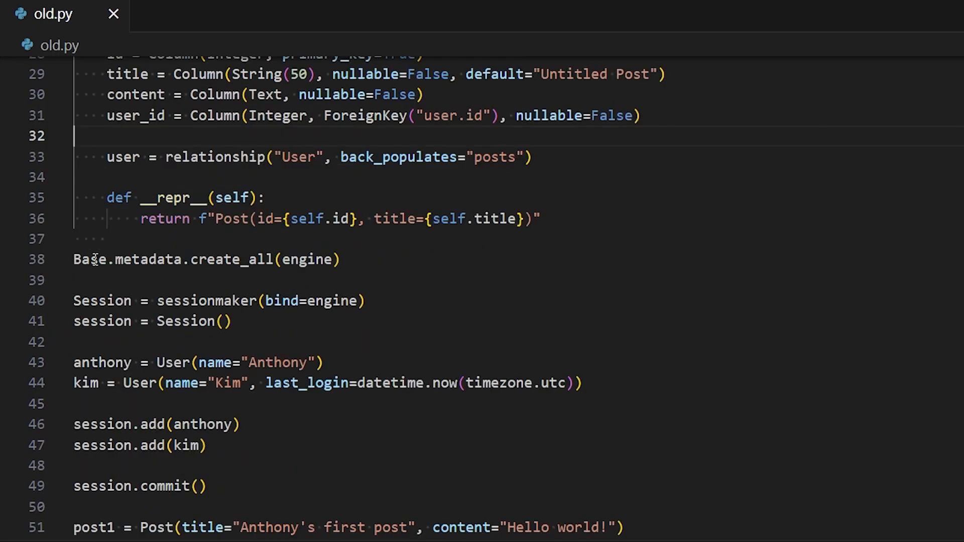
pyautogui.click(276, 259)
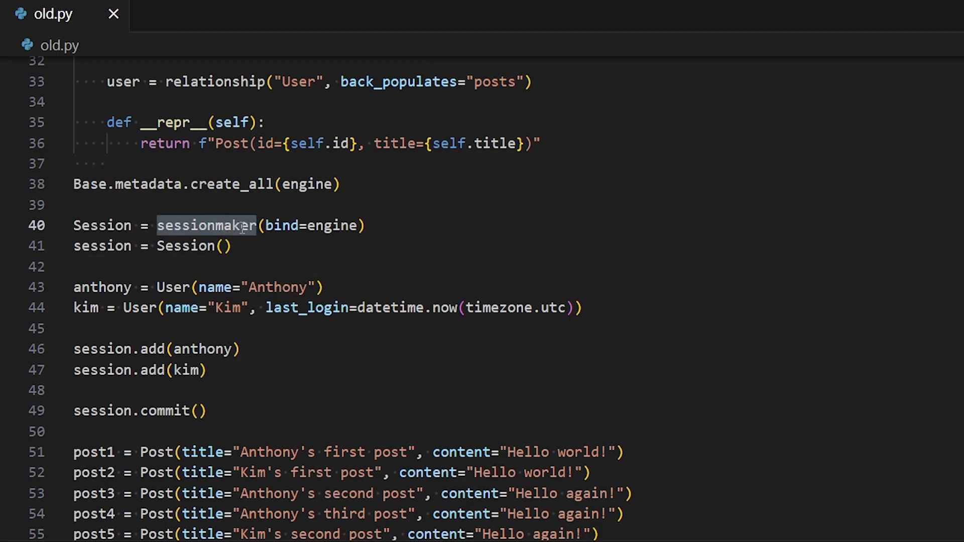
pyautogui.doubleClick(331, 225)
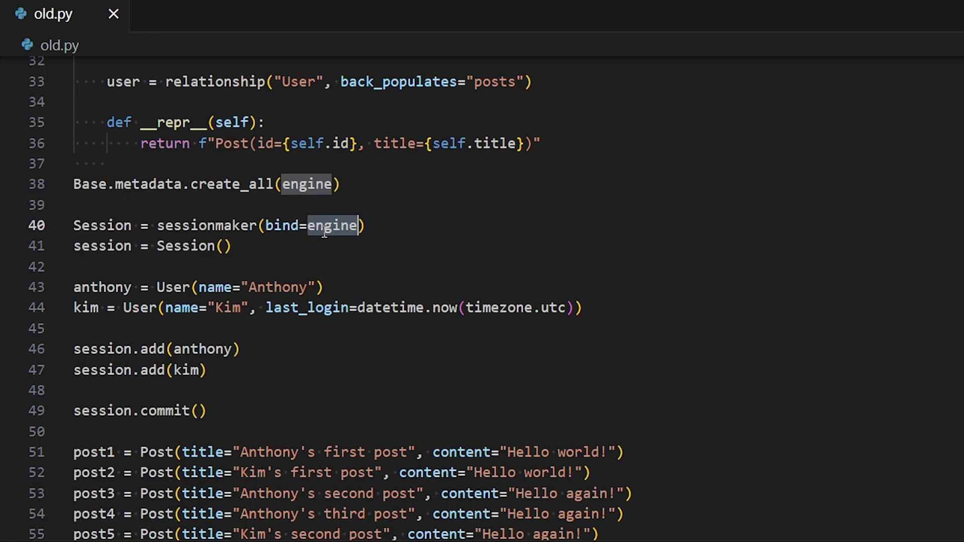
pyautogui.doubleClick(101, 224)
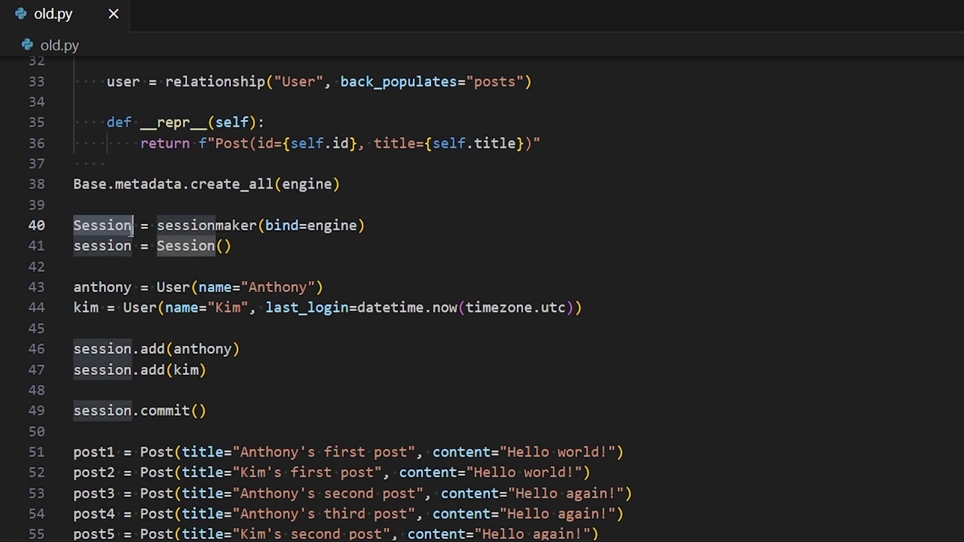
pyautogui.click(103, 246)
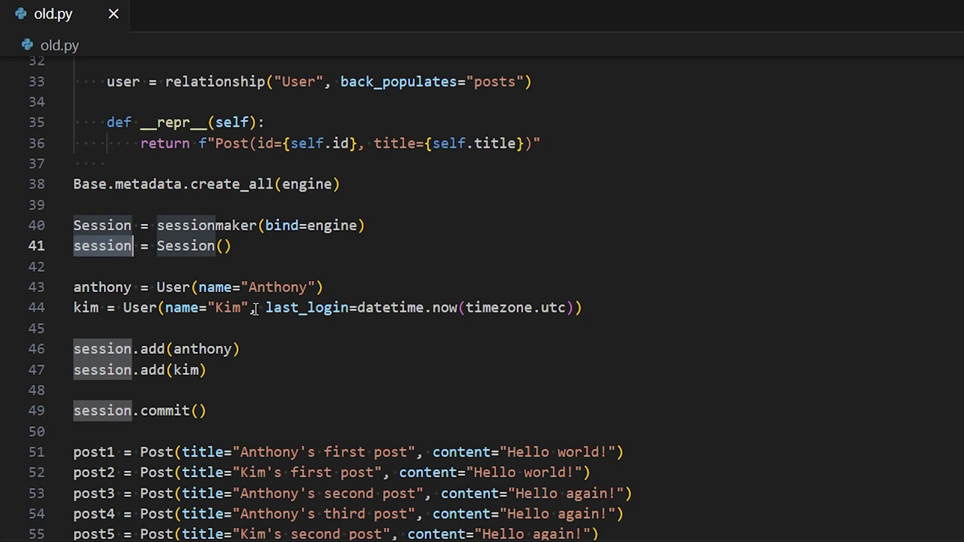
pyautogui.scroll(-3)
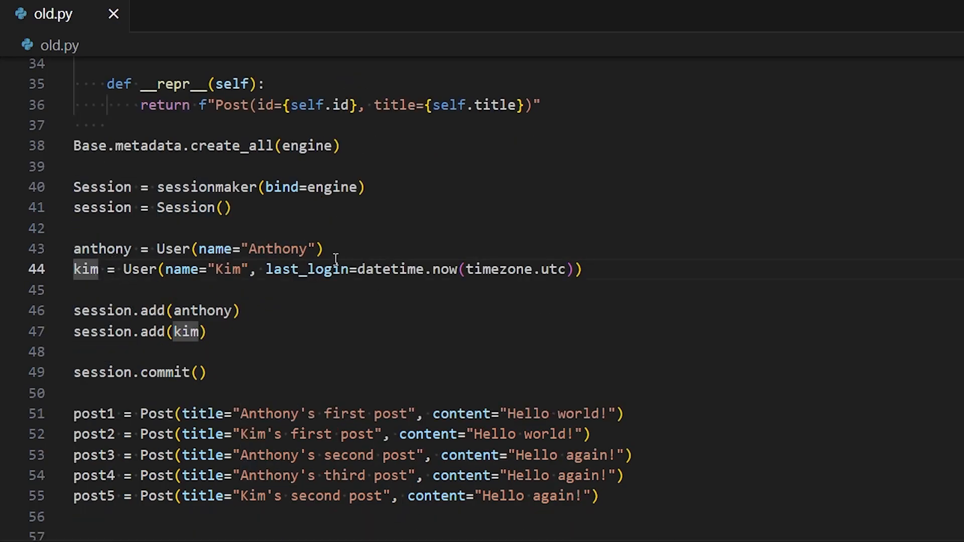
pyautogui.click(326, 249)
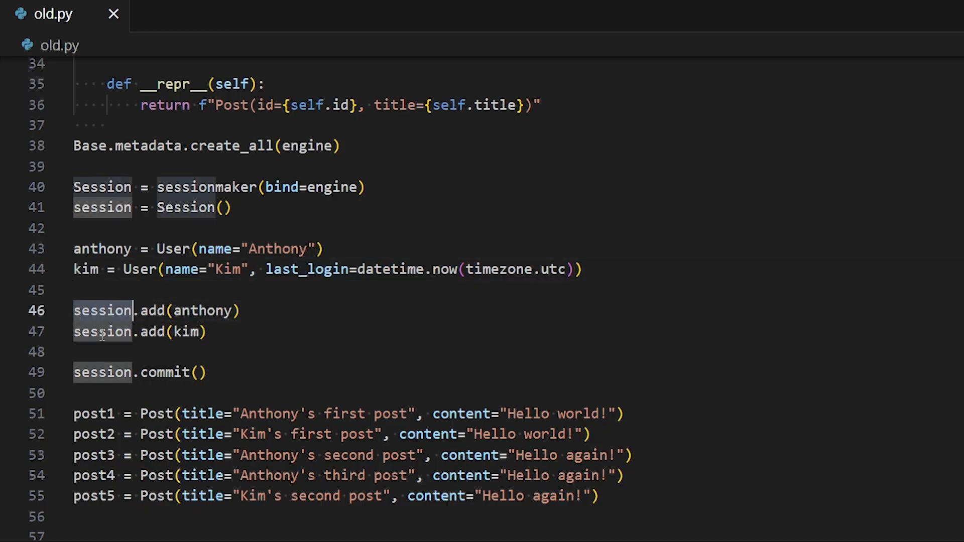
pyautogui.scroll(-3)
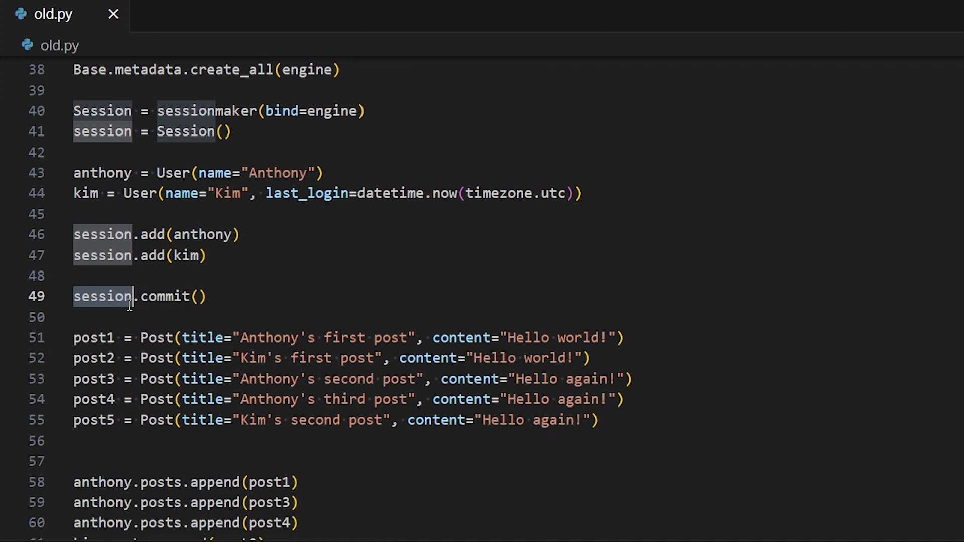
pyautogui.scroll(-3)
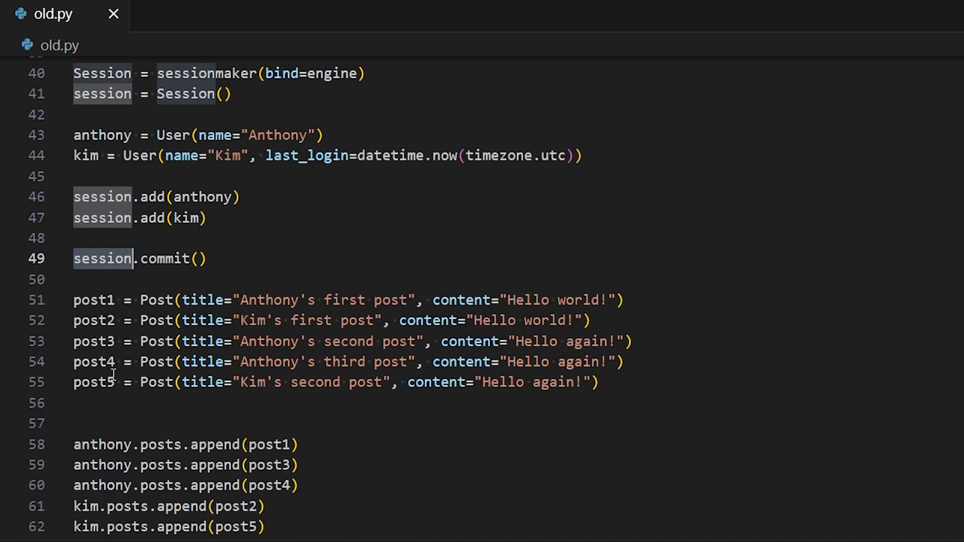
pyautogui.scroll(-3)
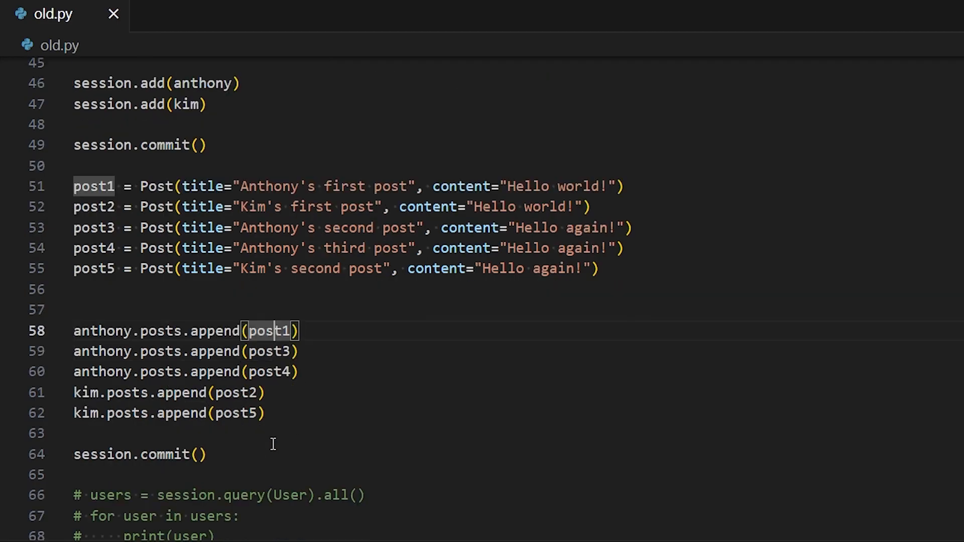
pyautogui.scroll(-3)
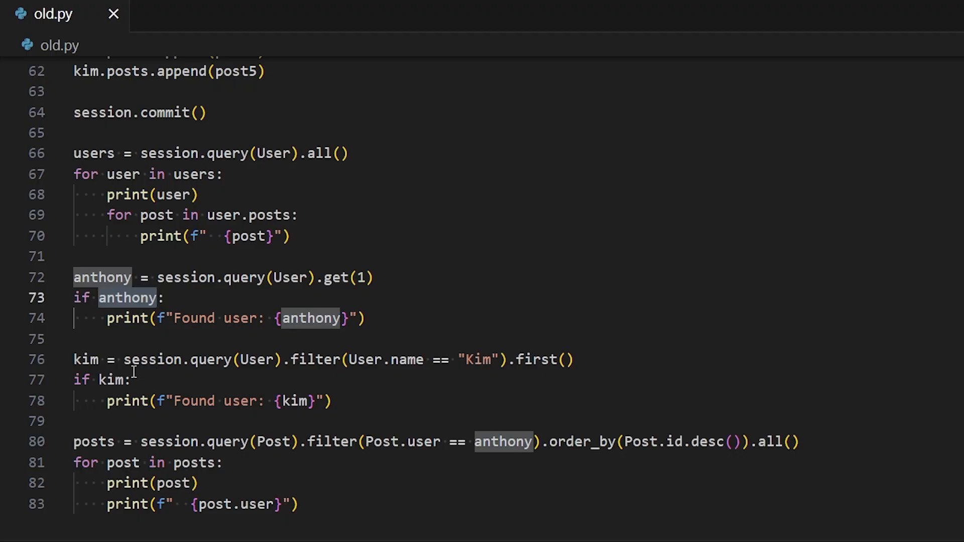
# Run 'uv run new.py' in the integrated terminal to print users and posts
pyautogui.click(529, 359)
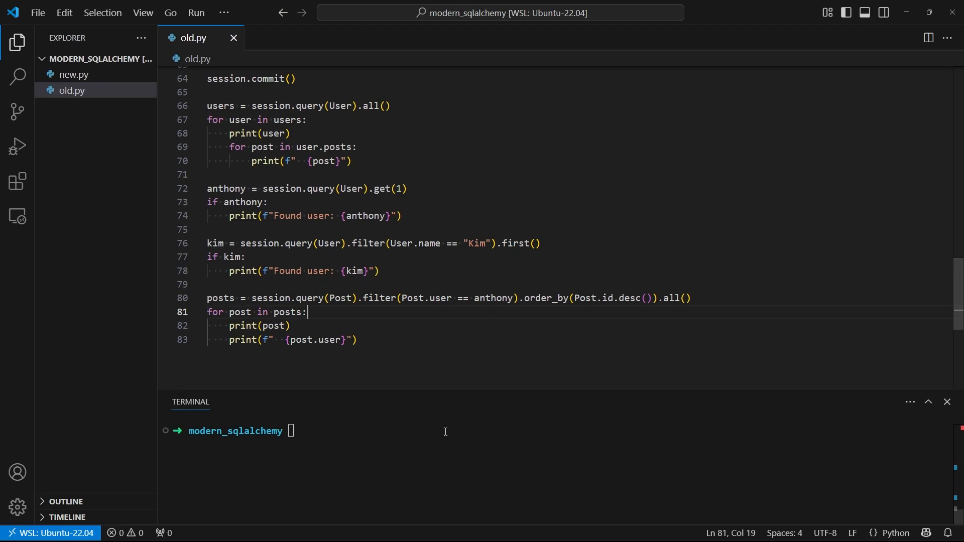
pyautogui.write('uv run new.py')
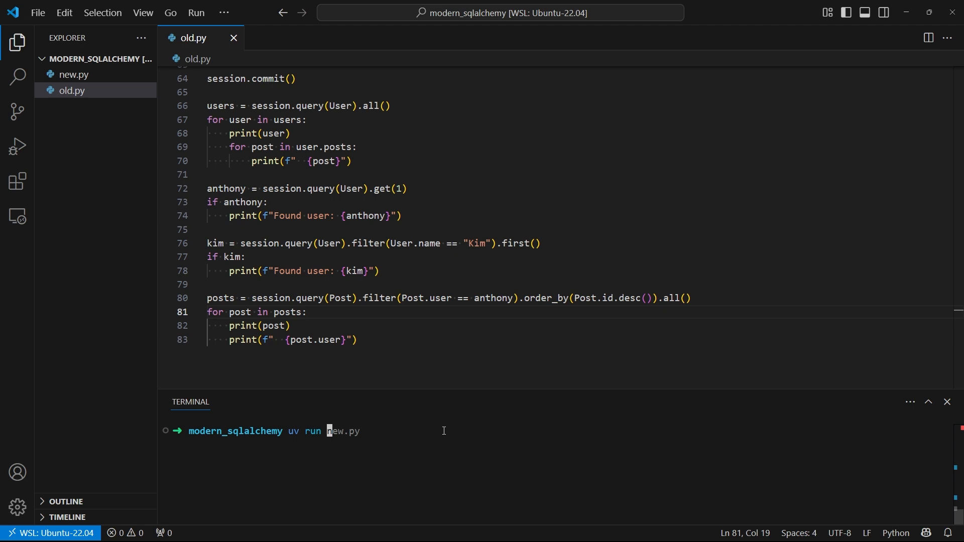
pyautogui.press('Return')
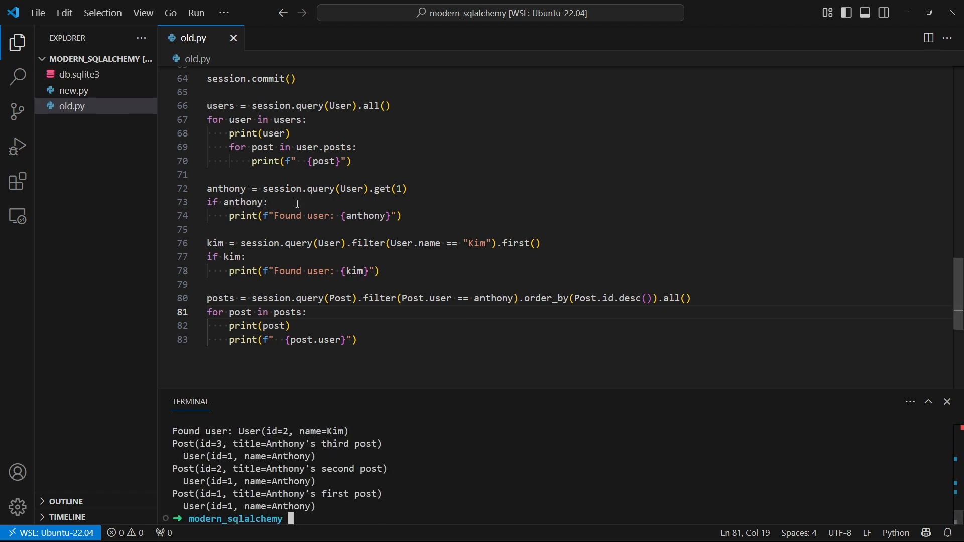
pyautogui.moveTo(260, 60)
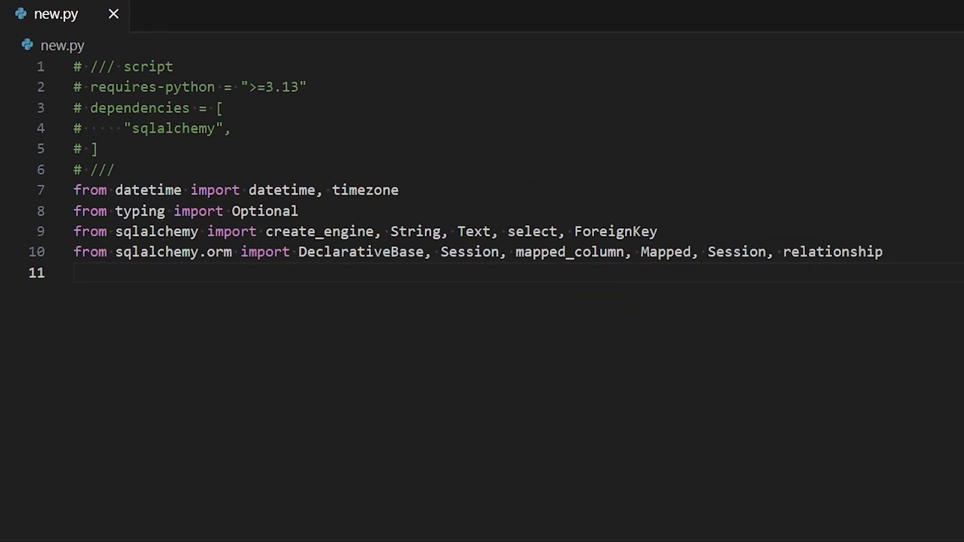
# Add engine = create_engine("sqlite:///db.sqlite3") to new.py and highlight the Base class name
pyautogui.write('engine = create_engine("sqlite:///db.sqlite3")')
pyautogui.write('class Base(DeclarativeBase):')
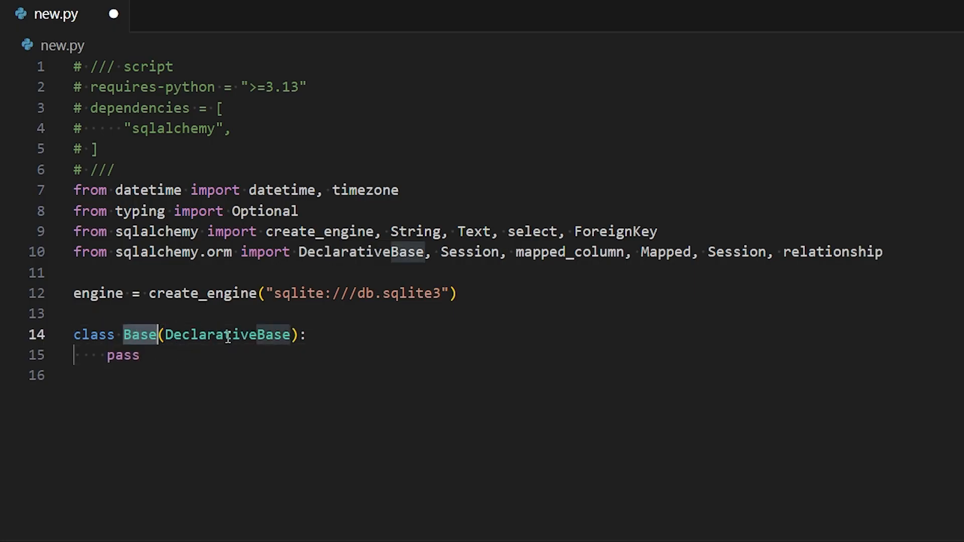
pyautogui.doubleClick(122, 355)
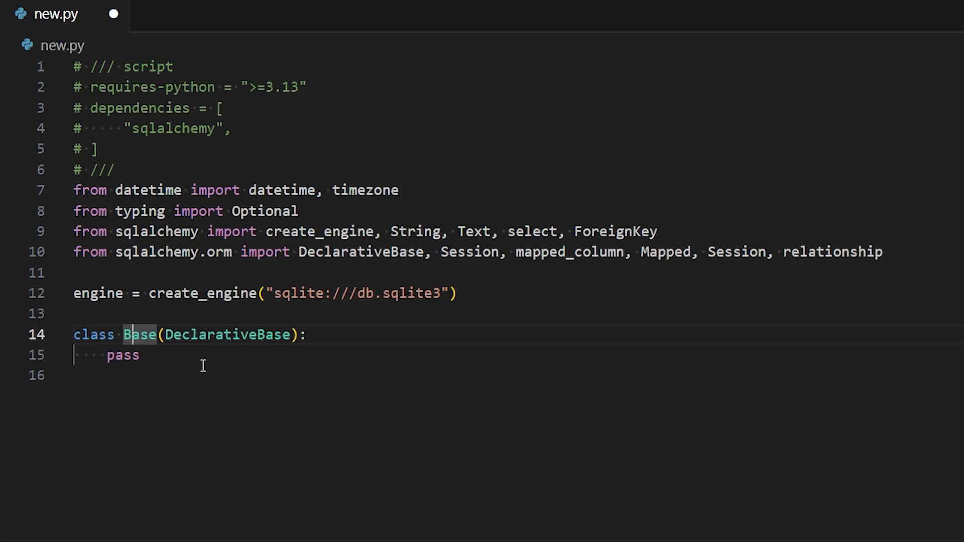
pyautogui.doubleClick(122, 355)
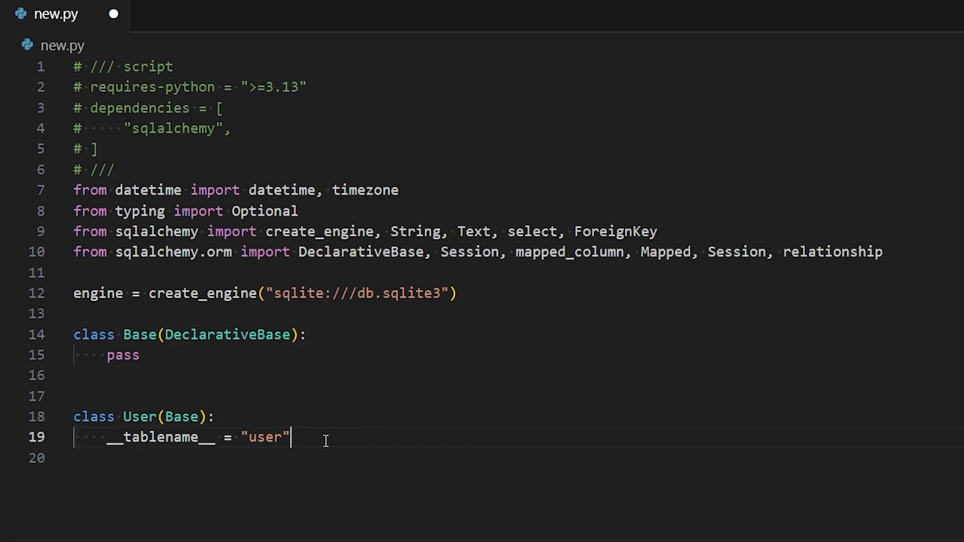
pyautogui.moveTo(584, 406)
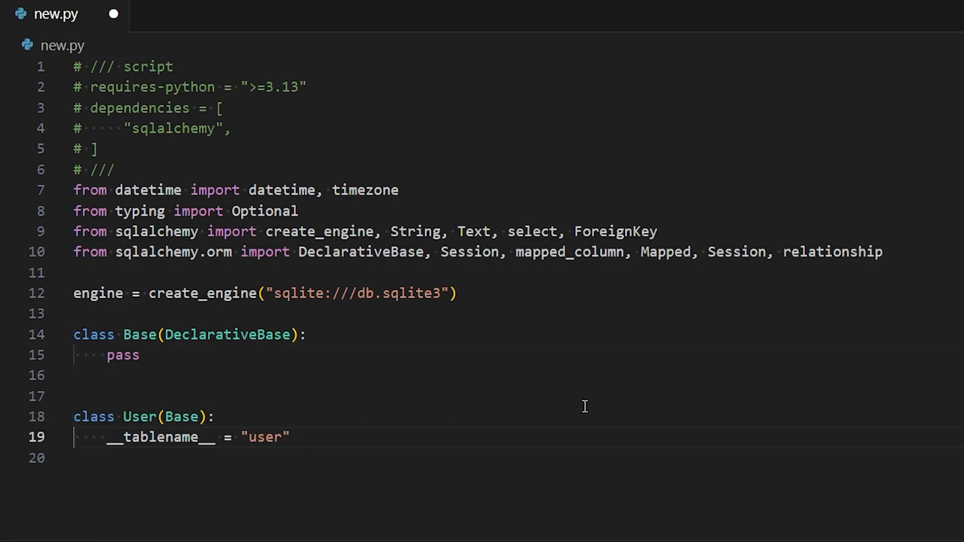
# Add the line id: Mapped[int] = mapped_column(primary_key=True) to the User class
pyautogui.write('id: Mapped[int] = mapped_column(primary_key=True)')
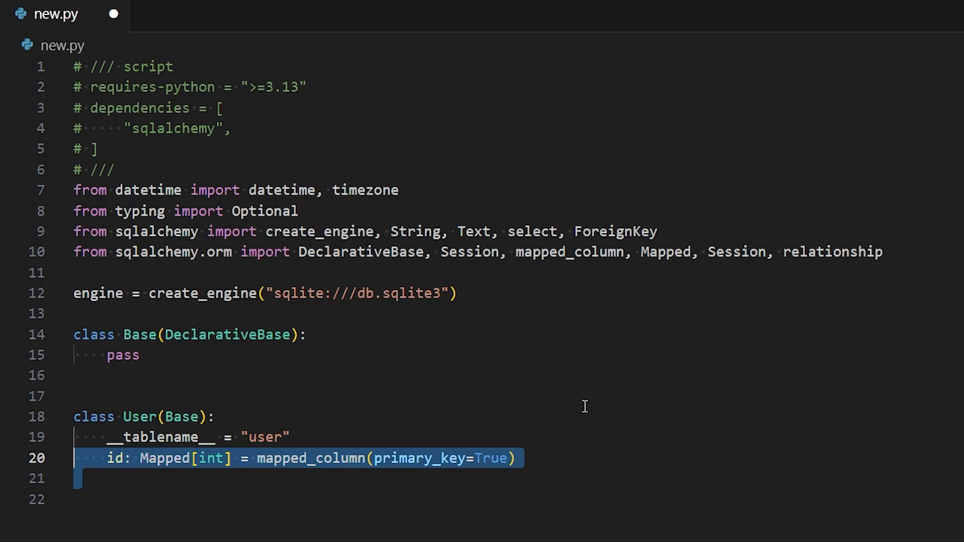
pyautogui.click(114, 458)
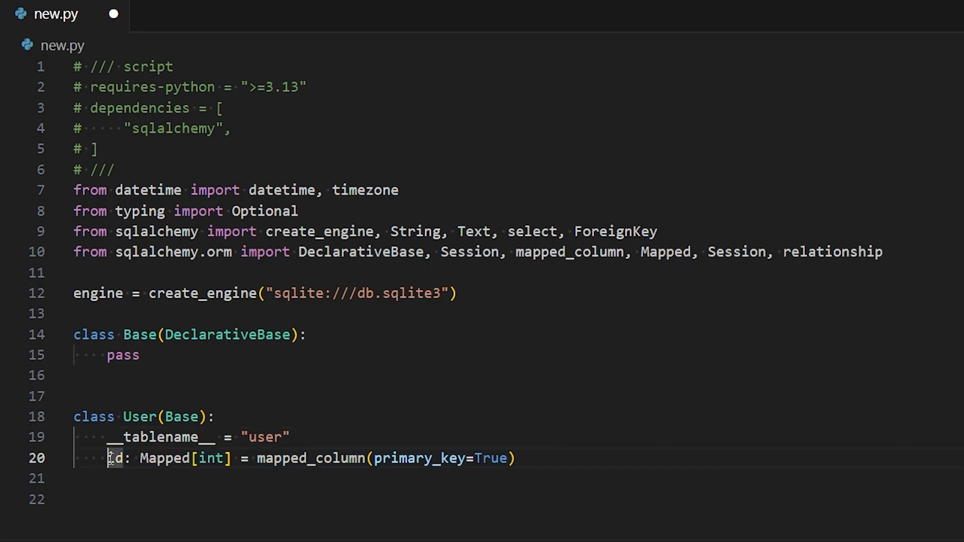
pyautogui.scroll(-3)
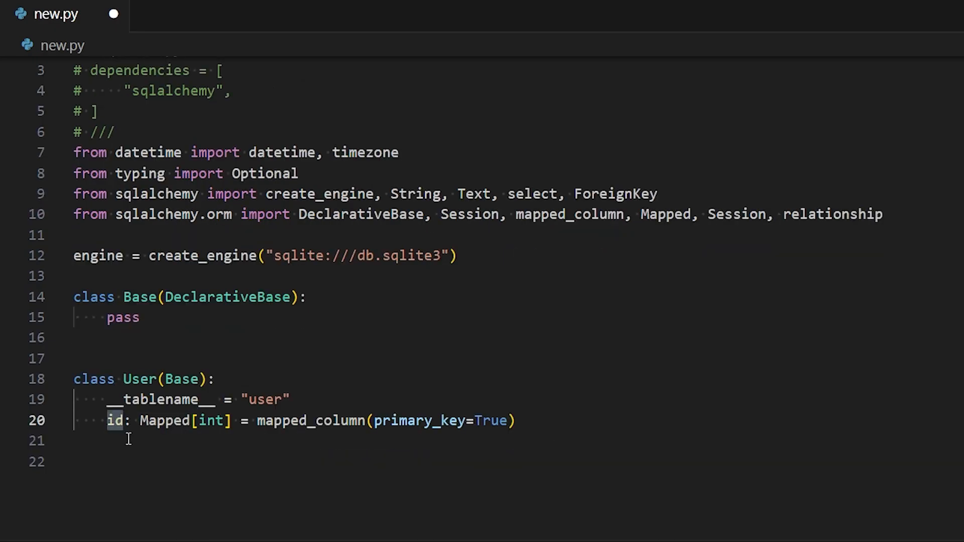
pyautogui.click(117, 421)
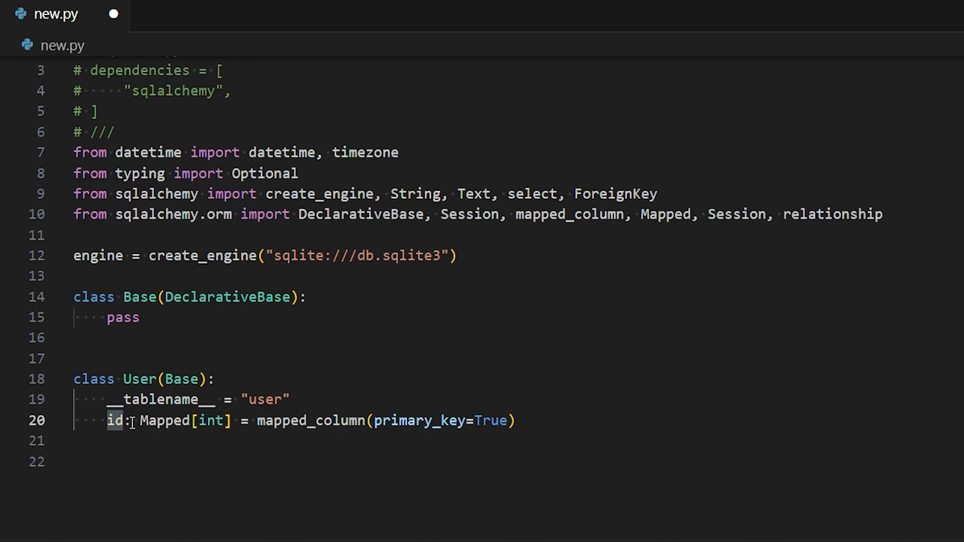
# Highlight id, Mapped and int in the id column declaration to explain them
pyautogui.doubleClick(165, 421)
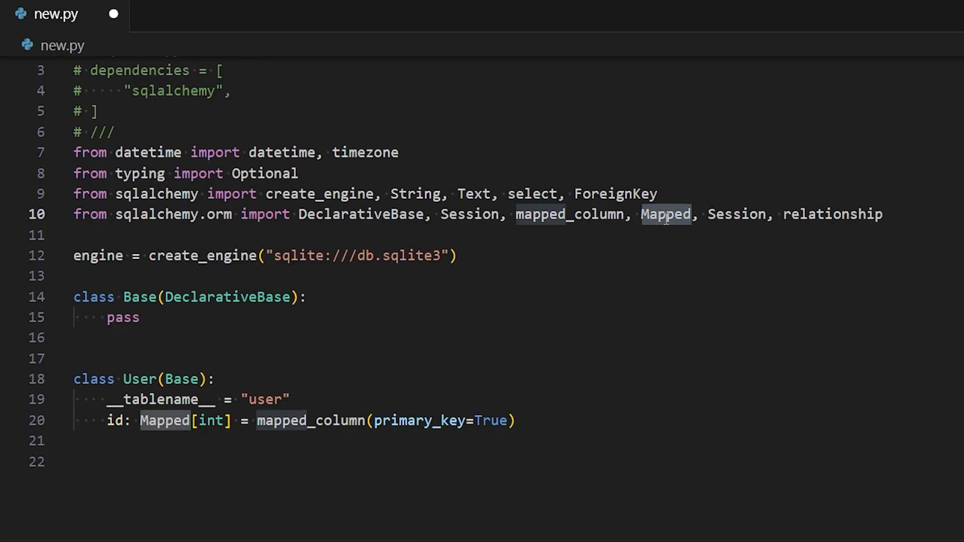
pyautogui.doubleClick(211, 421)
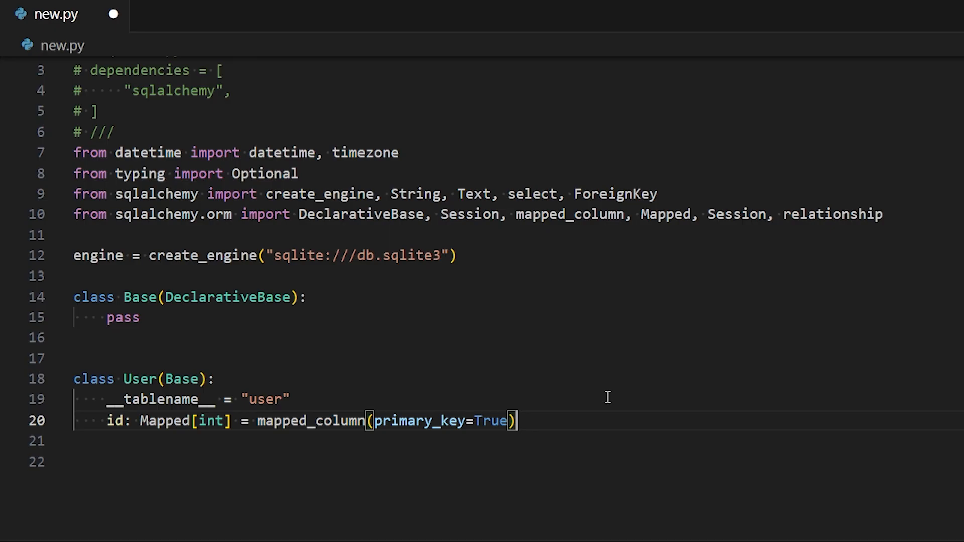
pyautogui.moveTo(619, 394)
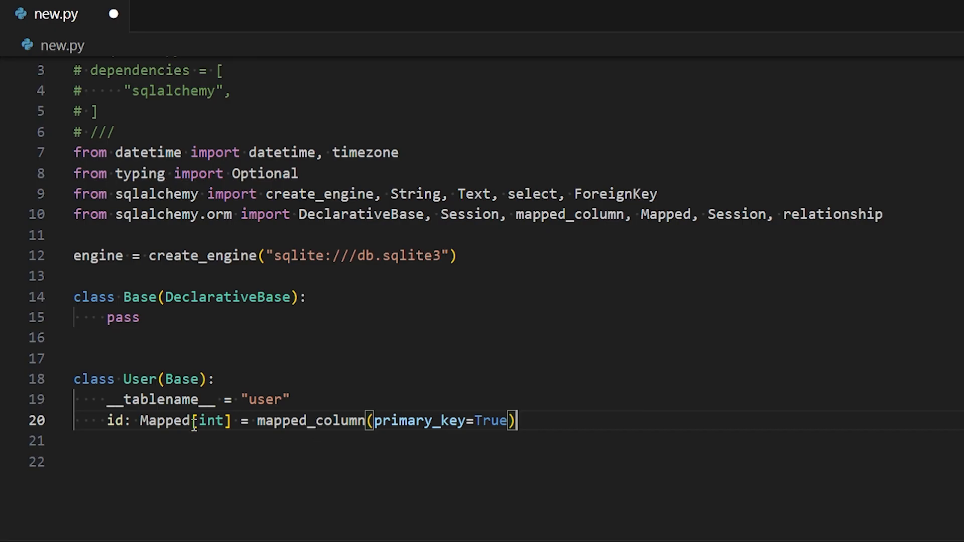
pyautogui.doubleClick(114, 421)
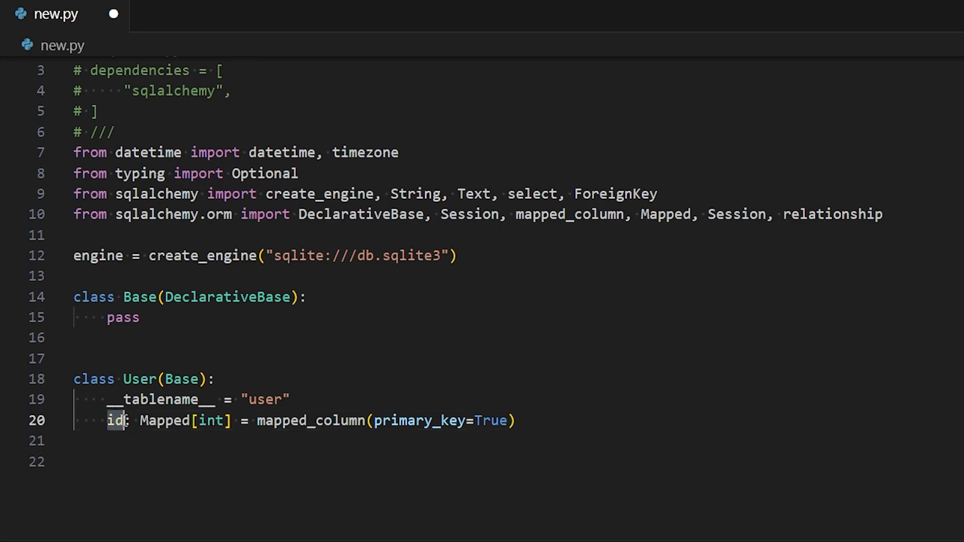
pyautogui.moveTo(255, 425)
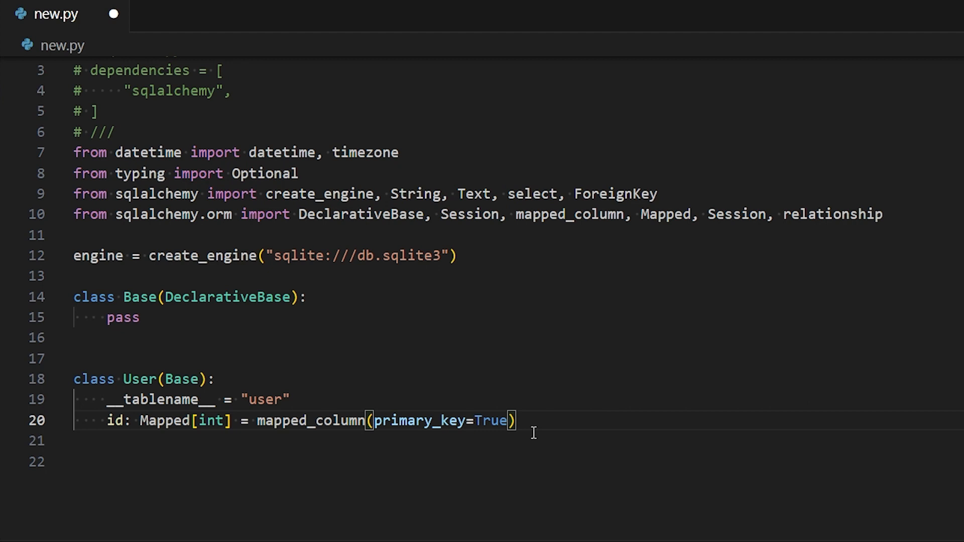
pyautogui.doubleClick(211, 420)
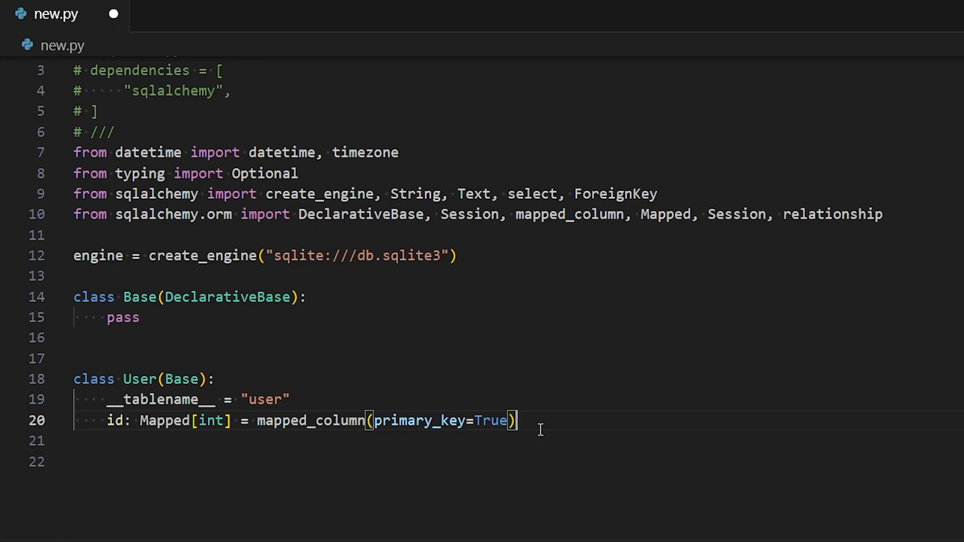
pyautogui.doubleClick(212, 420)
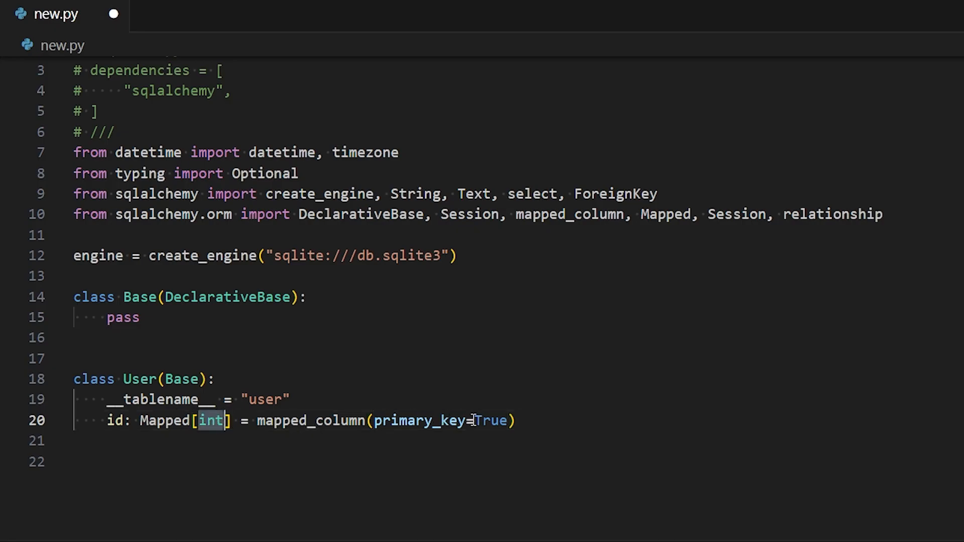
pyautogui.doubleClick(419, 422)
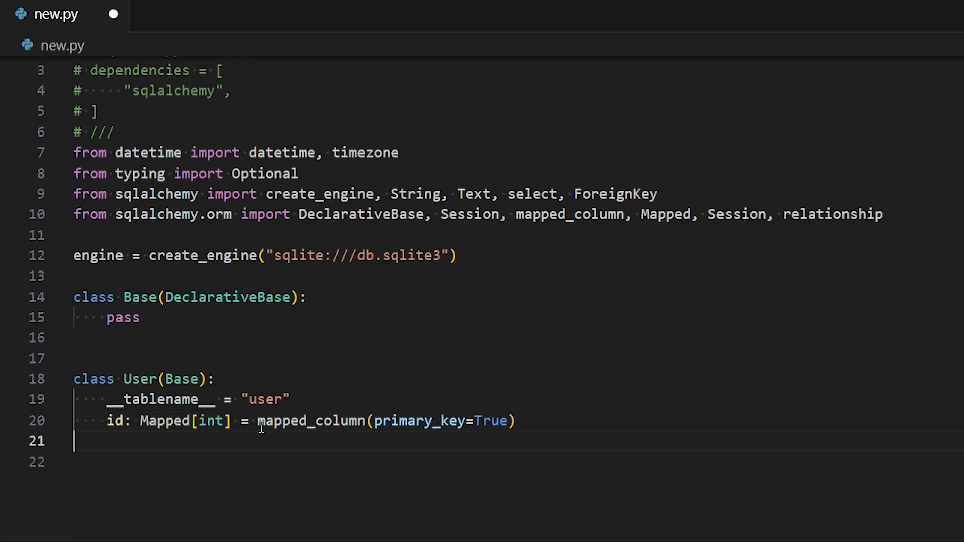
pyautogui.doubleClick(309, 420)
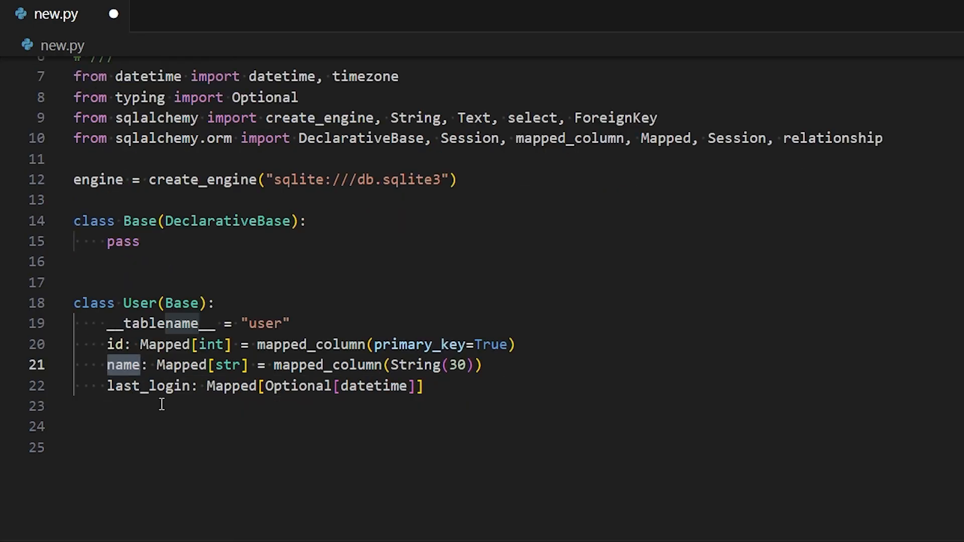
# Add posts: Mapped[list["Post"]] = relationship(back_populates="user") below last_login
pyautogui.doubleClick(181, 365)
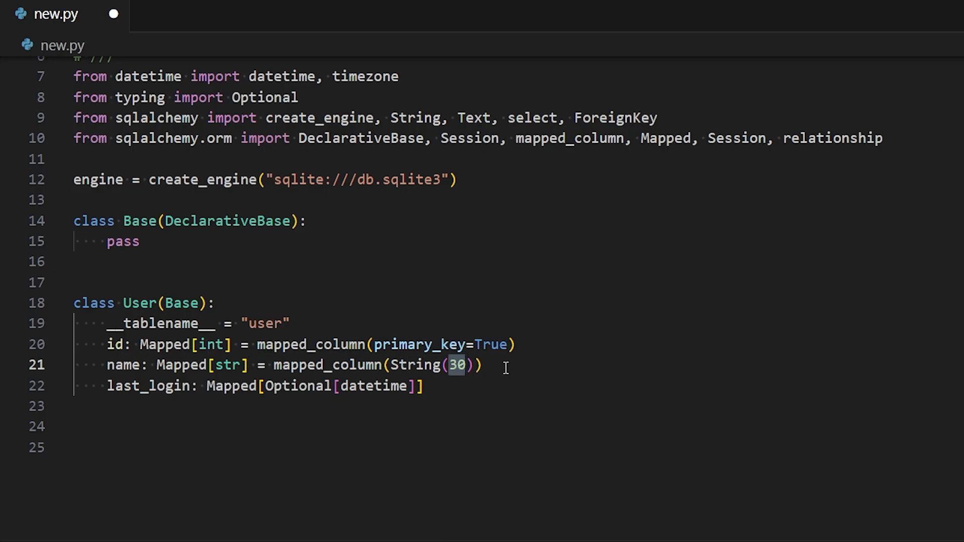
pyautogui.moveTo(438, 317)
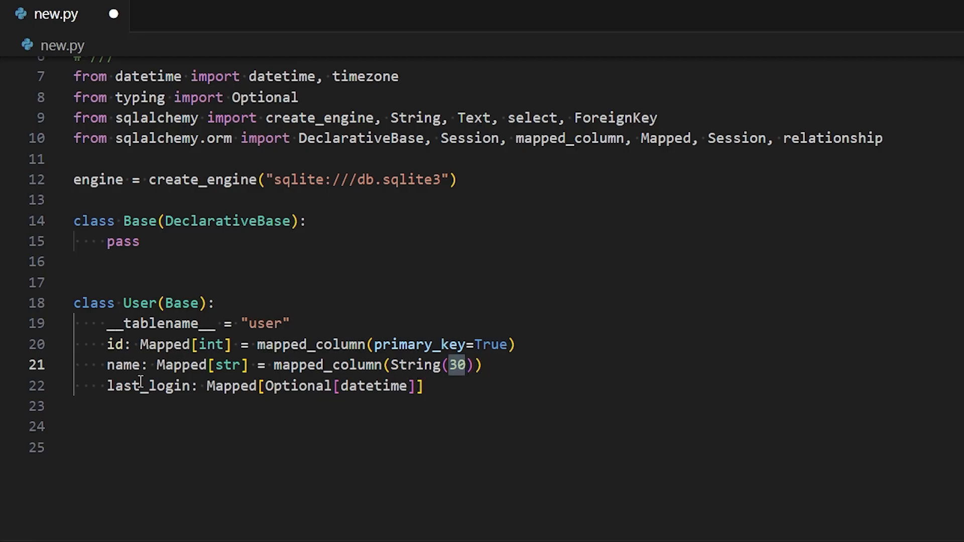
pyautogui.doubleClick(147, 386)
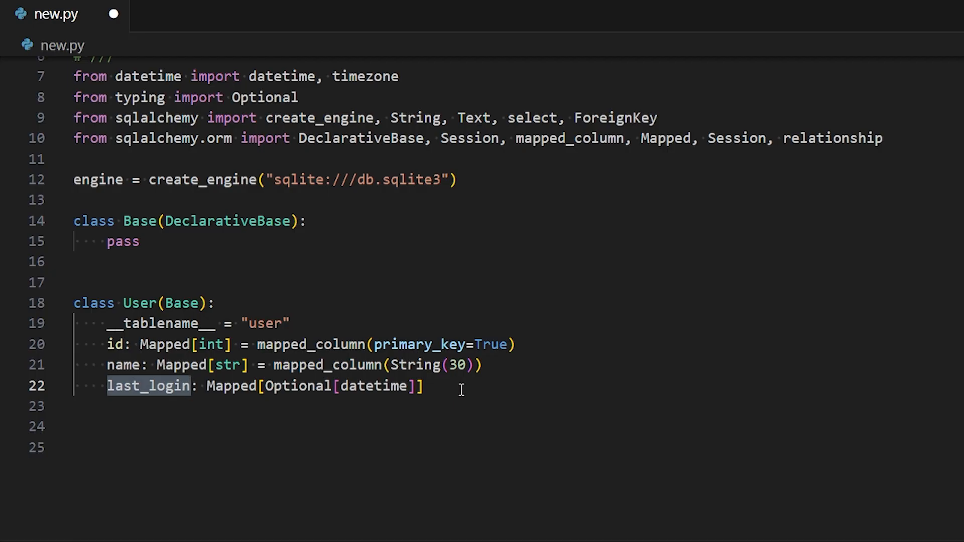
pyautogui.moveTo(450, 408)
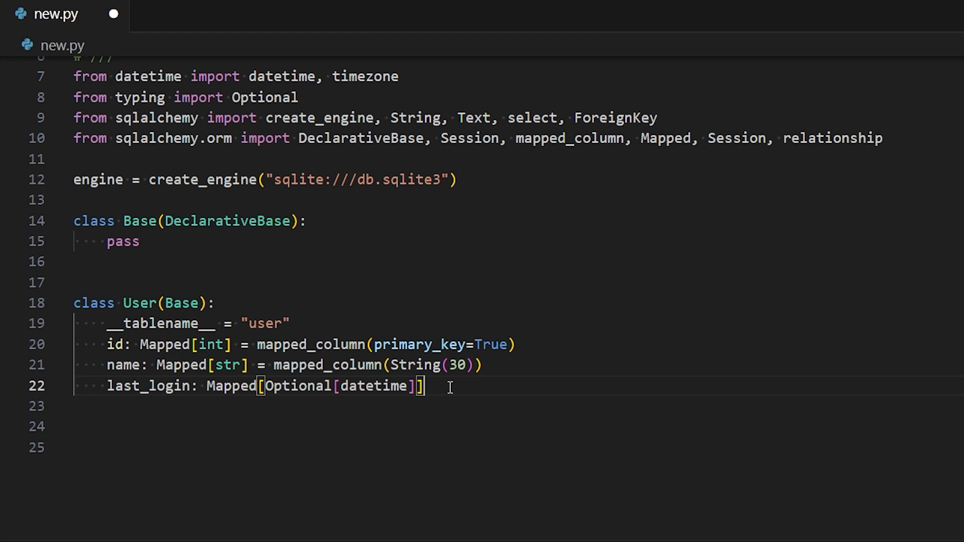
pyautogui.doubleClick(298, 386)
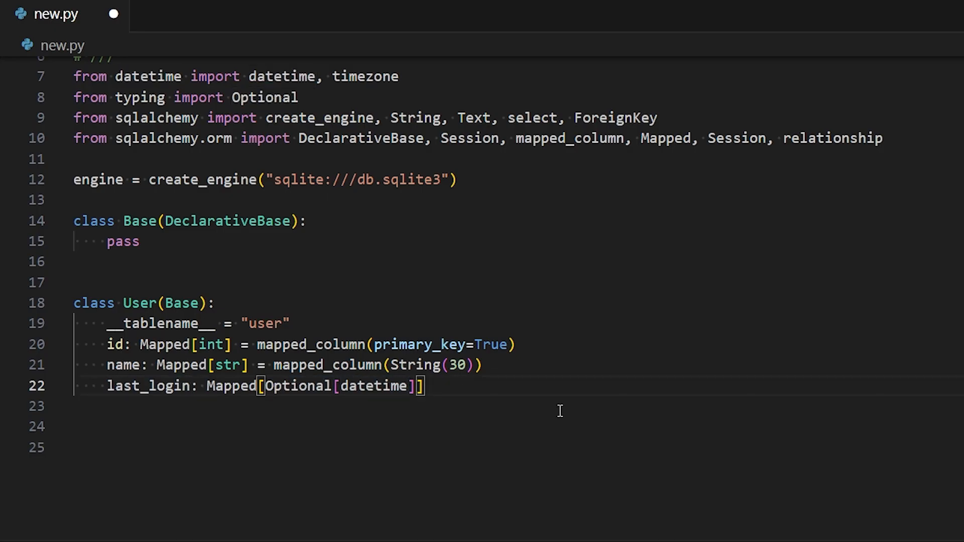
pyautogui.write('posts: Mapped[list["Post"]] = relationship(back_populates="user")')
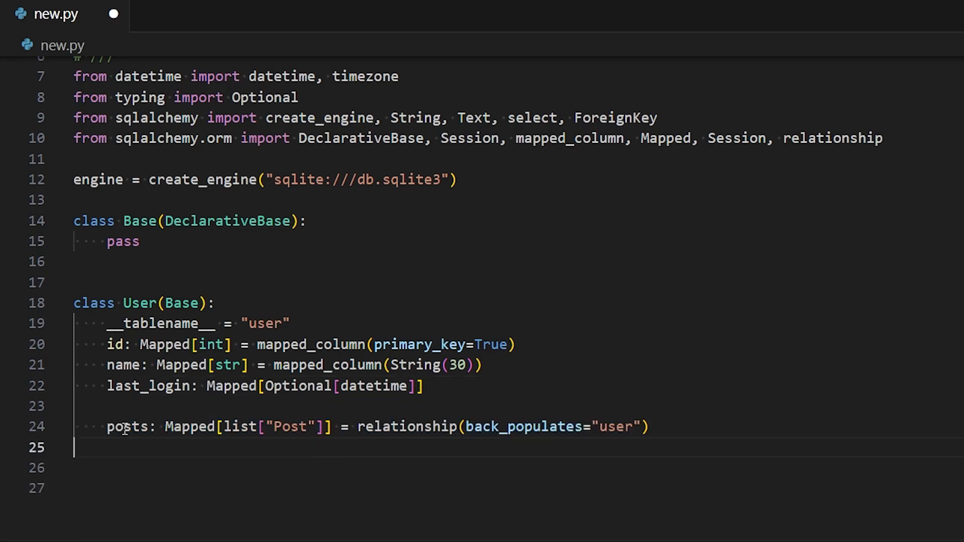
# Walk through Mapped, list and Post in the posts annotation, retyping Post
pyautogui.doubleClick(189, 427)
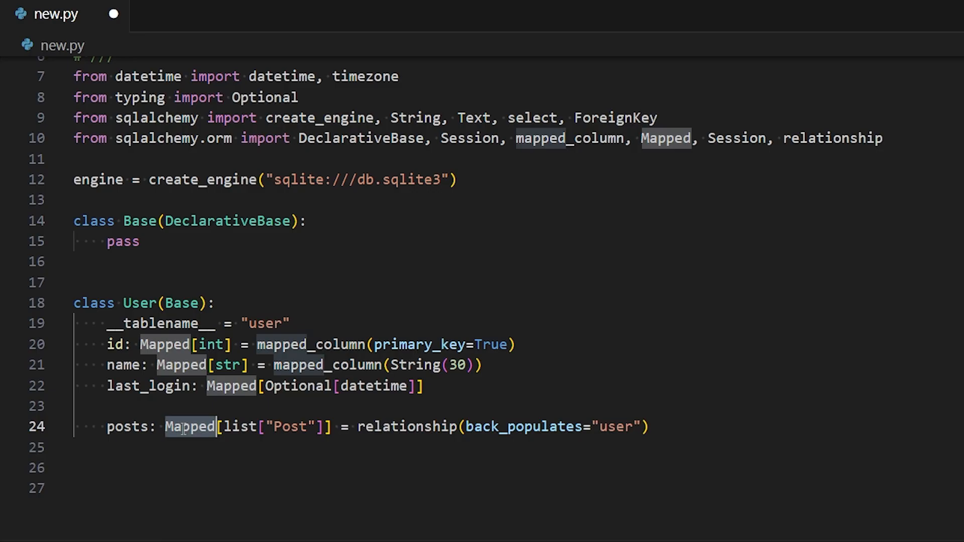
pyautogui.click(240, 426)
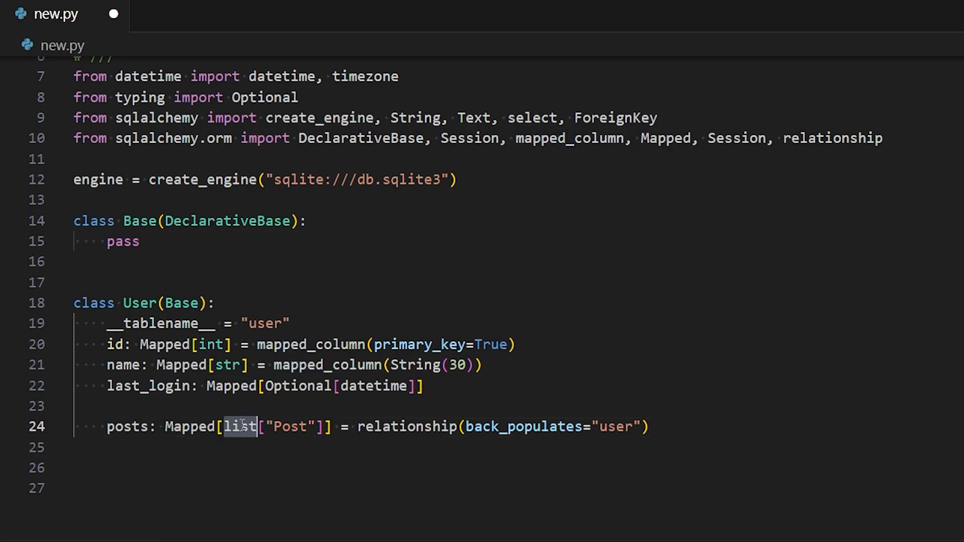
pyautogui.doubleClick(289, 427)
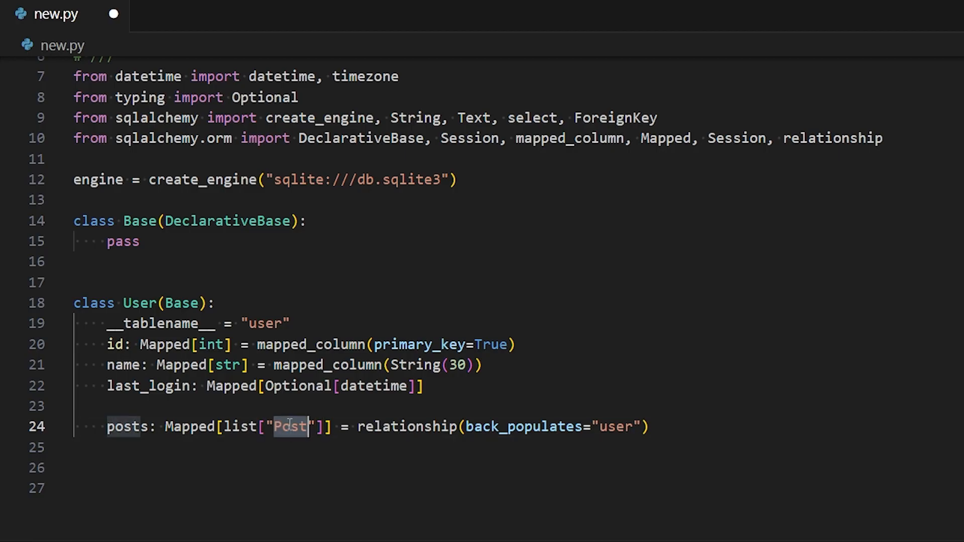
pyautogui.write('Post')
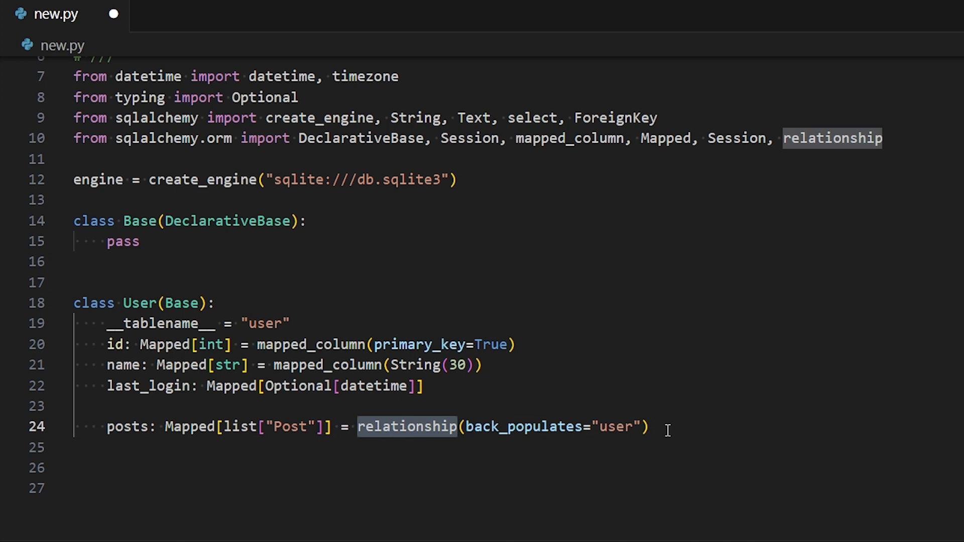
pyautogui.doubleClick(524, 426)
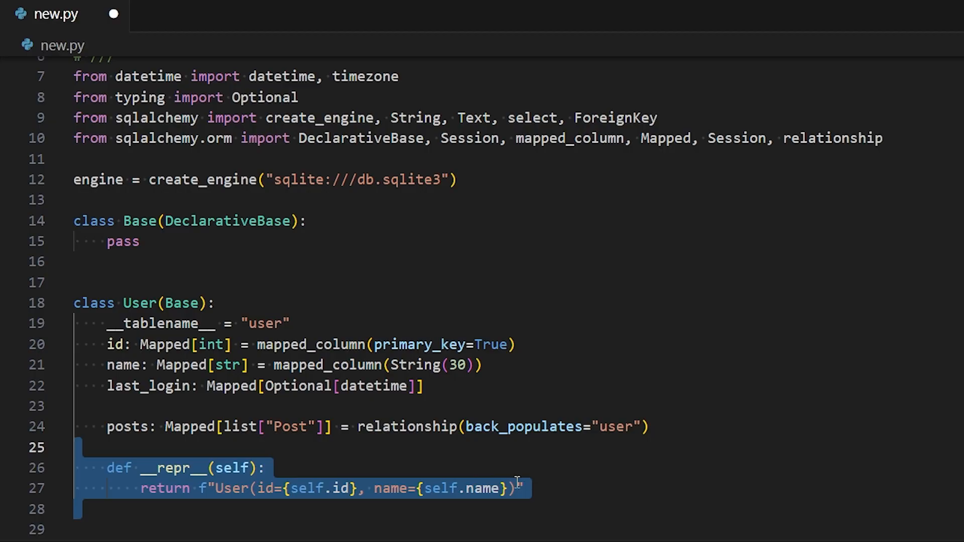
pyautogui.moveTo(559, 483)
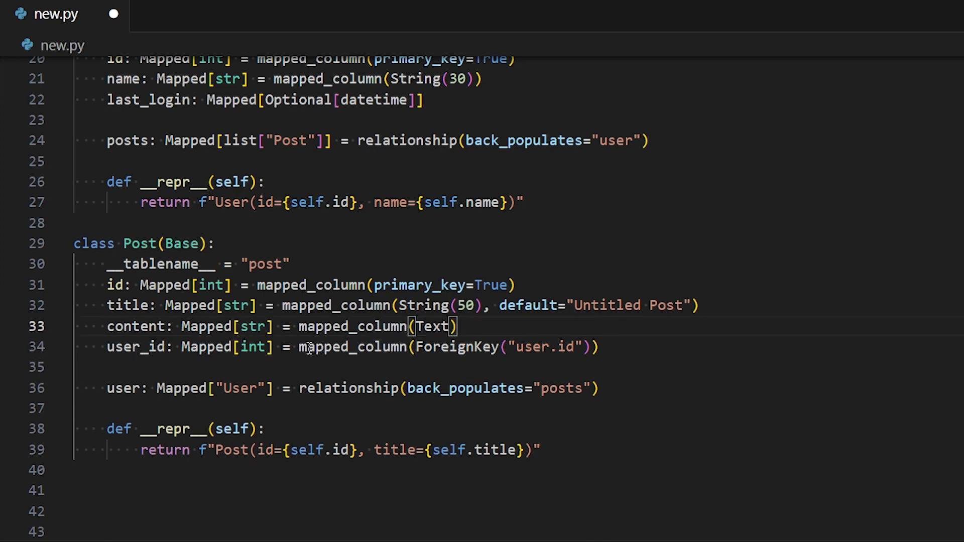
# Highlight mapped_column, ForeignKey, User and back_populates in the Post model's user lines
pyautogui.doubleClick(352, 346)
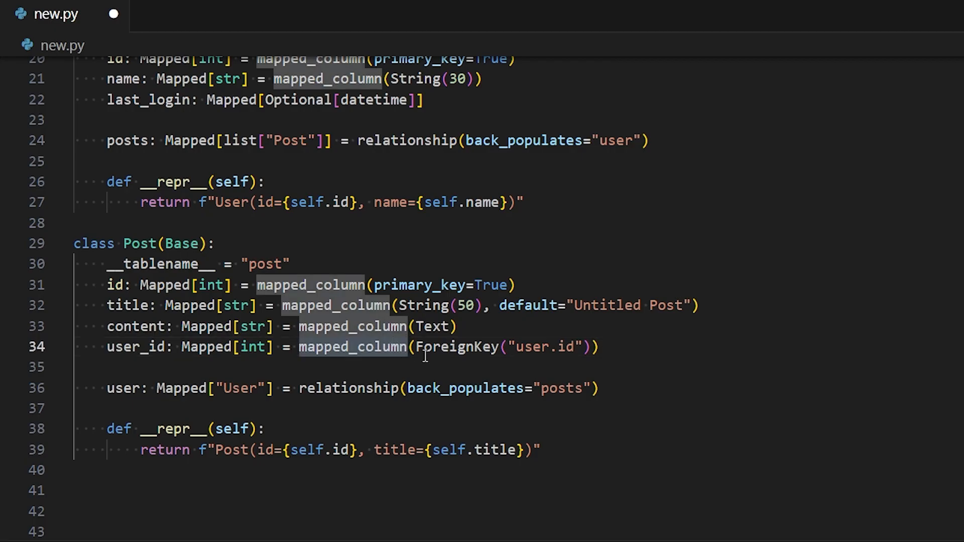
pyautogui.doubleClick(457, 347)
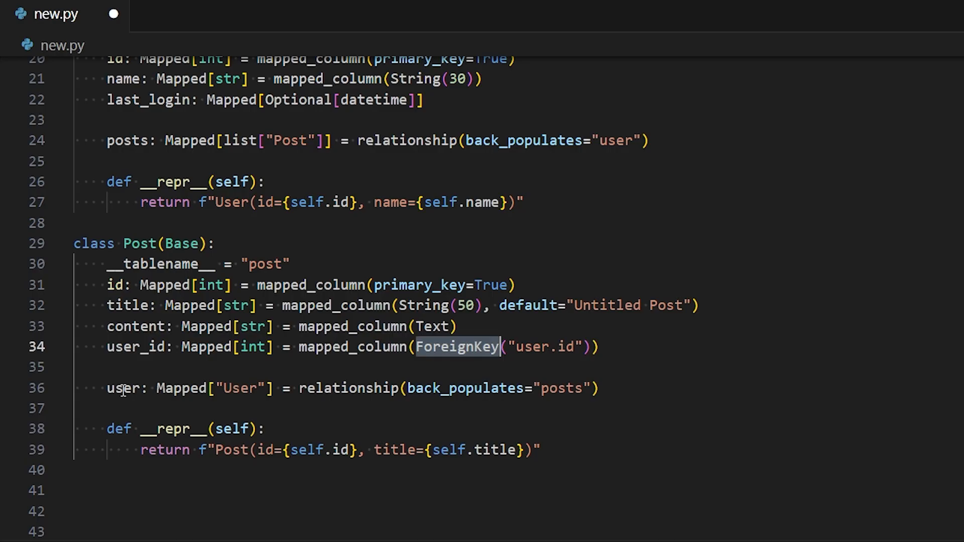
pyautogui.doubleClick(121, 388)
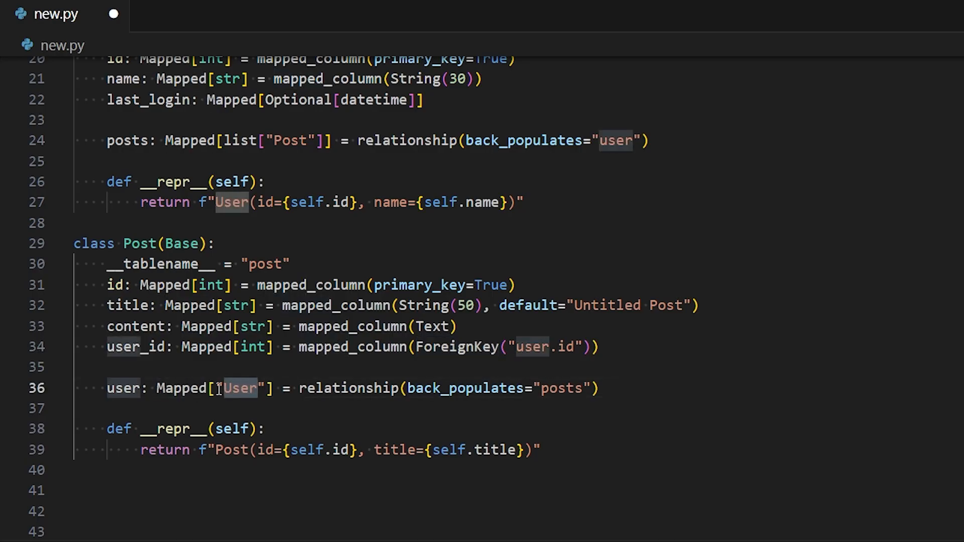
pyautogui.scroll(3)
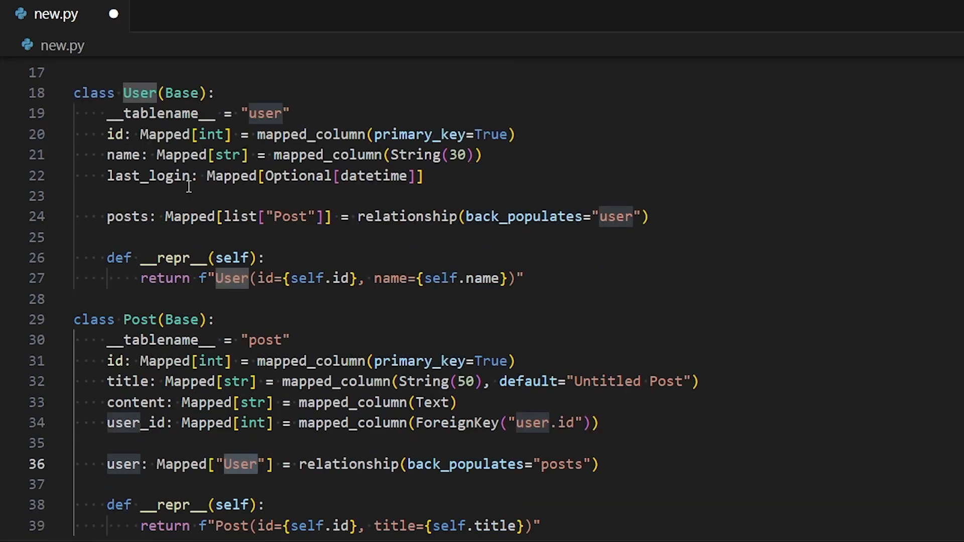
pyautogui.scroll(-3)
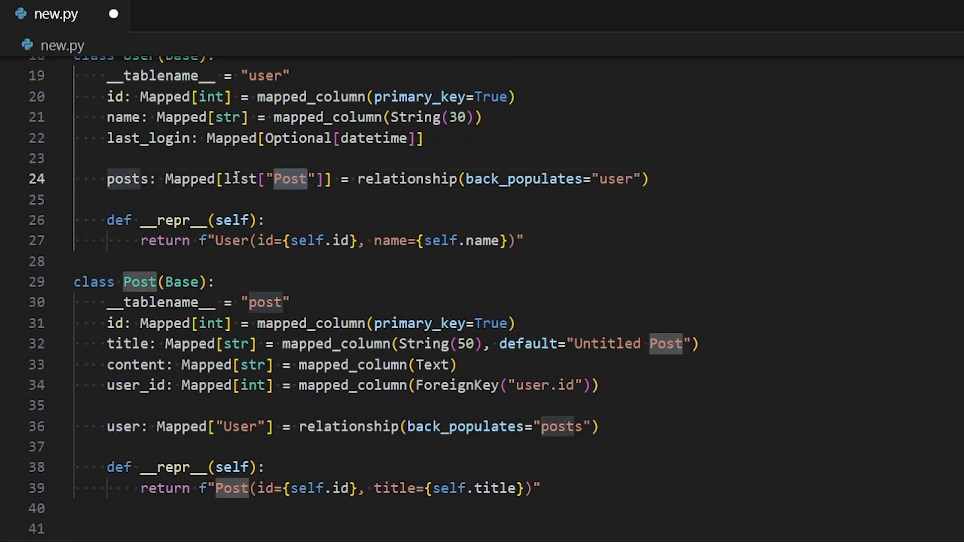
pyautogui.moveTo(346, 424)
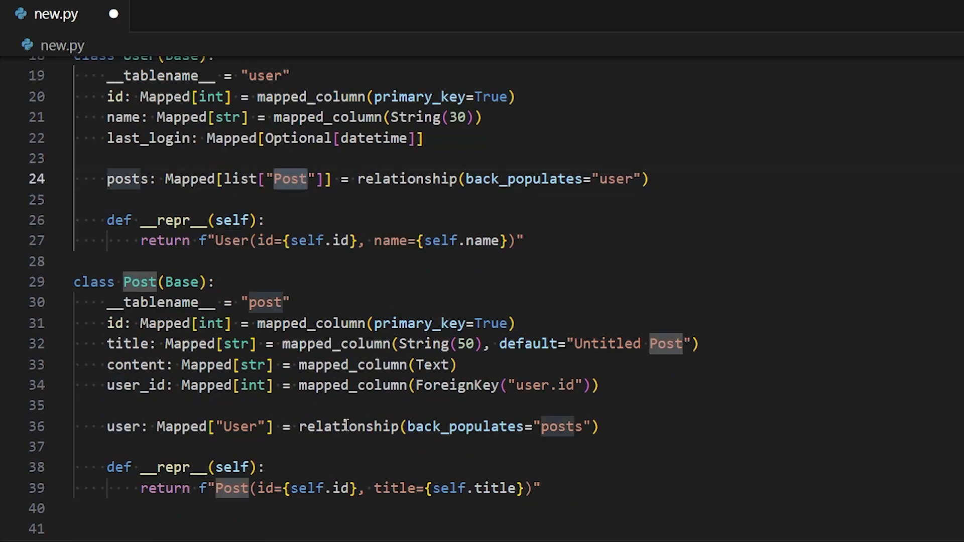
pyautogui.click(600, 426)
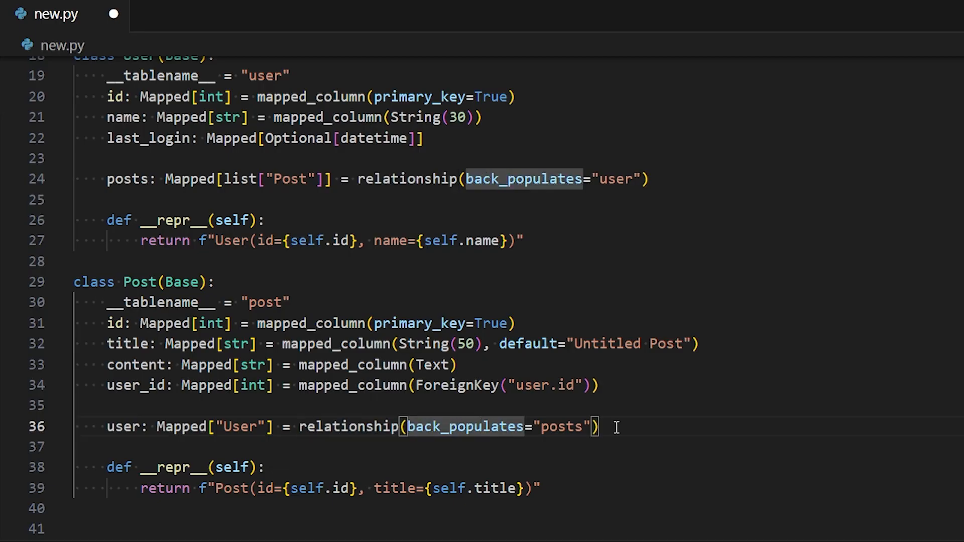
pyautogui.scroll(-3)
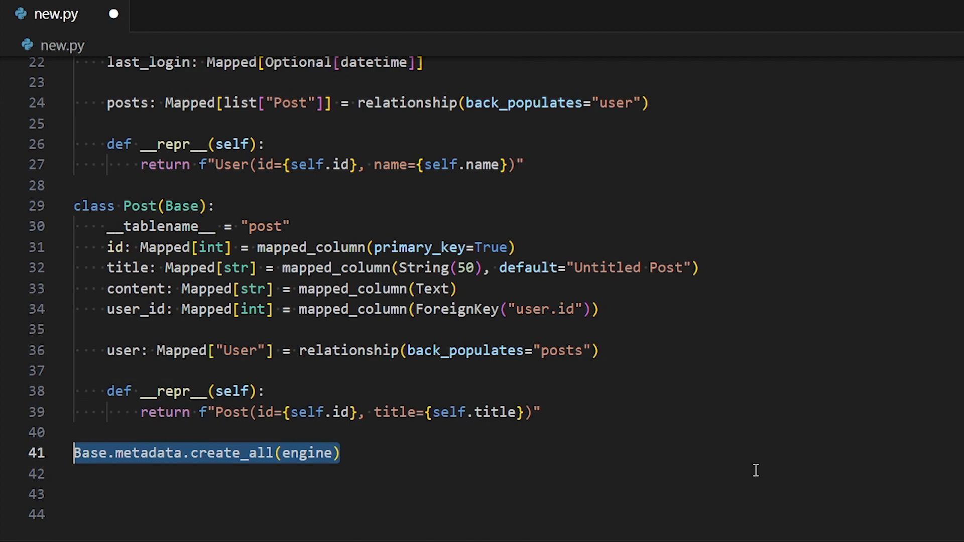
# Highlight engine and the session variable in the with Session(engine) as session block
pyautogui.click(324, 453)
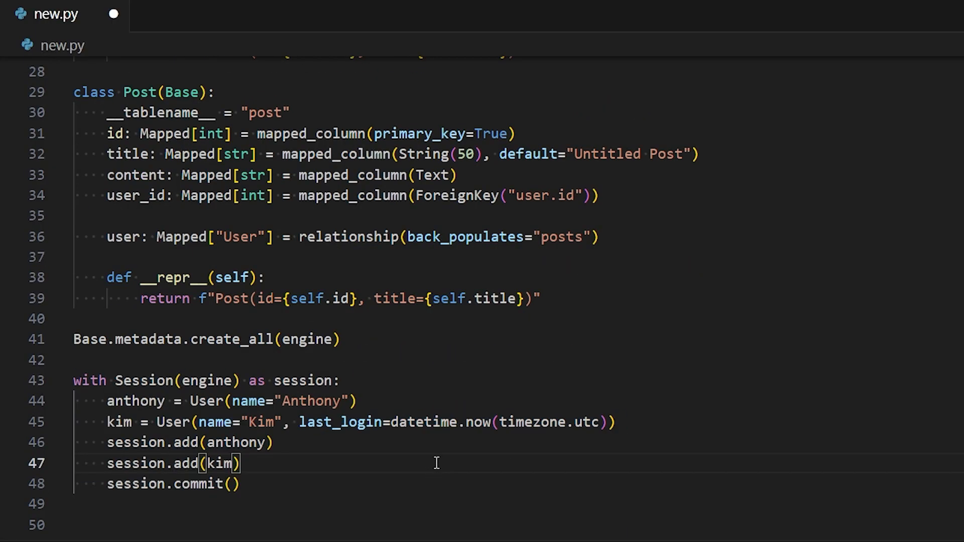
pyautogui.moveTo(412, 460)
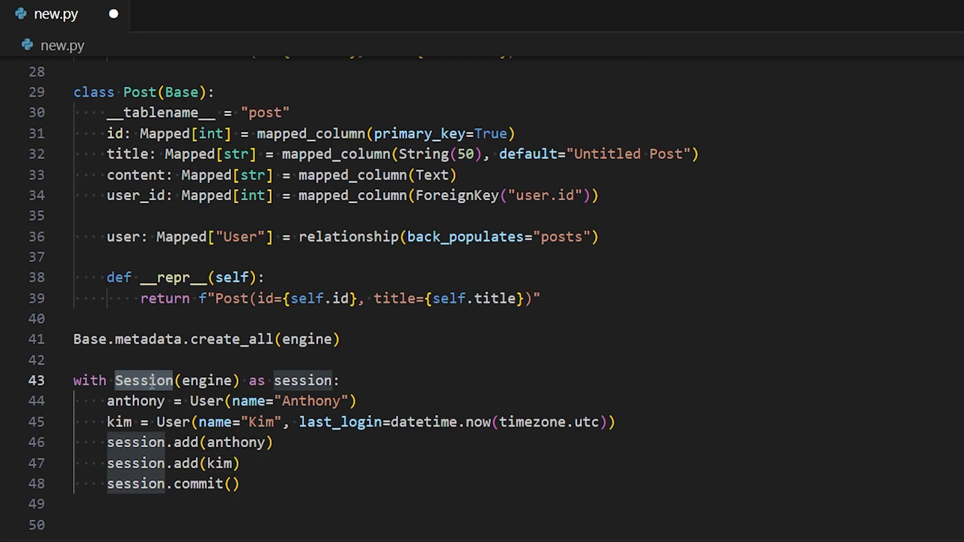
pyautogui.doubleClick(210, 381)
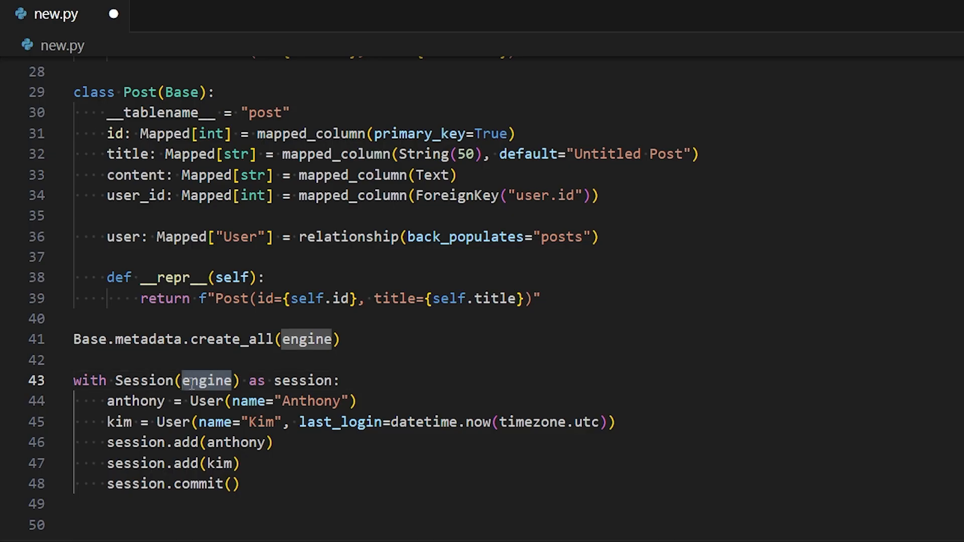
pyautogui.doubleClick(301, 380)
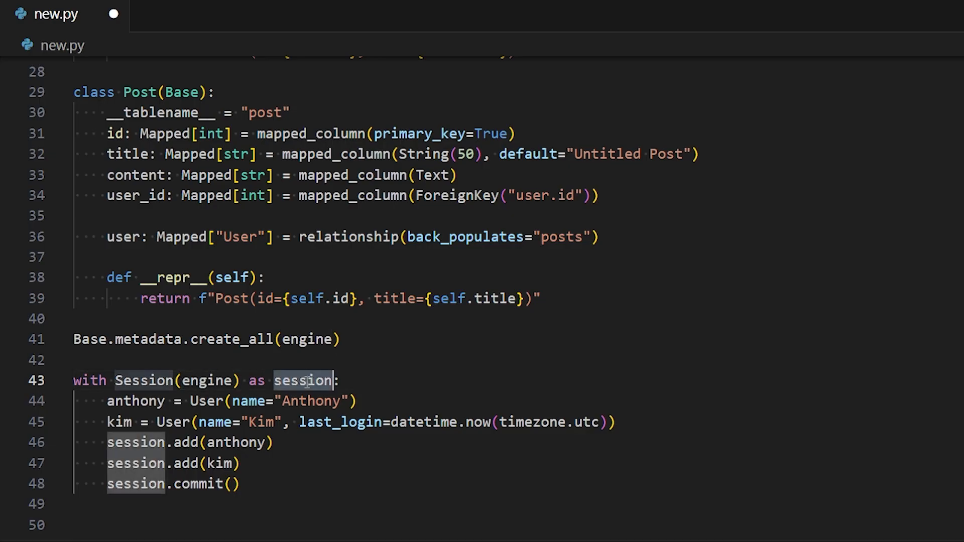
pyautogui.moveTo(300, 450)
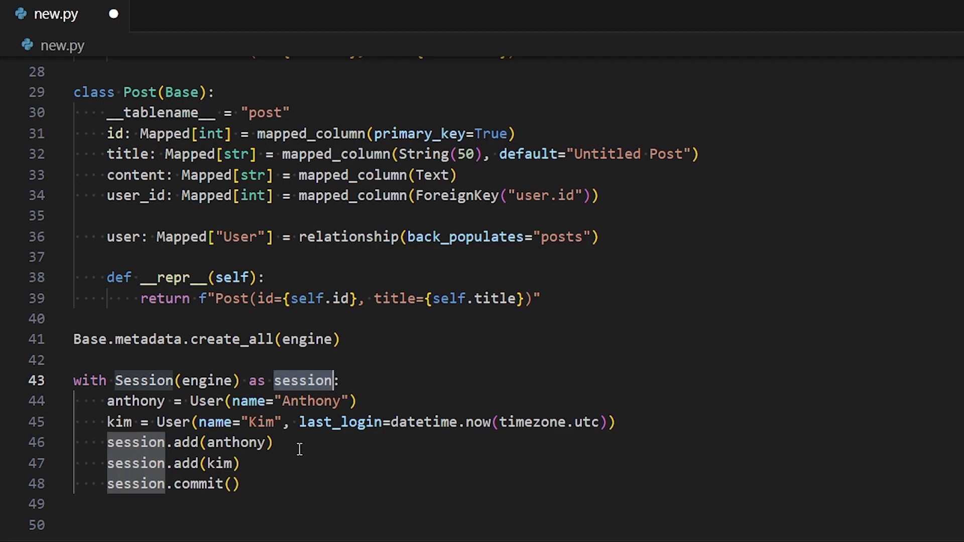
pyautogui.scroll(-3)
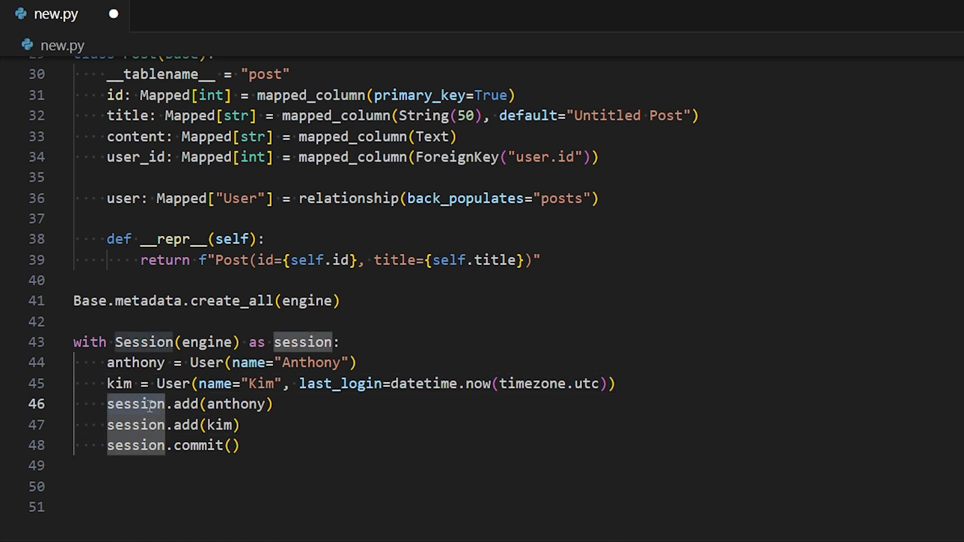
pyautogui.moveTo(208, 425)
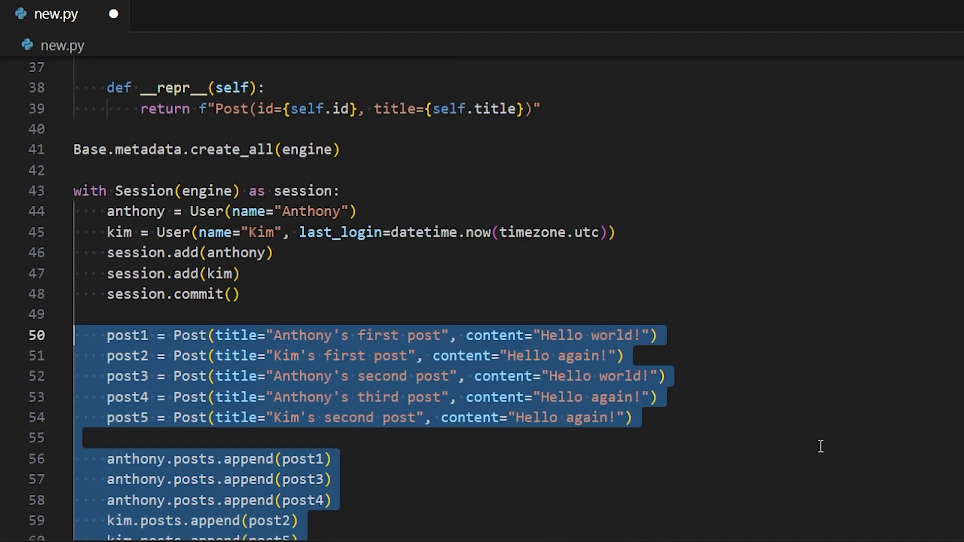
# Scroll down through the select(User) query and loops printing users and posts
pyautogui.scroll(-3)
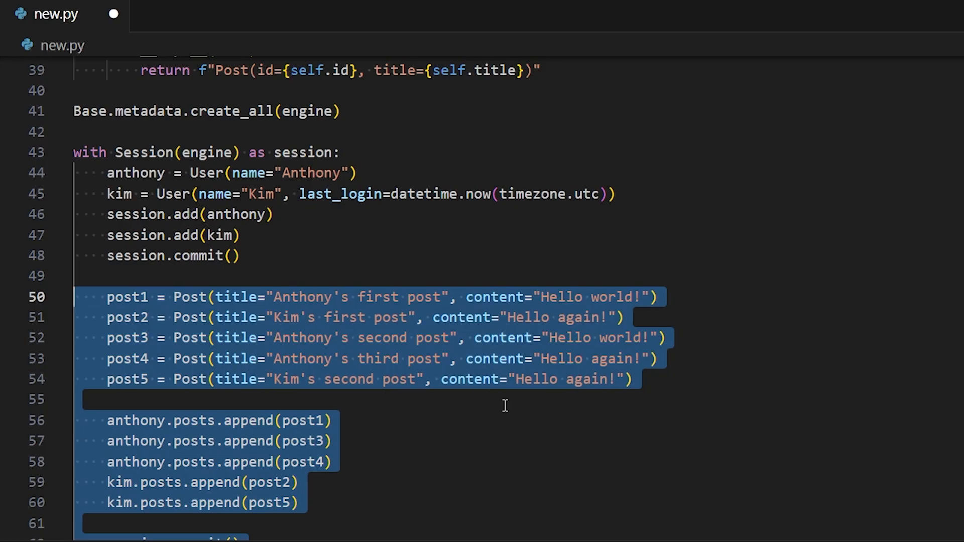
pyautogui.scroll(-3)
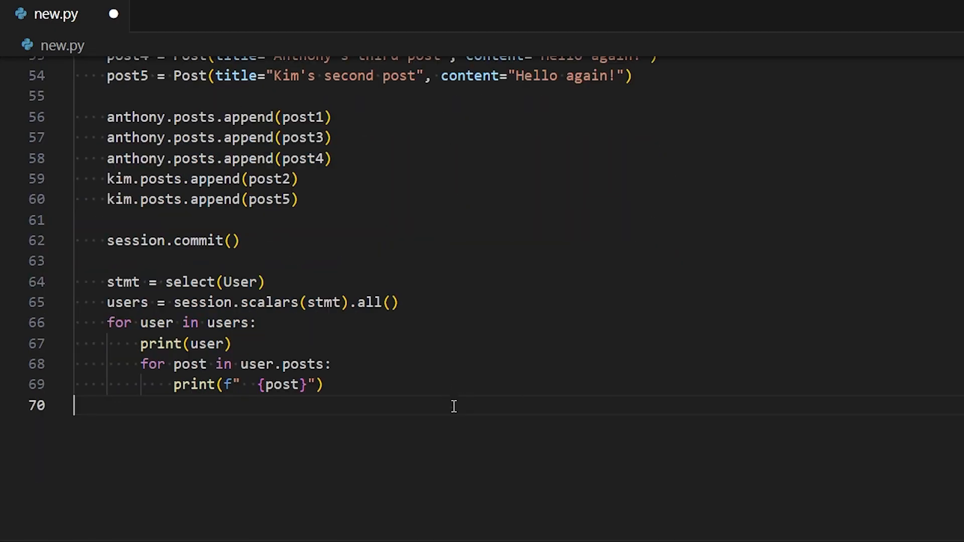
pyautogui.moveTo(331, 316)
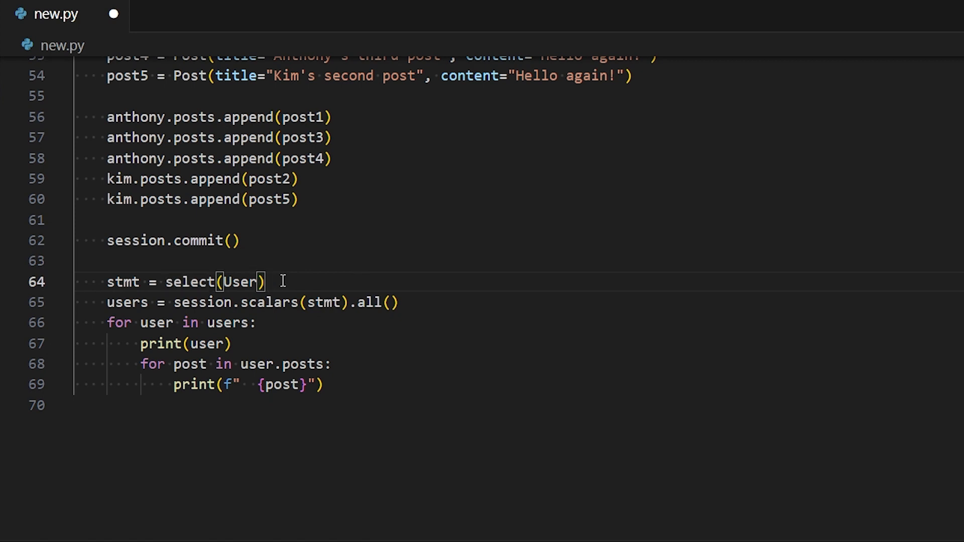
pyautogui.moveTo(302, 284)
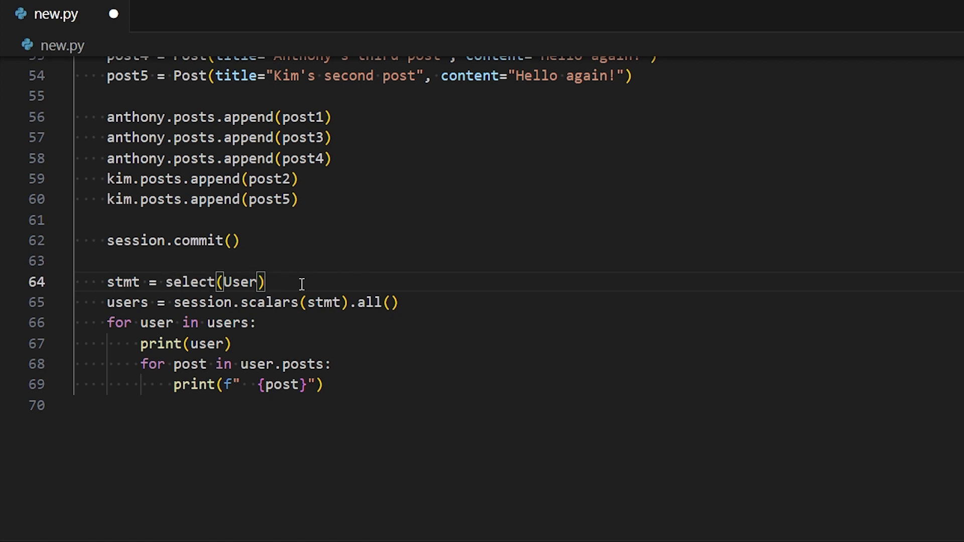
pyautogui.moveTo(306, 272)
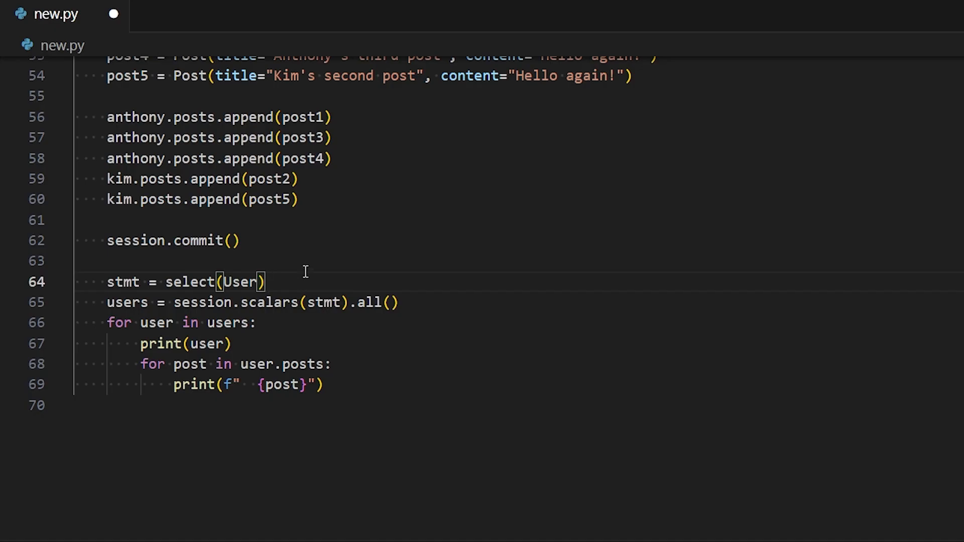
# Point out stmt, session and users in the query, then add anthony = session.get(User, 1)
pyautogui.doubleClick(121, 281)
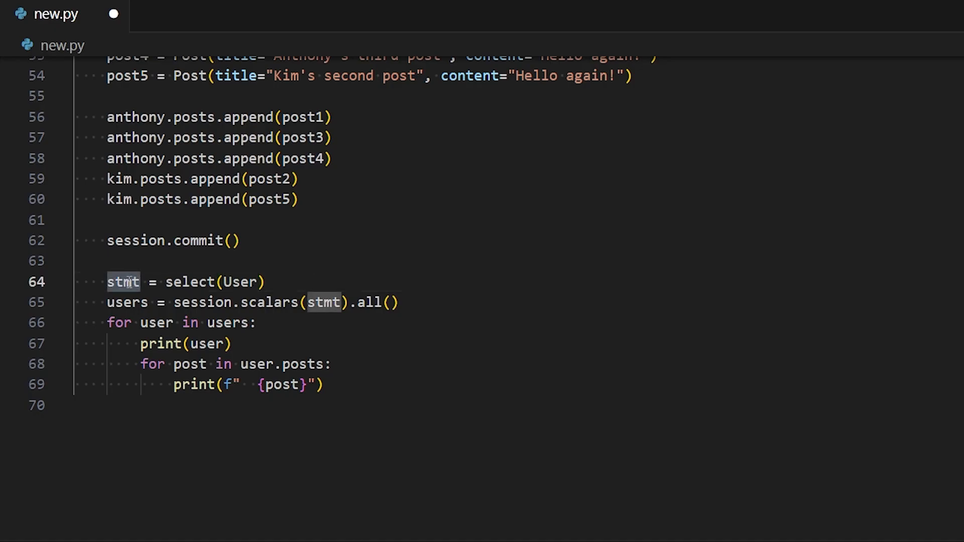
pyautogui.moveTo(182, 281)
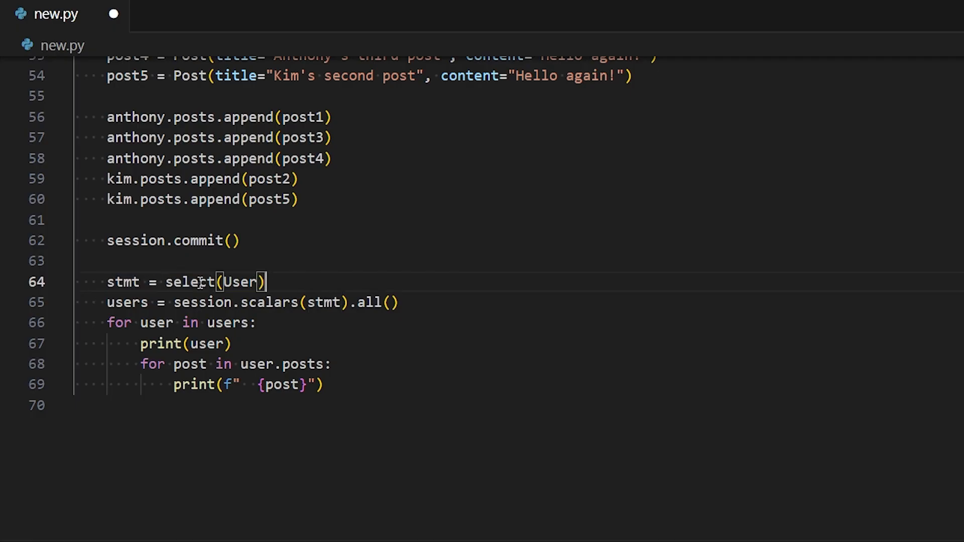
pyautogui.moveTo(277, 282)
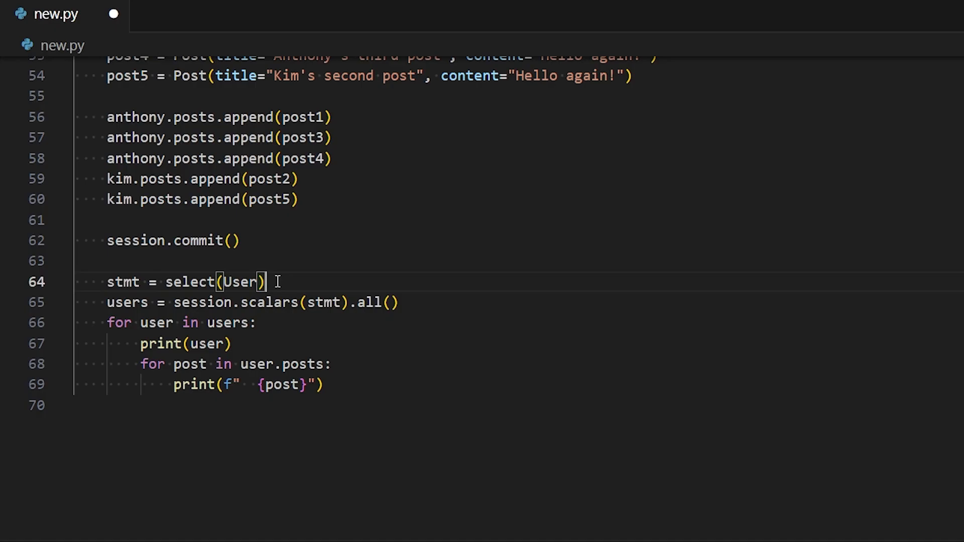
pyautogui.moveTo(298, 280)
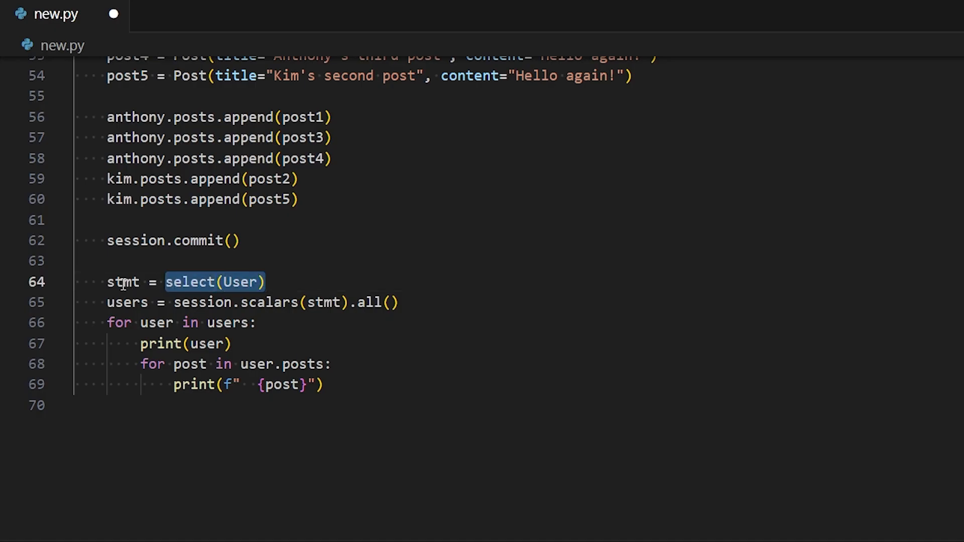
pyautogui.click(206, 302)
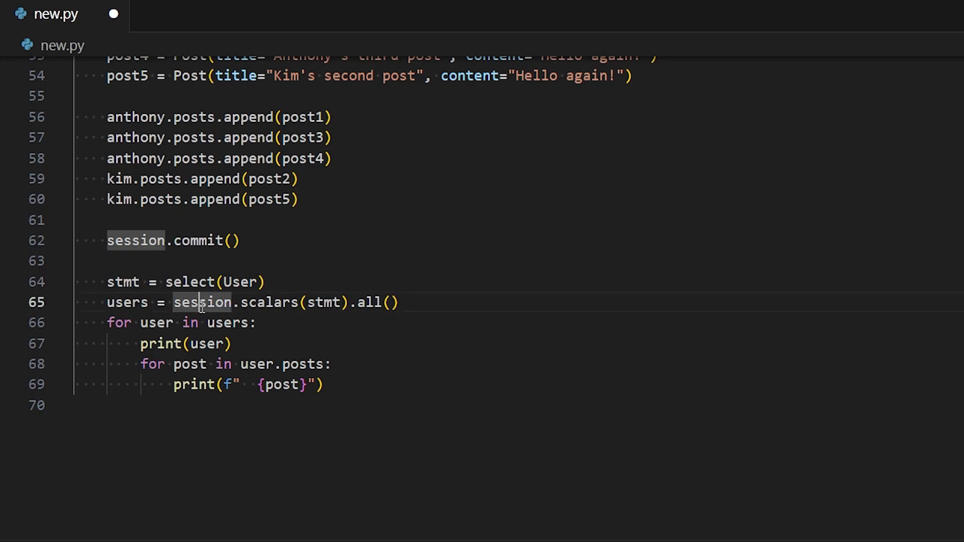
pyautogui.doubleClick(203, 302)
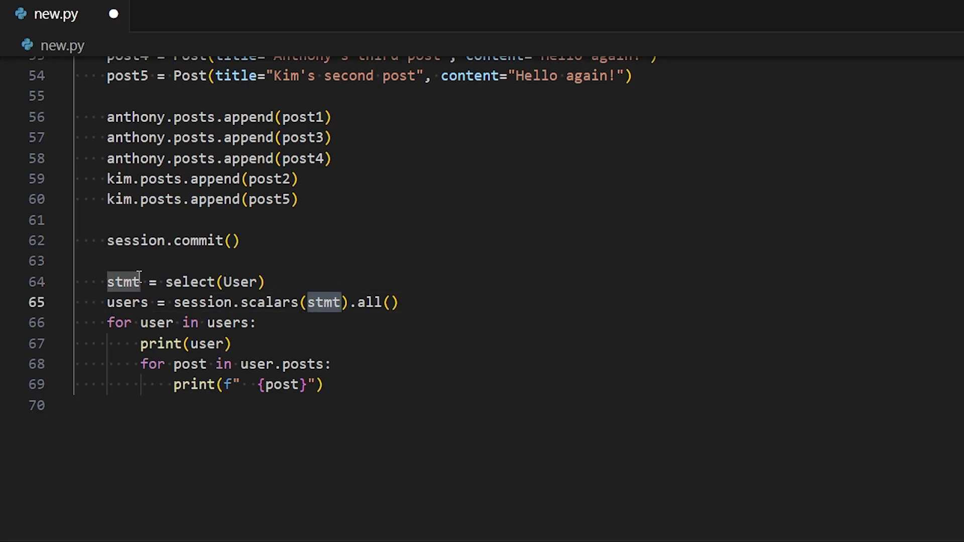
pyautogui.doubleClick(373, 302)
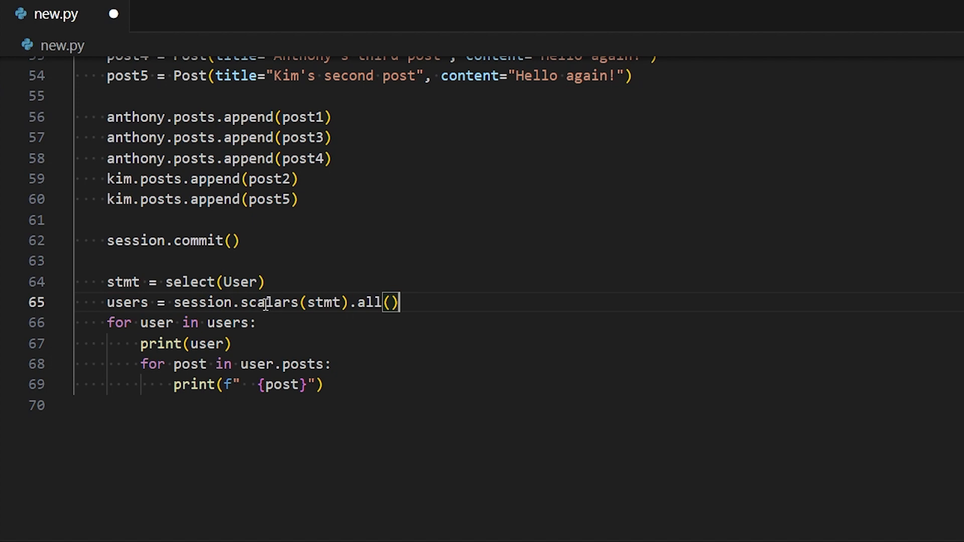
pyautogui.doubleClick(323, 302)
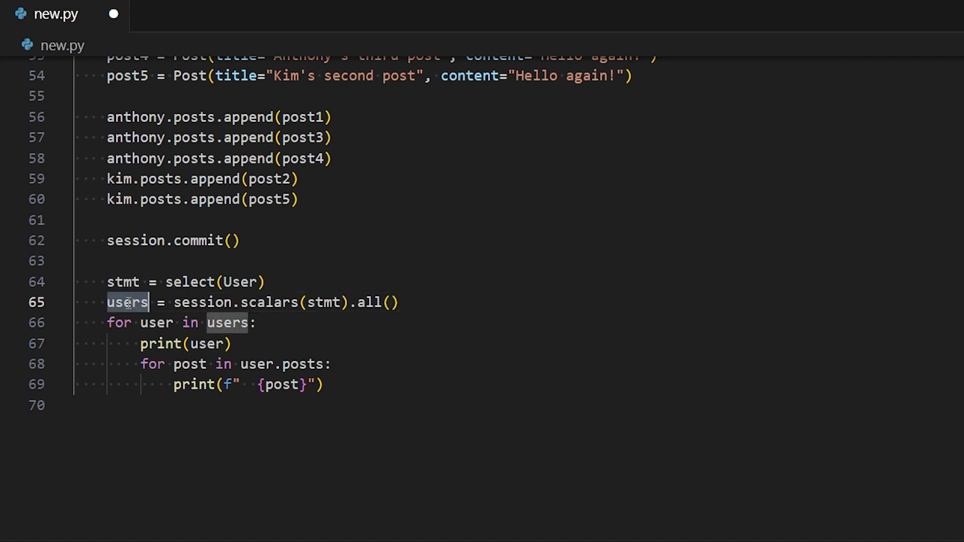
pyautogui.scroll(3)
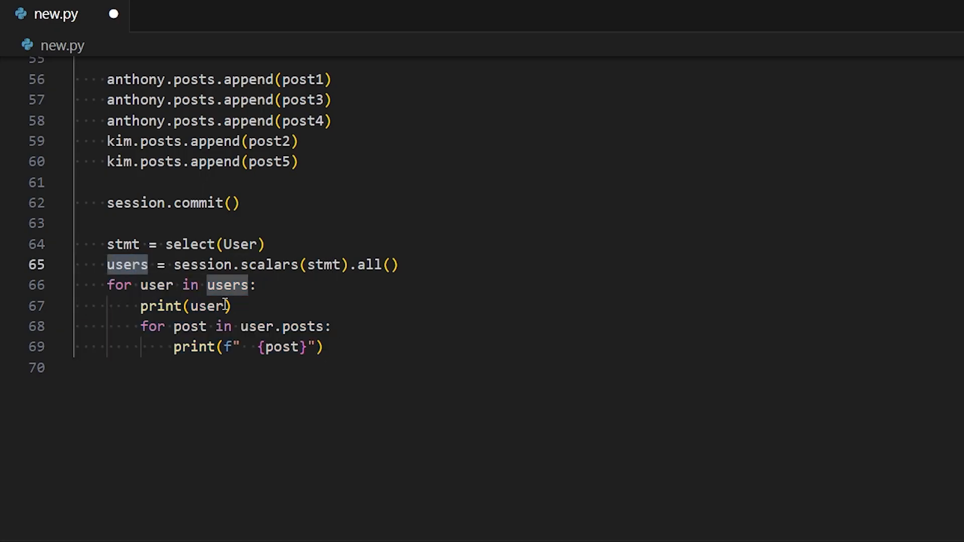
pyautogui.write('anthony = session.get(User, 1)')
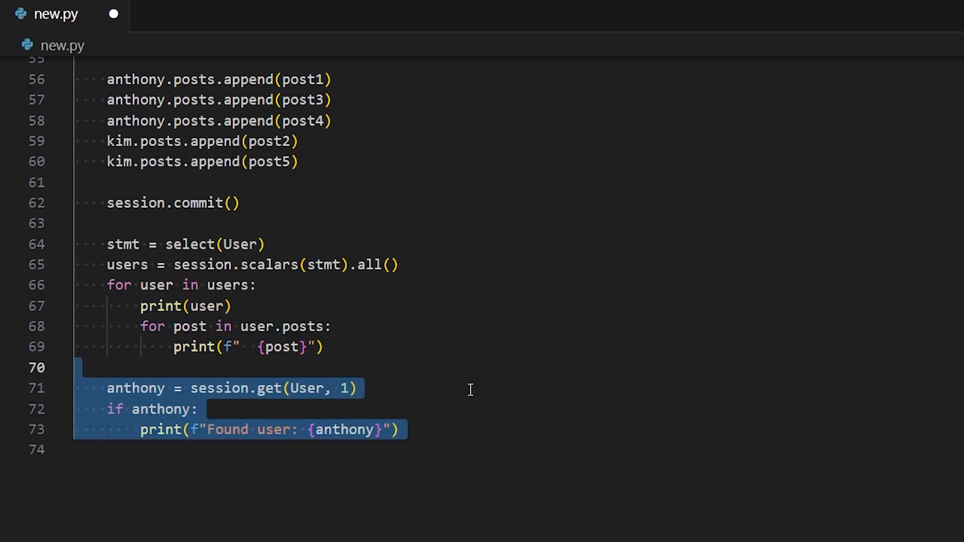
# Add select(User).where(User.name == "Kim") with scalars().first(), printing 'Found user' if she exists
pyautogui.click(283, 350)
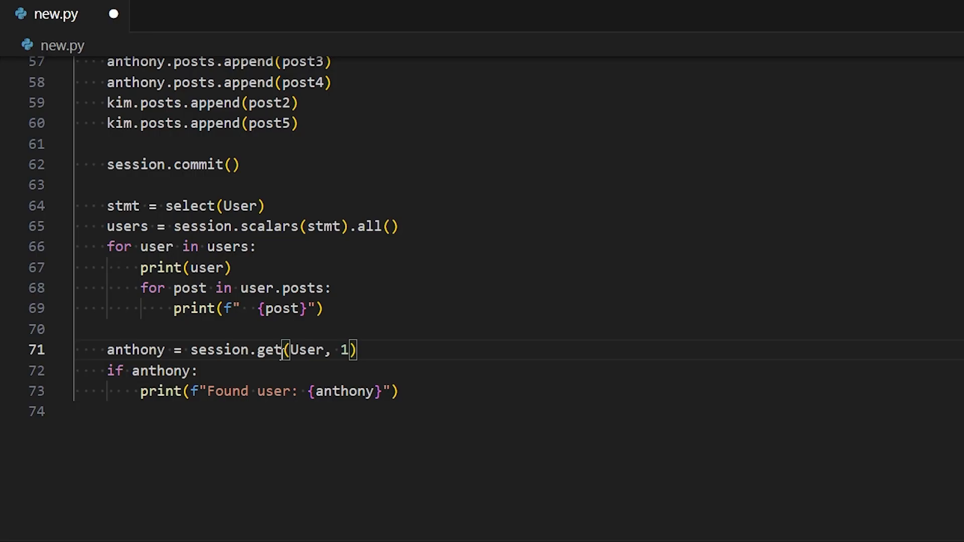
pyautogui.doubleClick(269, 349)
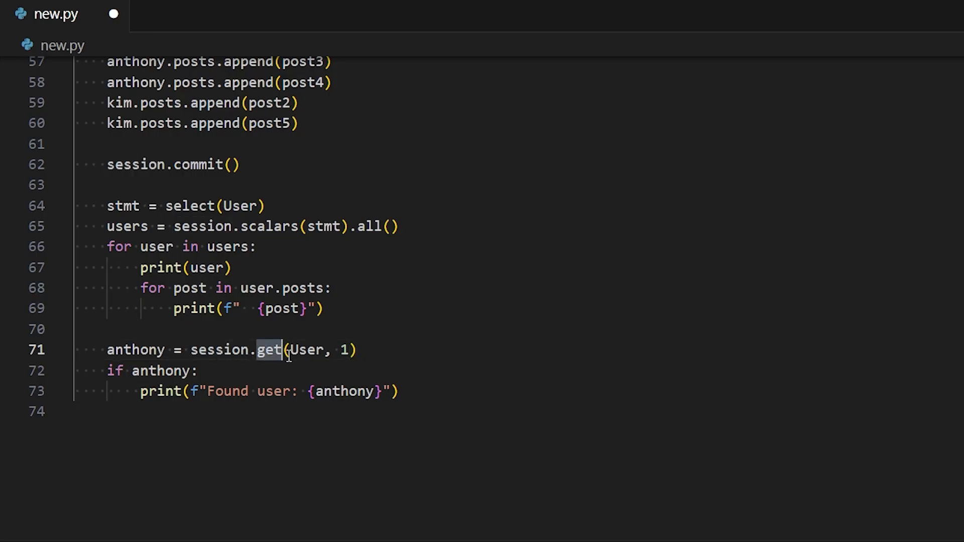
pyautogui.doubleClick(306, 349)
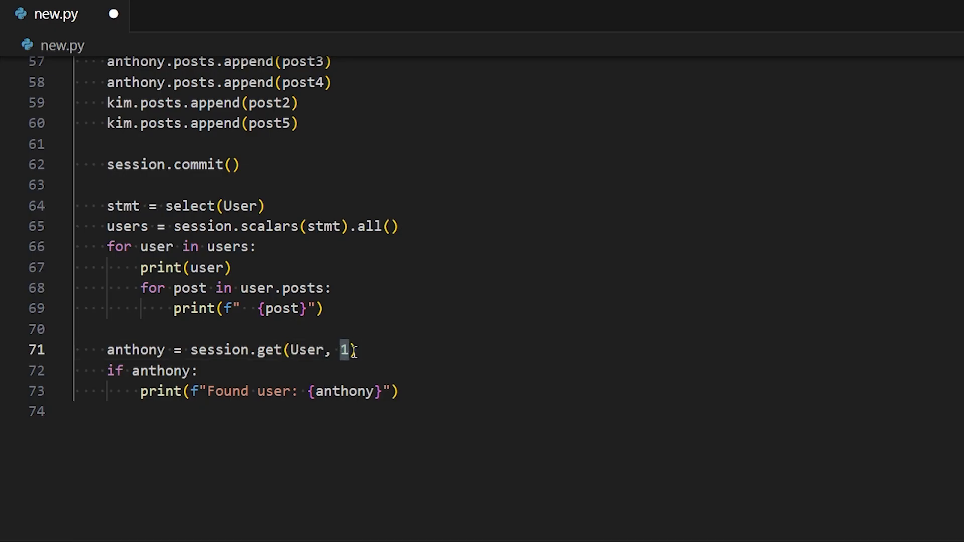
pyautogui.doubleClick(161, 370)
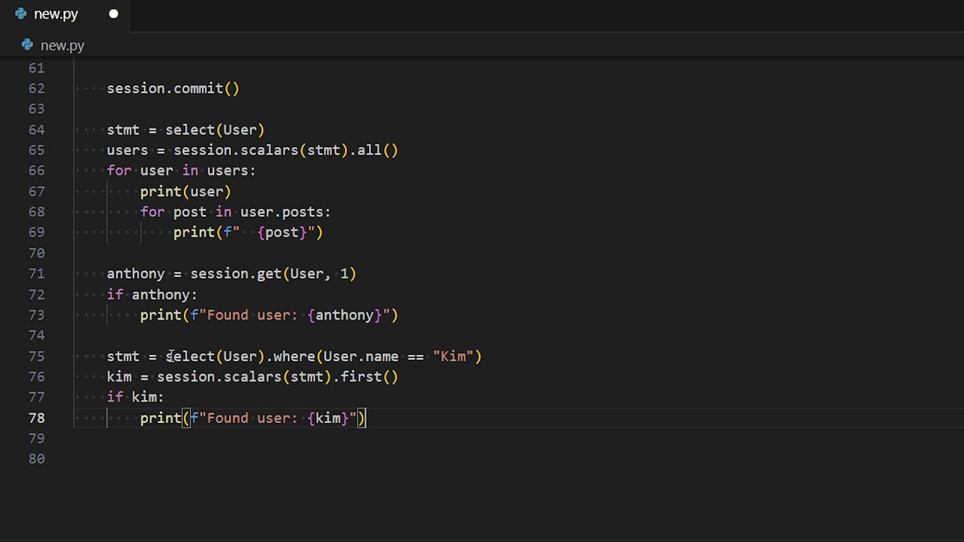
# Query Anthony's posts with where(Post.user == anthony).order_by(Post.id.desc()) and print each post with its user
pyautogui.doubleClick(214, 357)
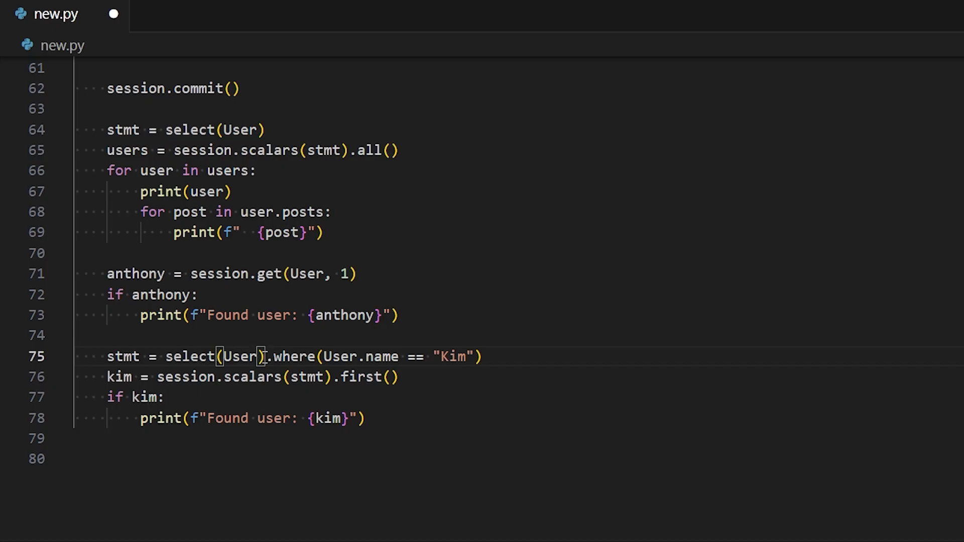
pyautogui.doubleClick(290, 357)
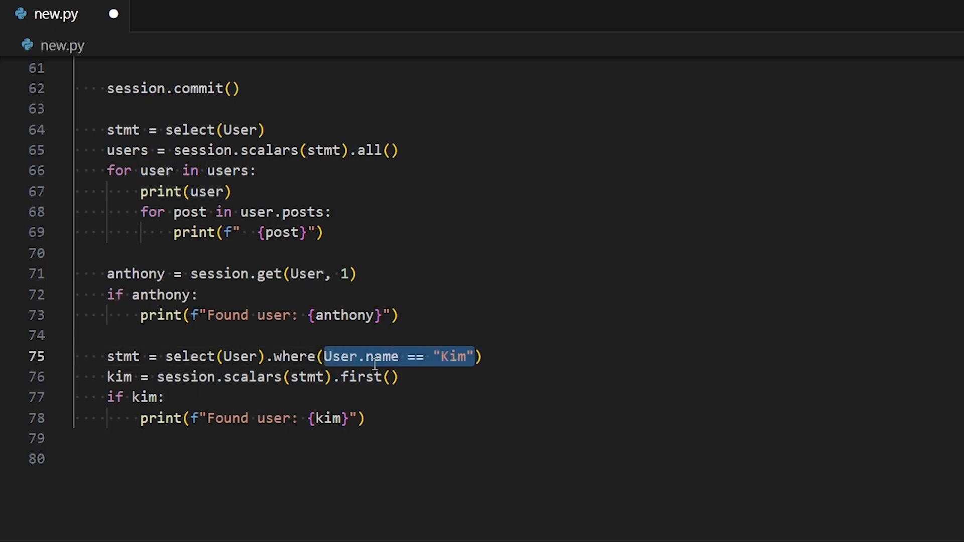
pyautogui.moveTo(473, 357)
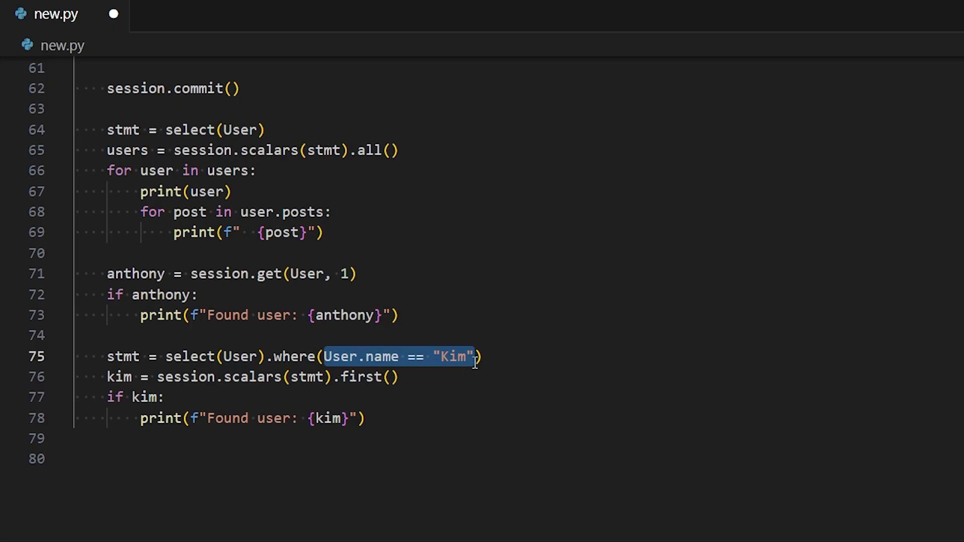
pyautogui.click(332, 356)
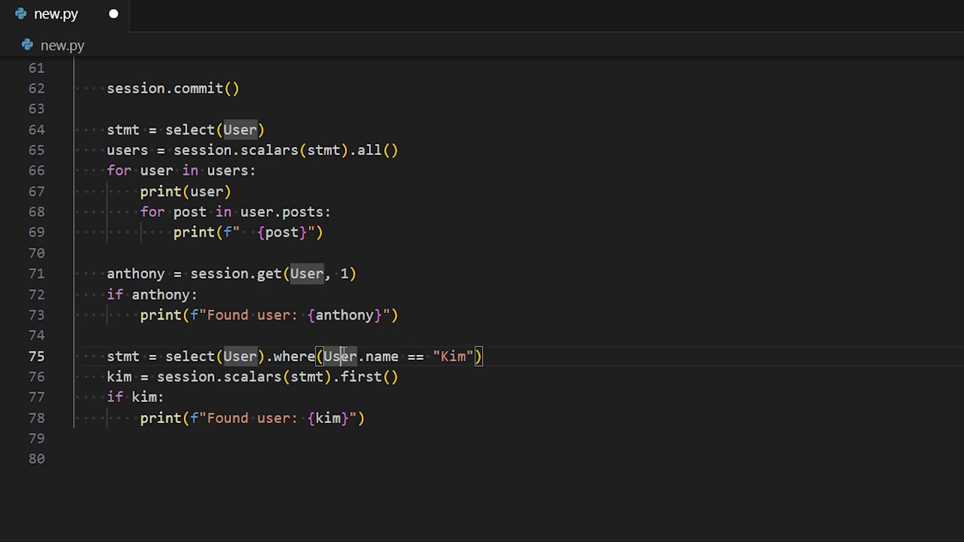
pyautogui.doubleClick(380, 356)
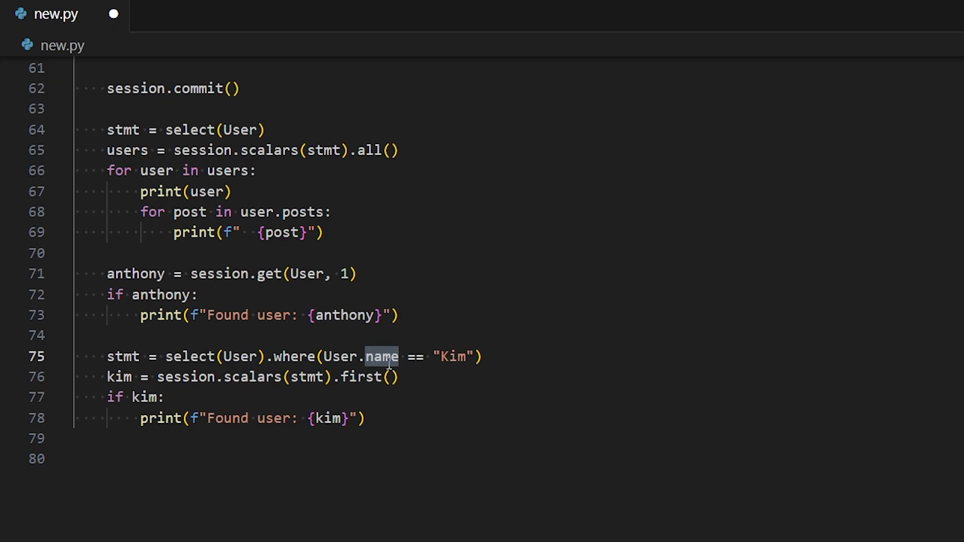
pyautogui.click(479, 356)
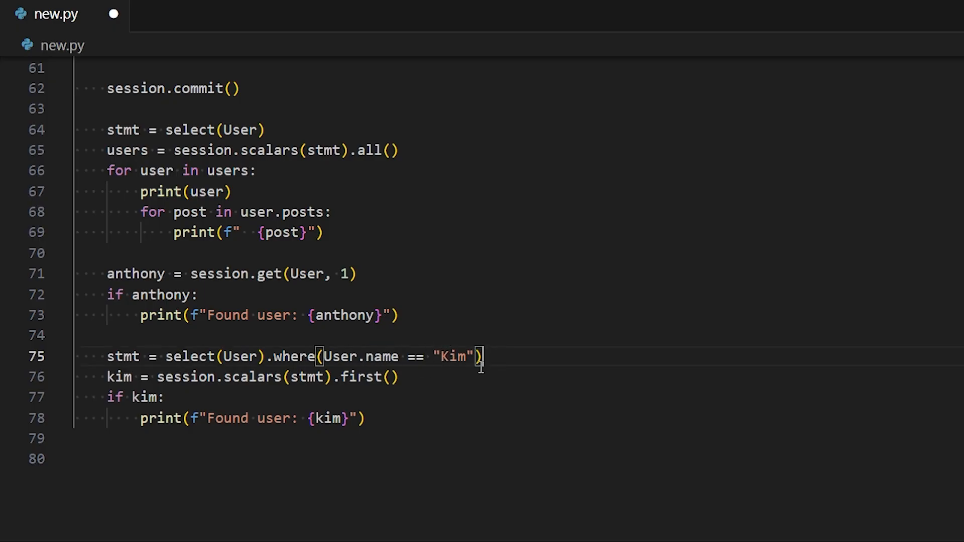
pyautogui.moveTo(401, 363)
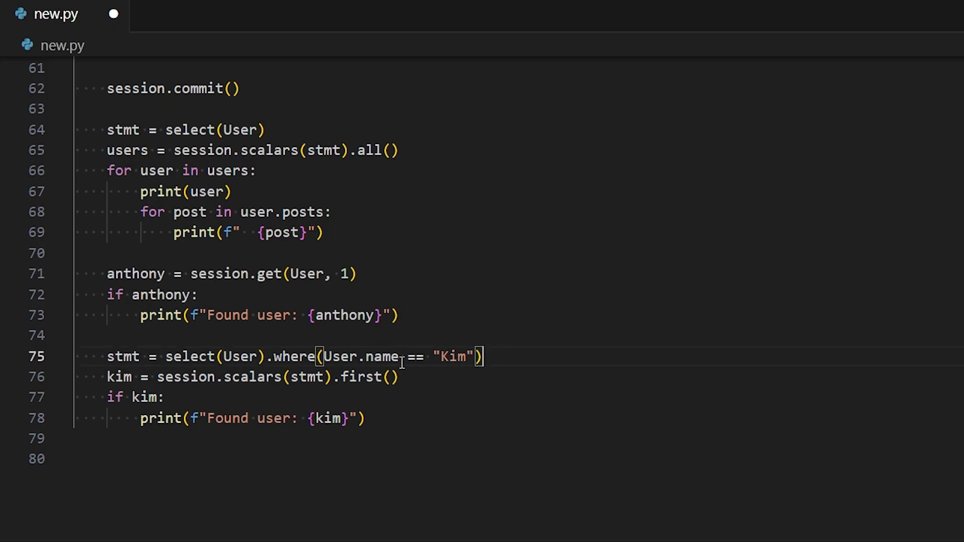
pyautogui.doubleClick(123, 356)
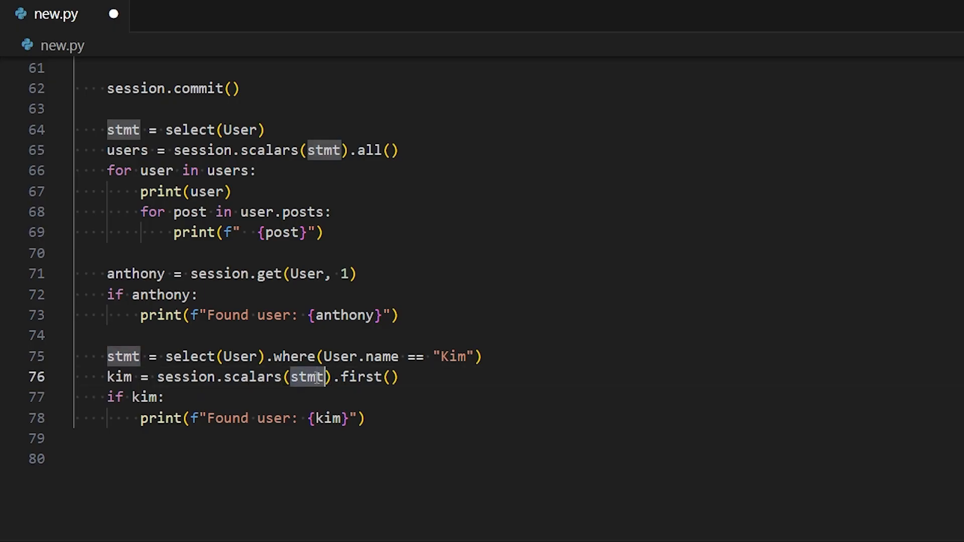
pyautogui.doubleClick(361, 377)
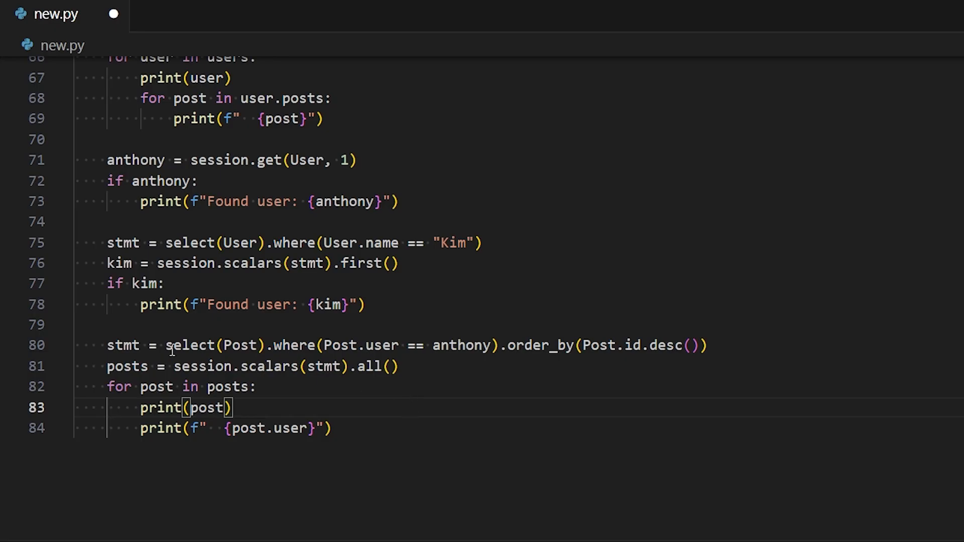
# Save new.py and enter rm db.sqlite3 in the integrated terminal
pyautogui.doubleClick(191, 345)
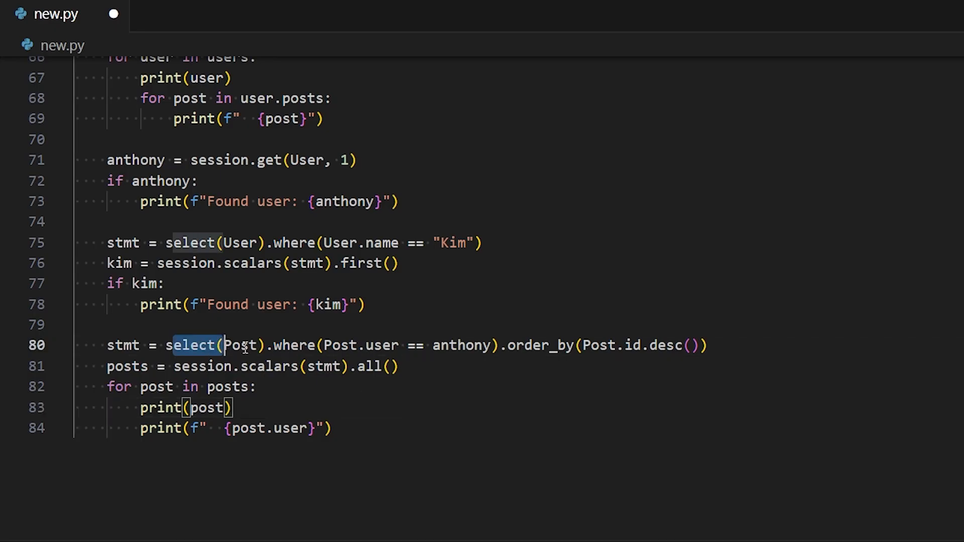
pyautogui.doubleClick(381, 345)
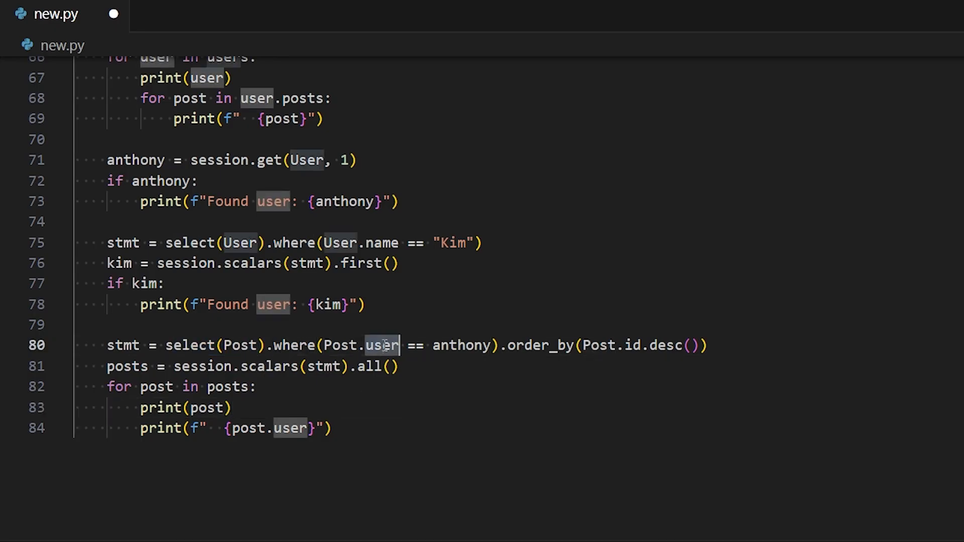
pyautogui.doubleClick(460, 345)
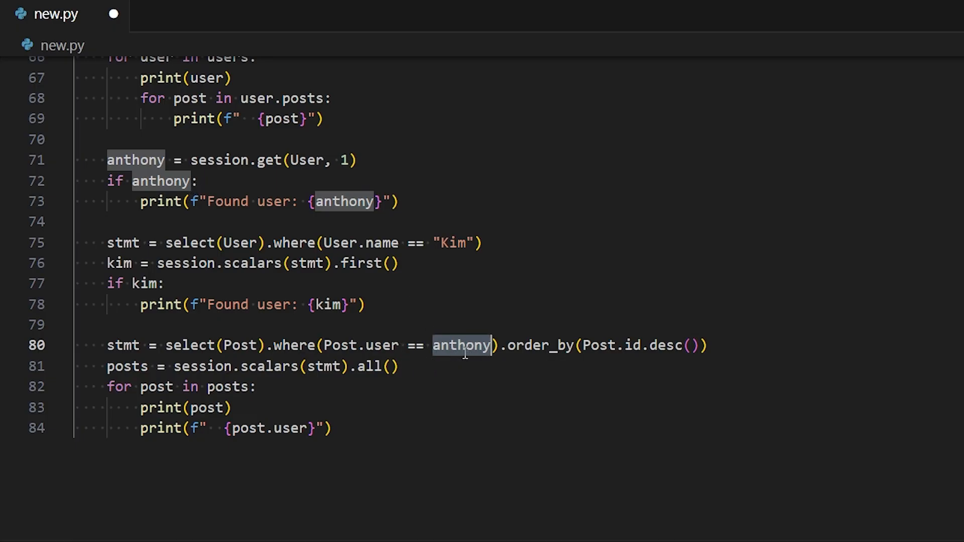
pyautogui.moveTo(335, 345)
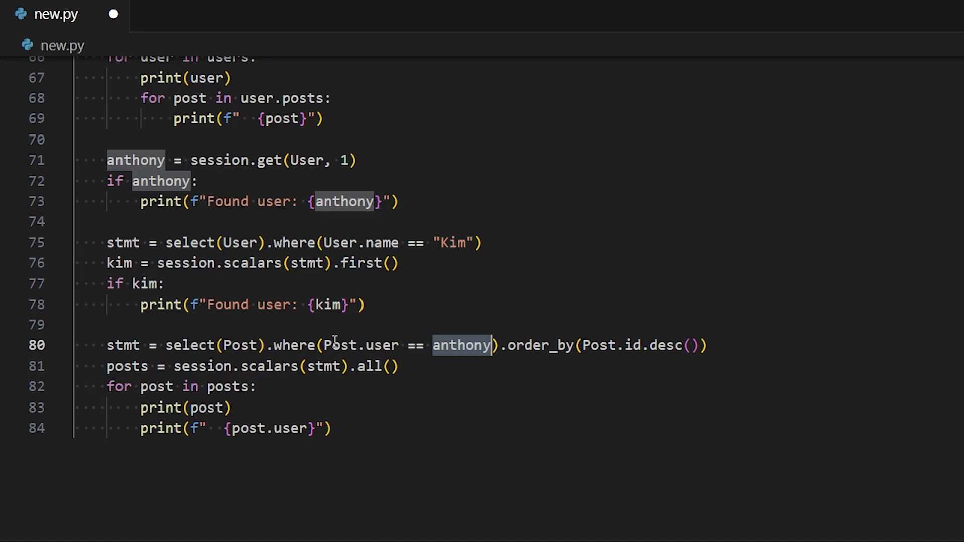
pyautogui.moveTo(524, 357)
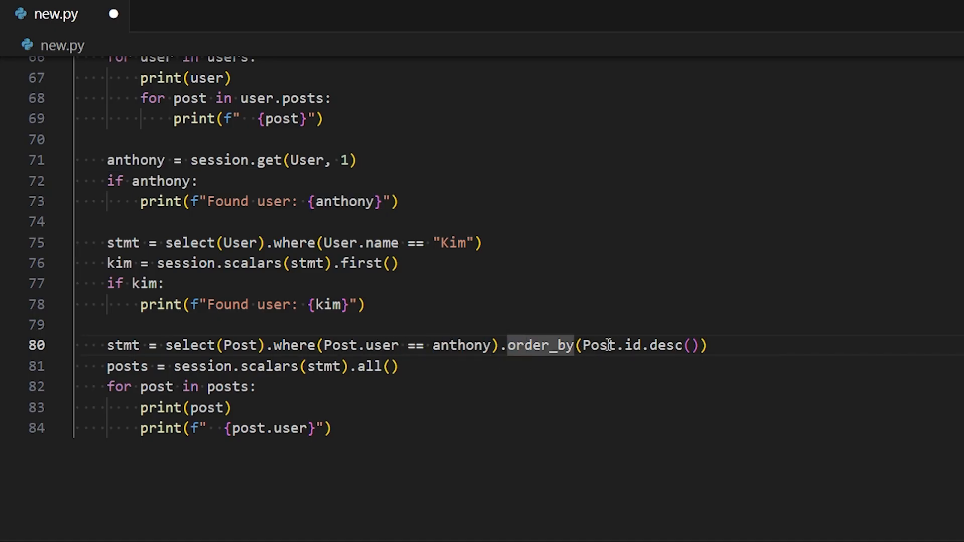
pyautogui.click(711, 345)
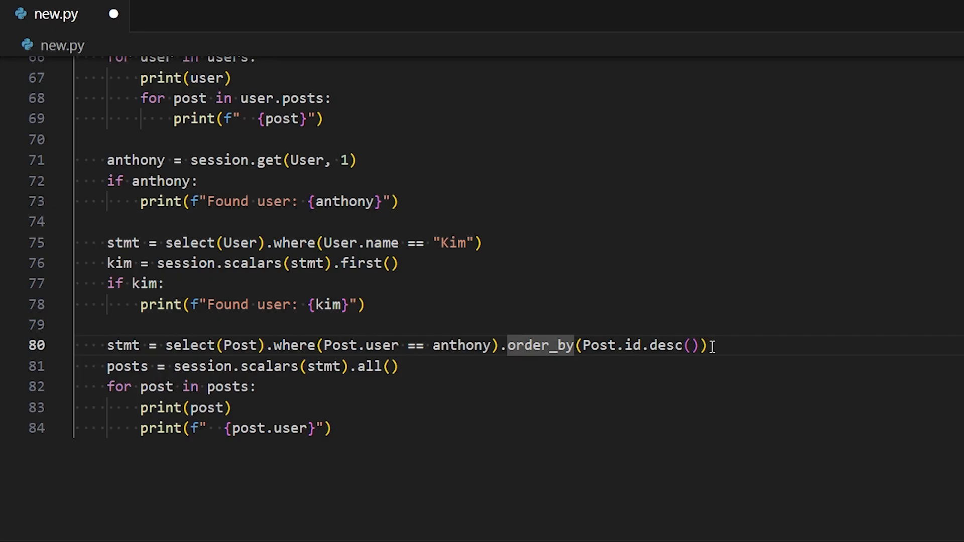
pyautogui.moveTo(709, 345)
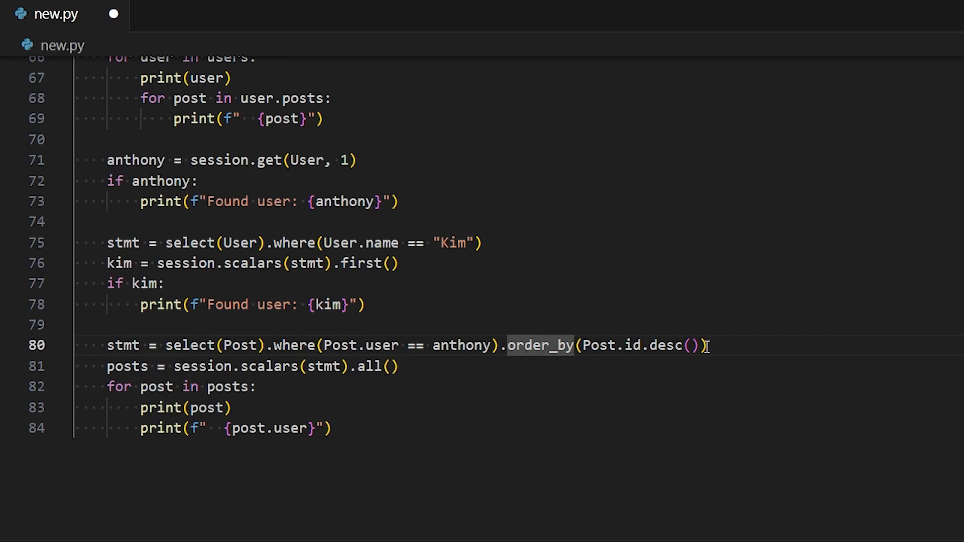
pyautogui.doubleClick(123, 345)
pyautogui.write('rm db')
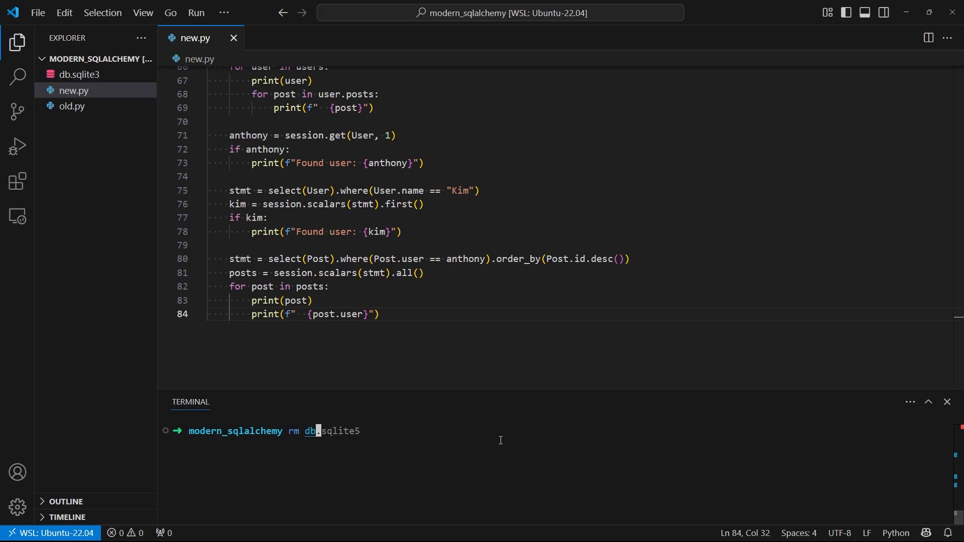
# Delete db.sqlite3 and rerun the script, printing Kim and Anthony's posts newest first
pyautogui.press('Return')
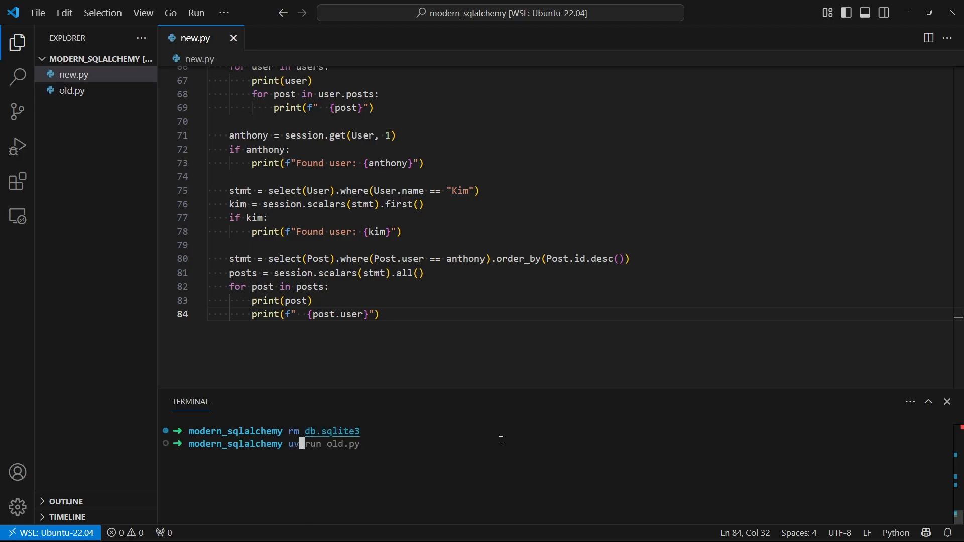
pyautogui.press('Return')
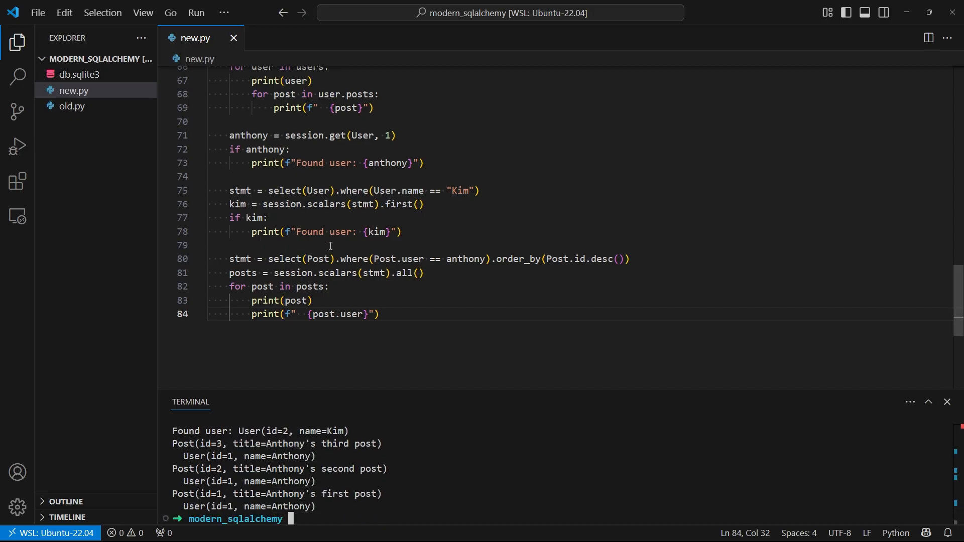
pyautogui.scroll(3)
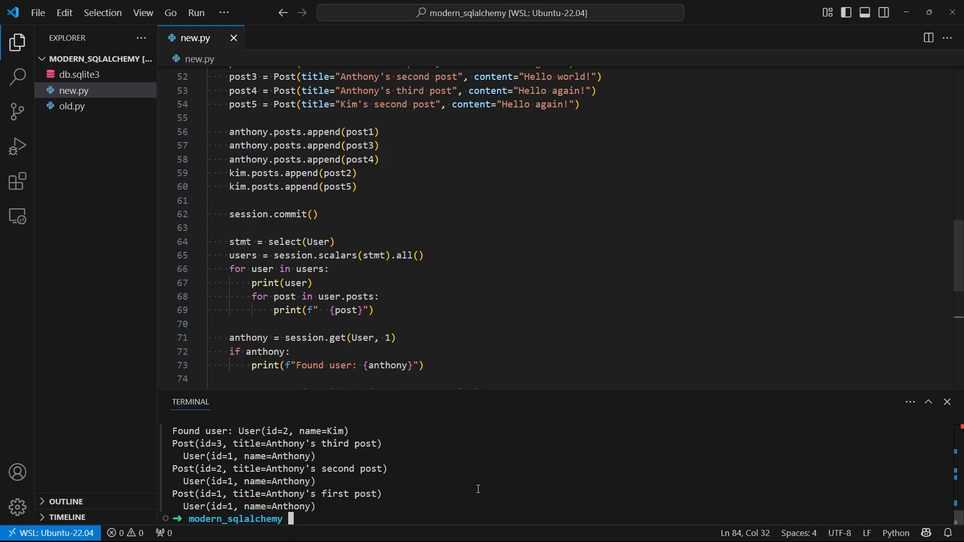
pyautogui.scroll(3)
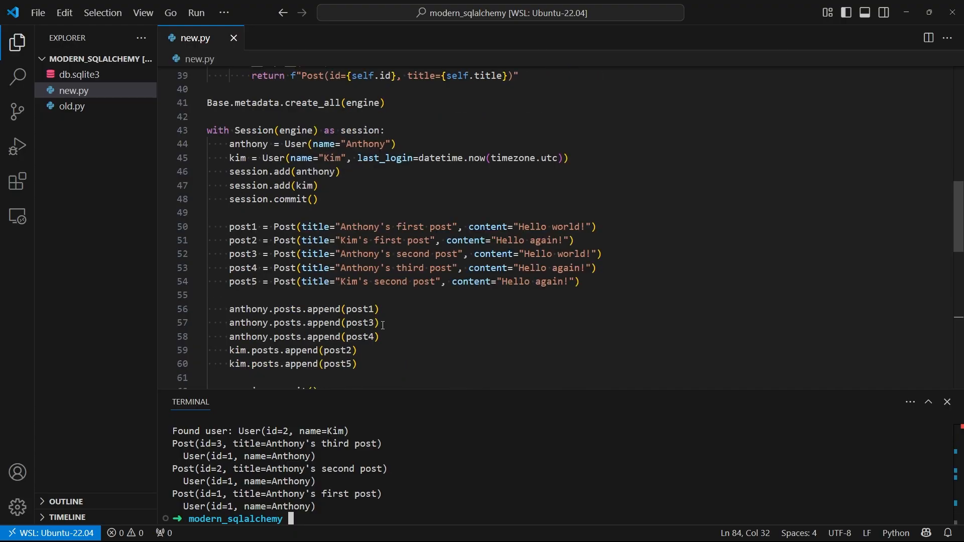
pyautogui.scroll(-3)
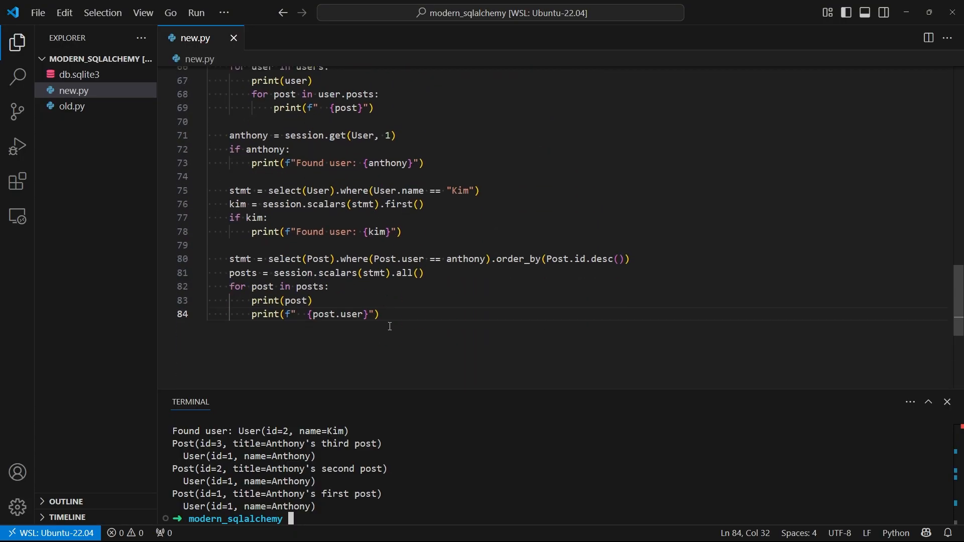
pyautogui.moveTo(386, 318)
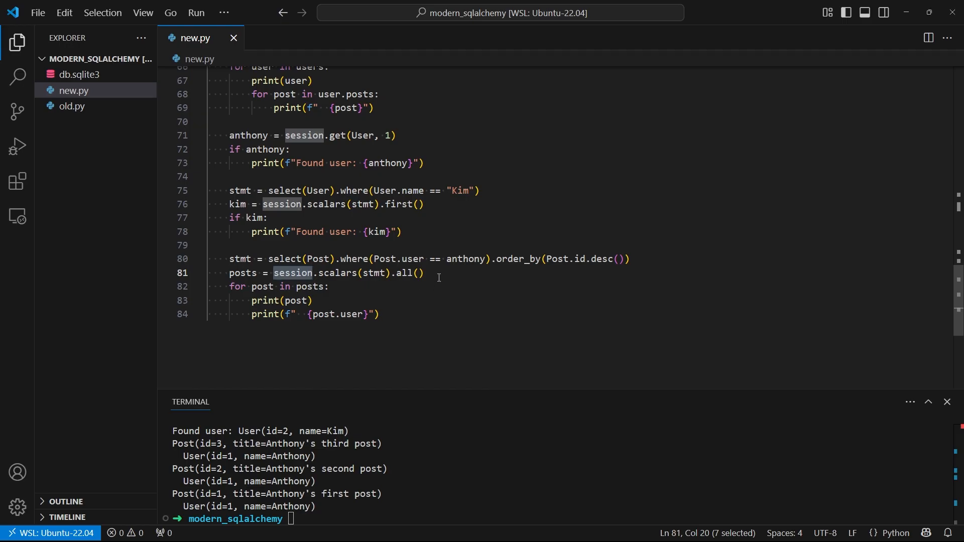
pyautogui.click(422, 273)
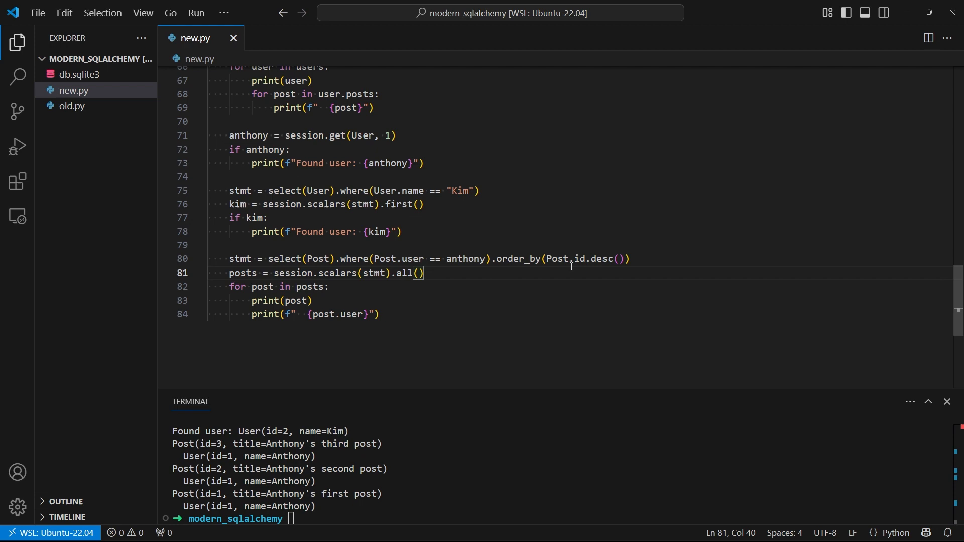
pyautogui.moveTo(249, 262)
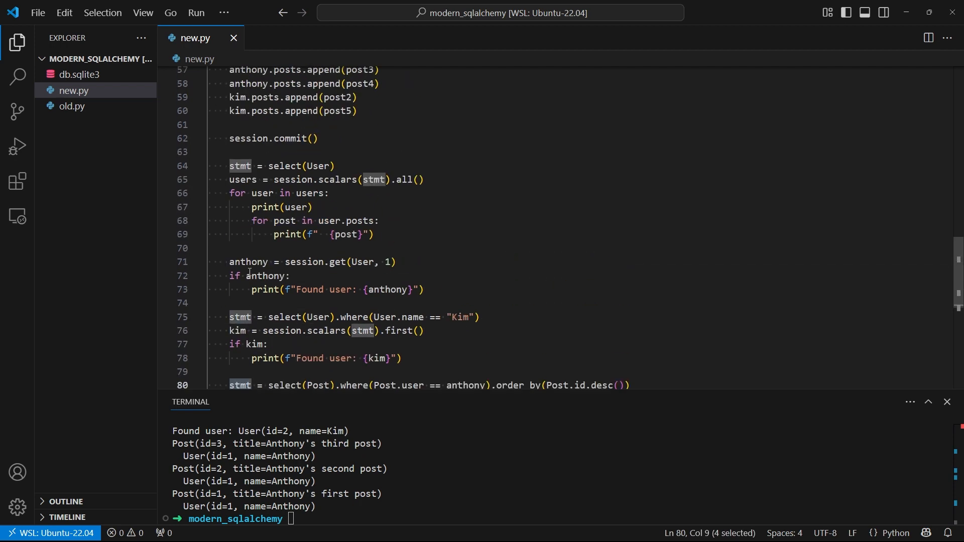
pyautogui.scroll(3)
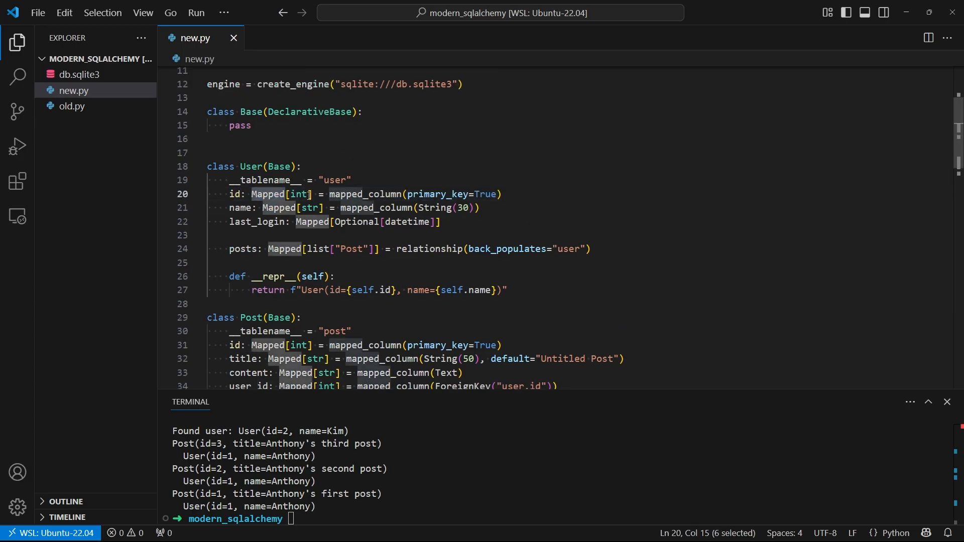
pyautogui.doubleClick(235, 194)
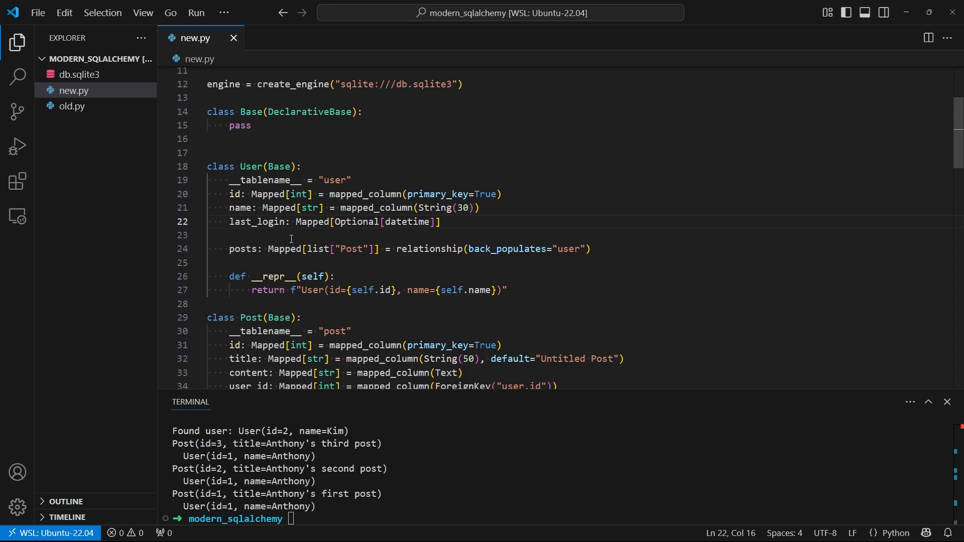
pyautogui.doubleClick(356, 222)
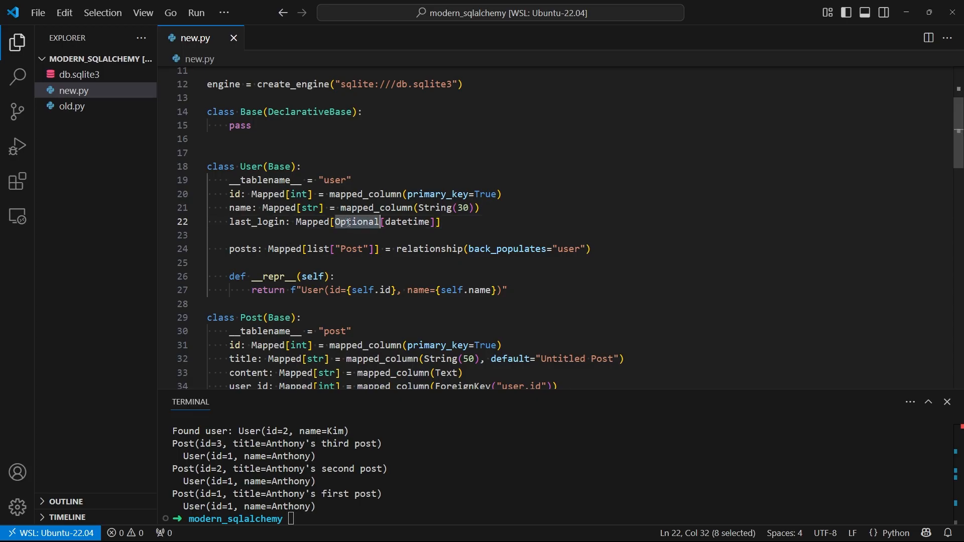
pyautogui.click(272, 194)
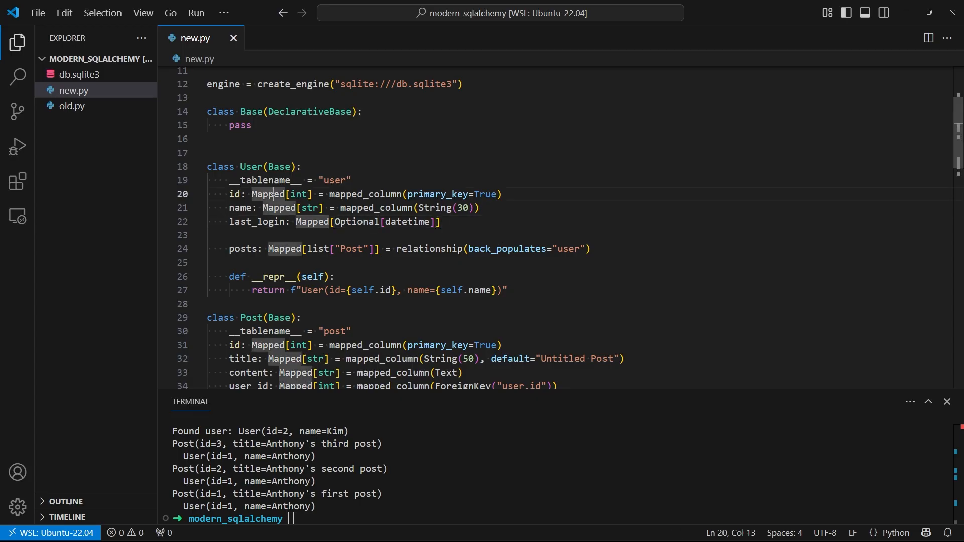
pyautogui.doubleClick(278, 207)
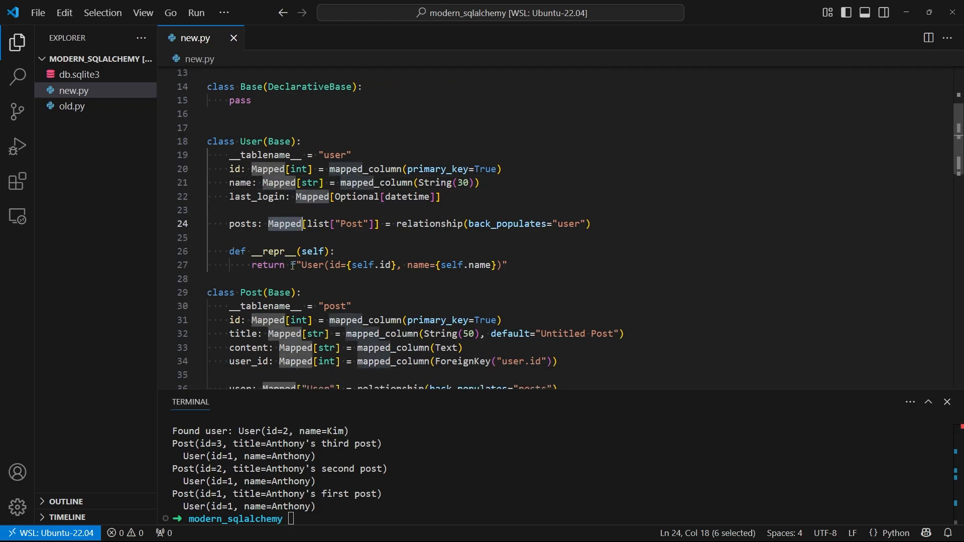
pyautogui.moveTo(641, 353)
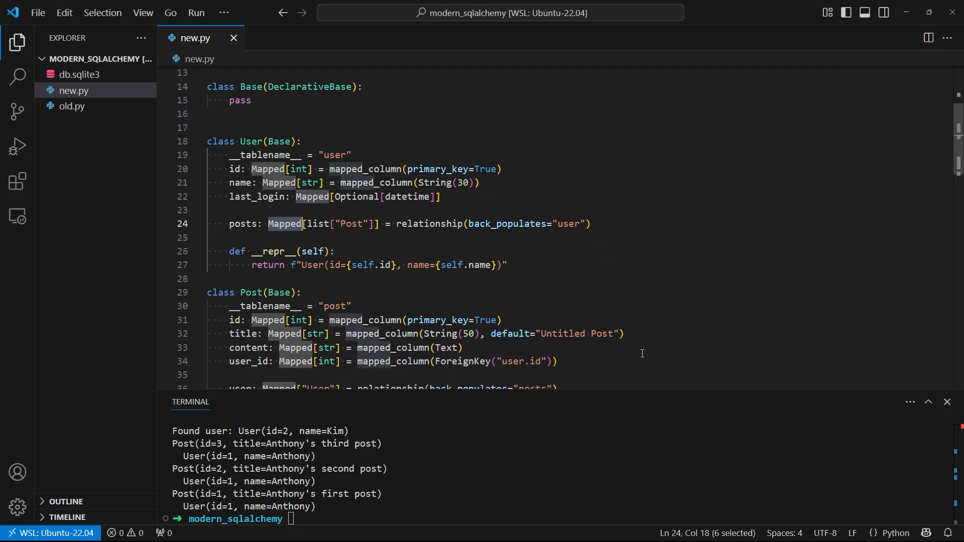
pyautogui.click(462, 347)
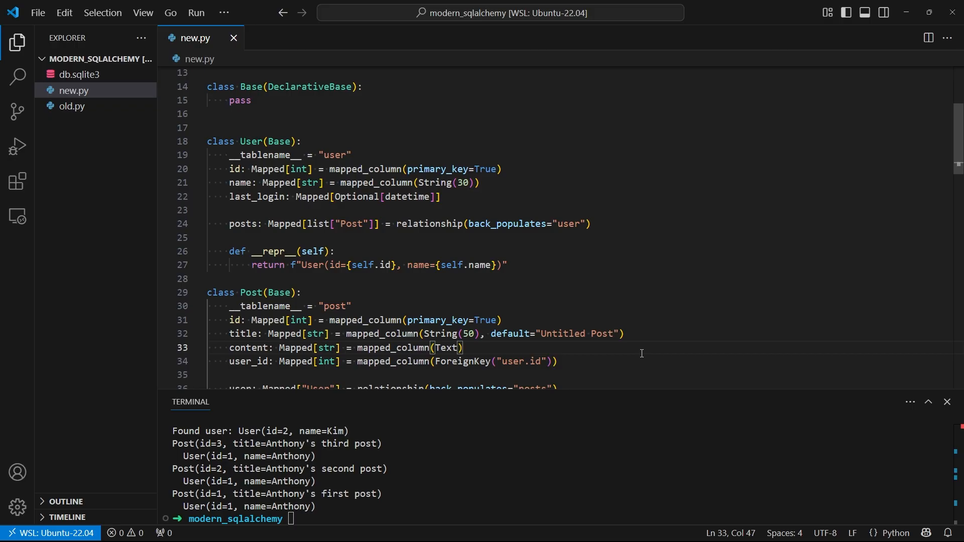